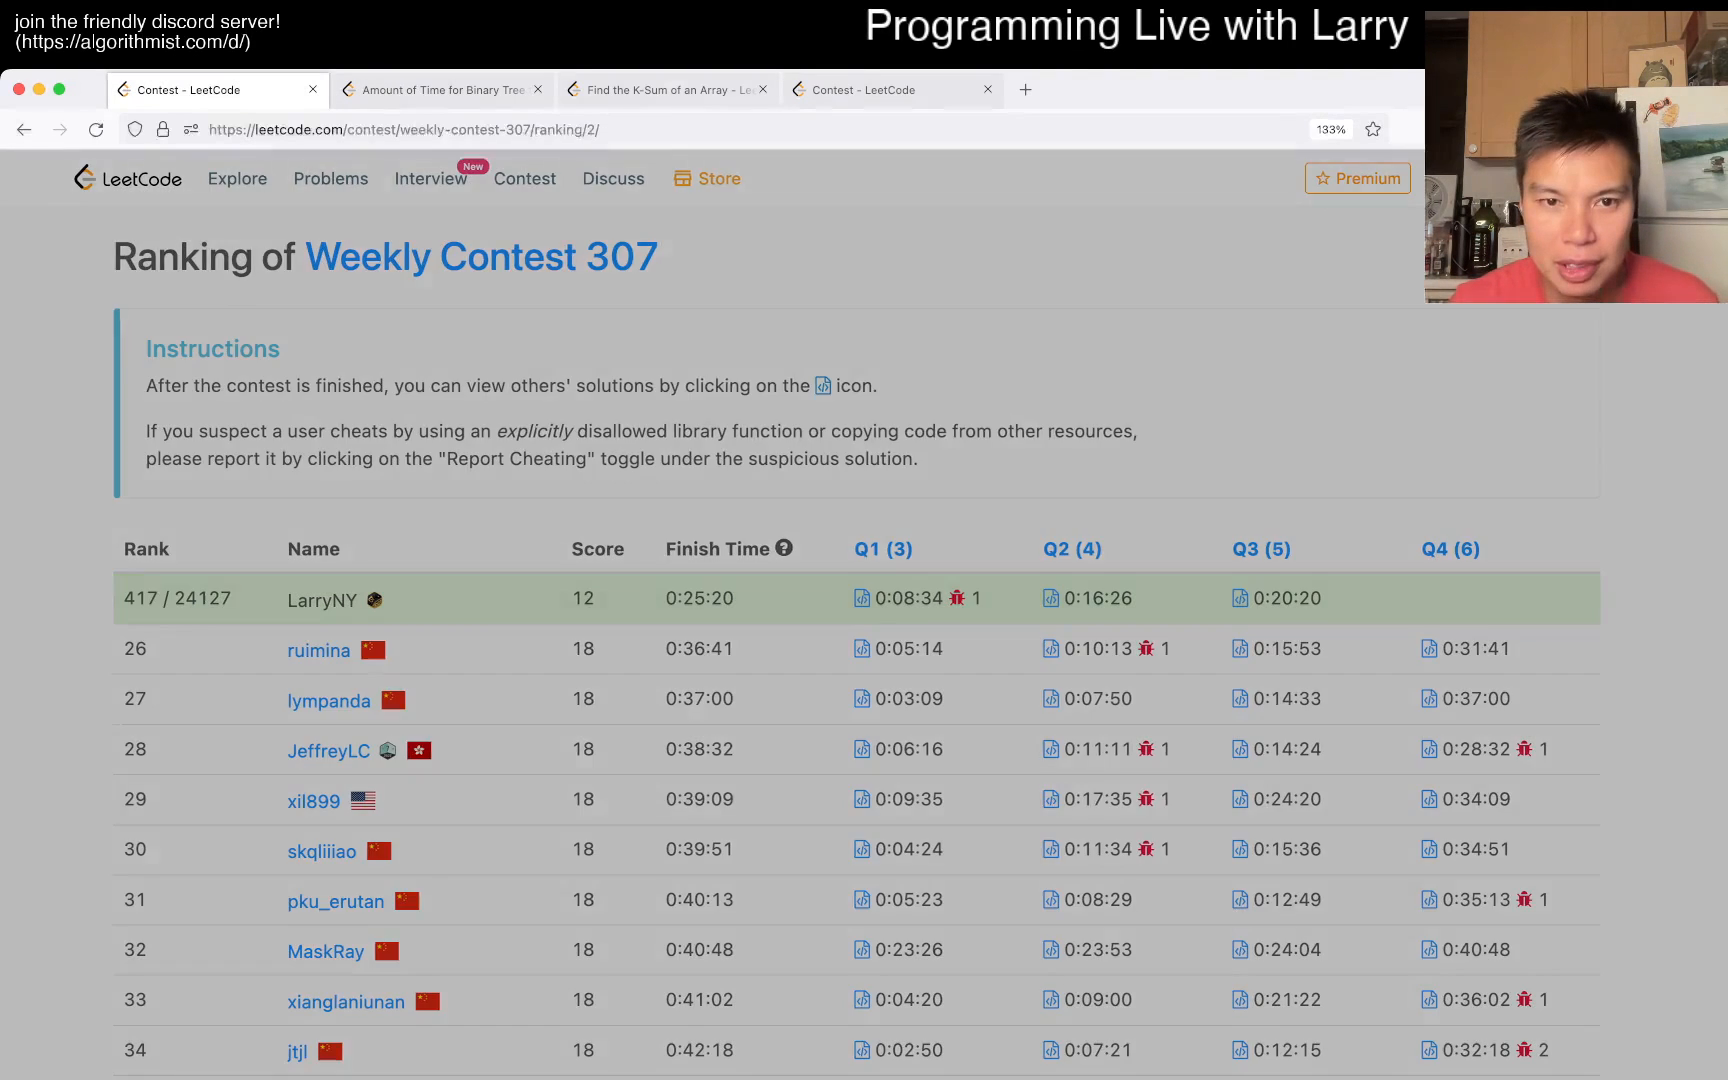
- Switch from the Weekly Contest 307 ranking to the 'Amount of Time for Binary Tree to Be Infected' problem
left_click(440, 90)
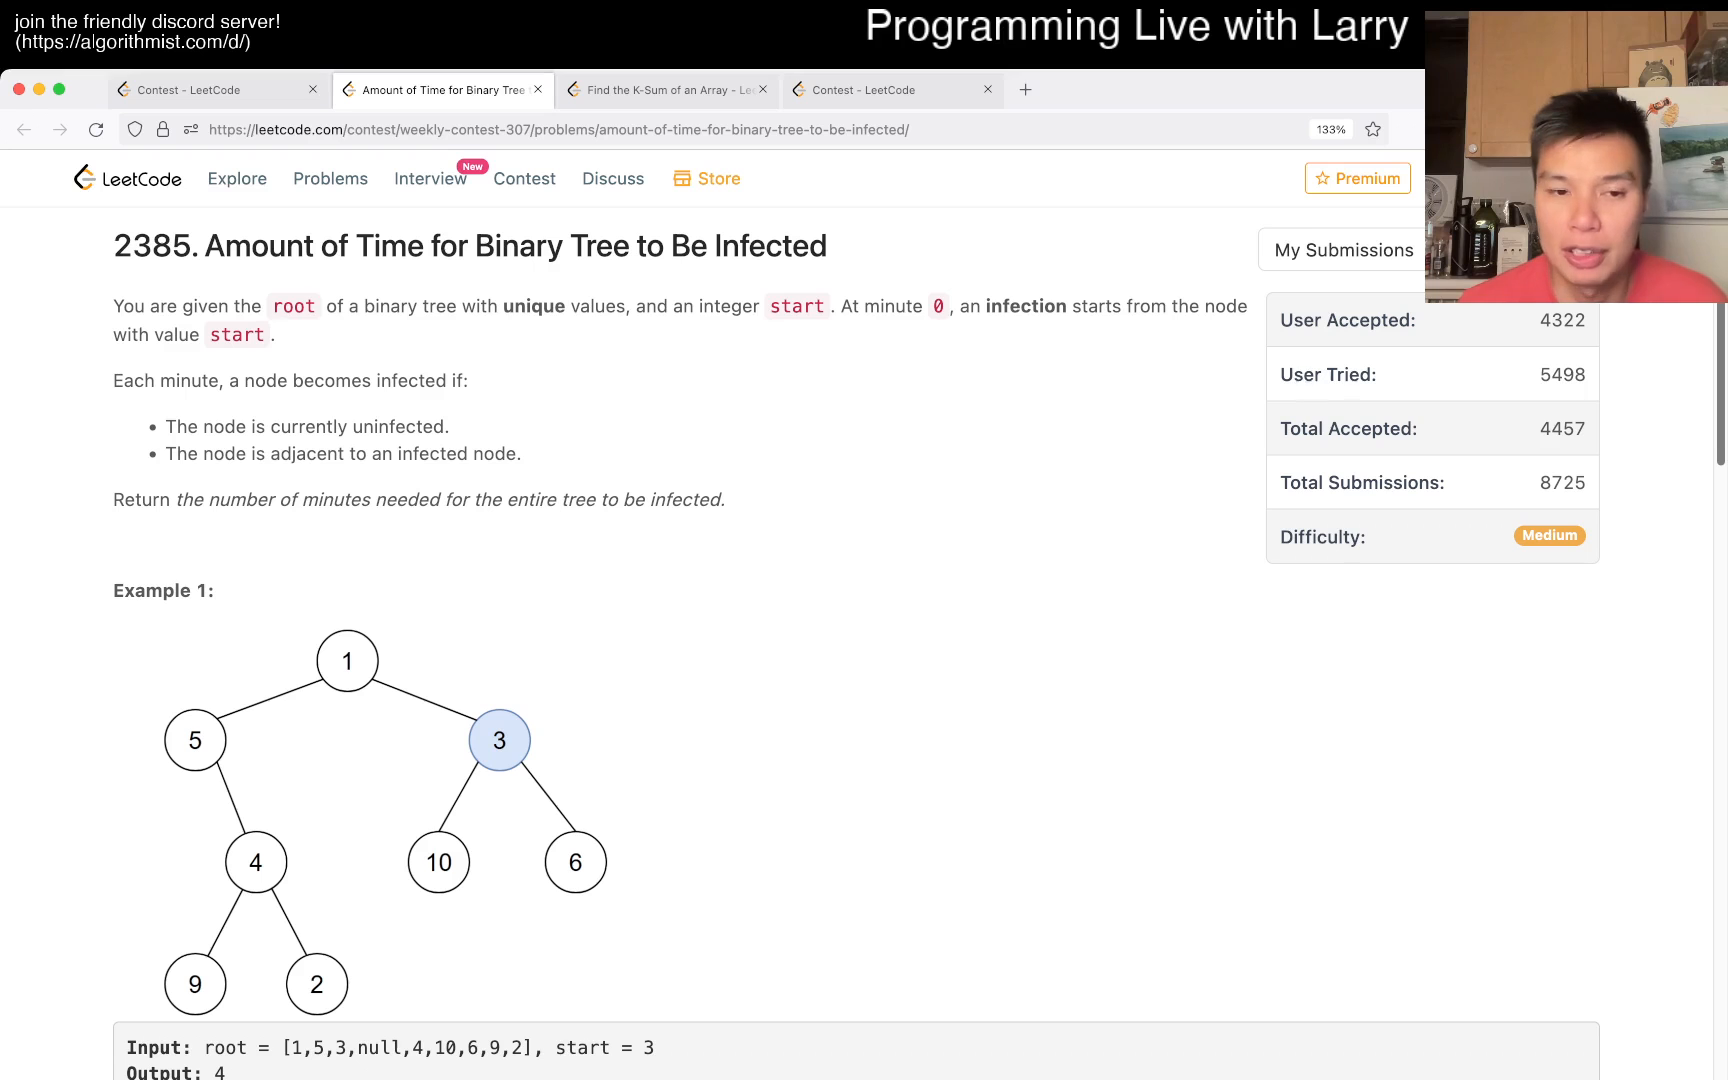
scroll("down", 3)
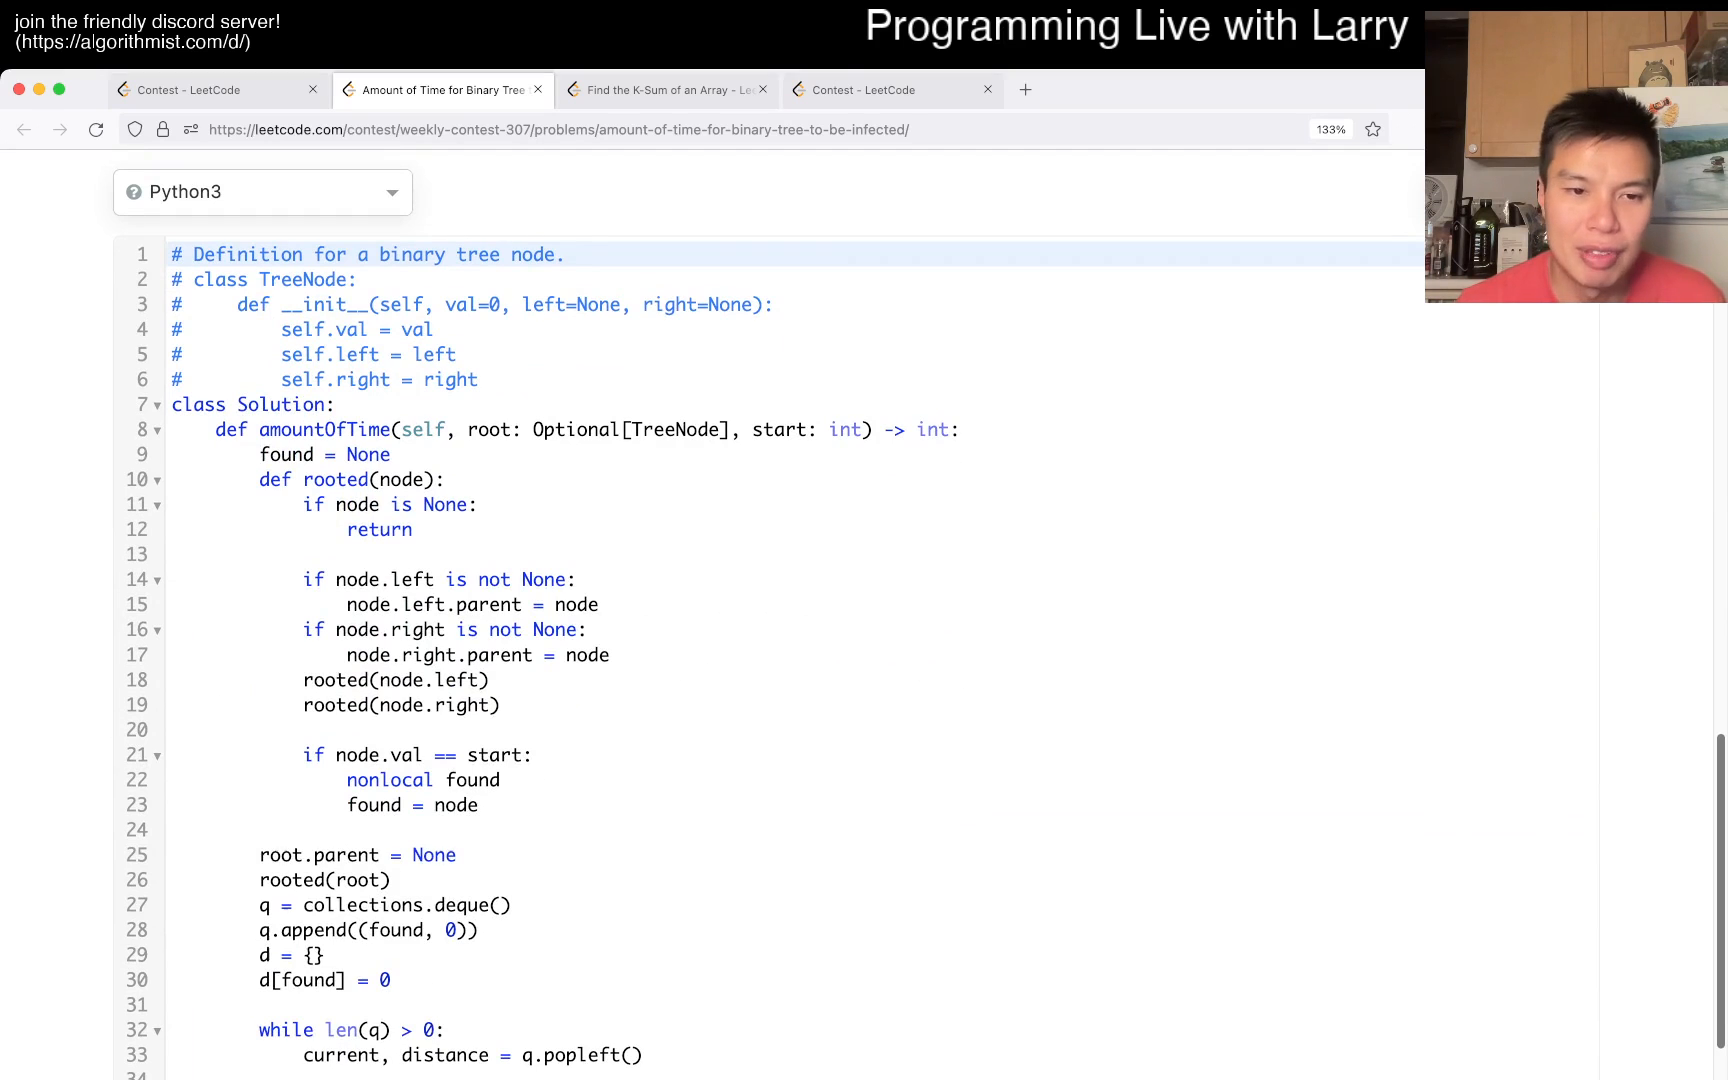
scroll("down", 3)
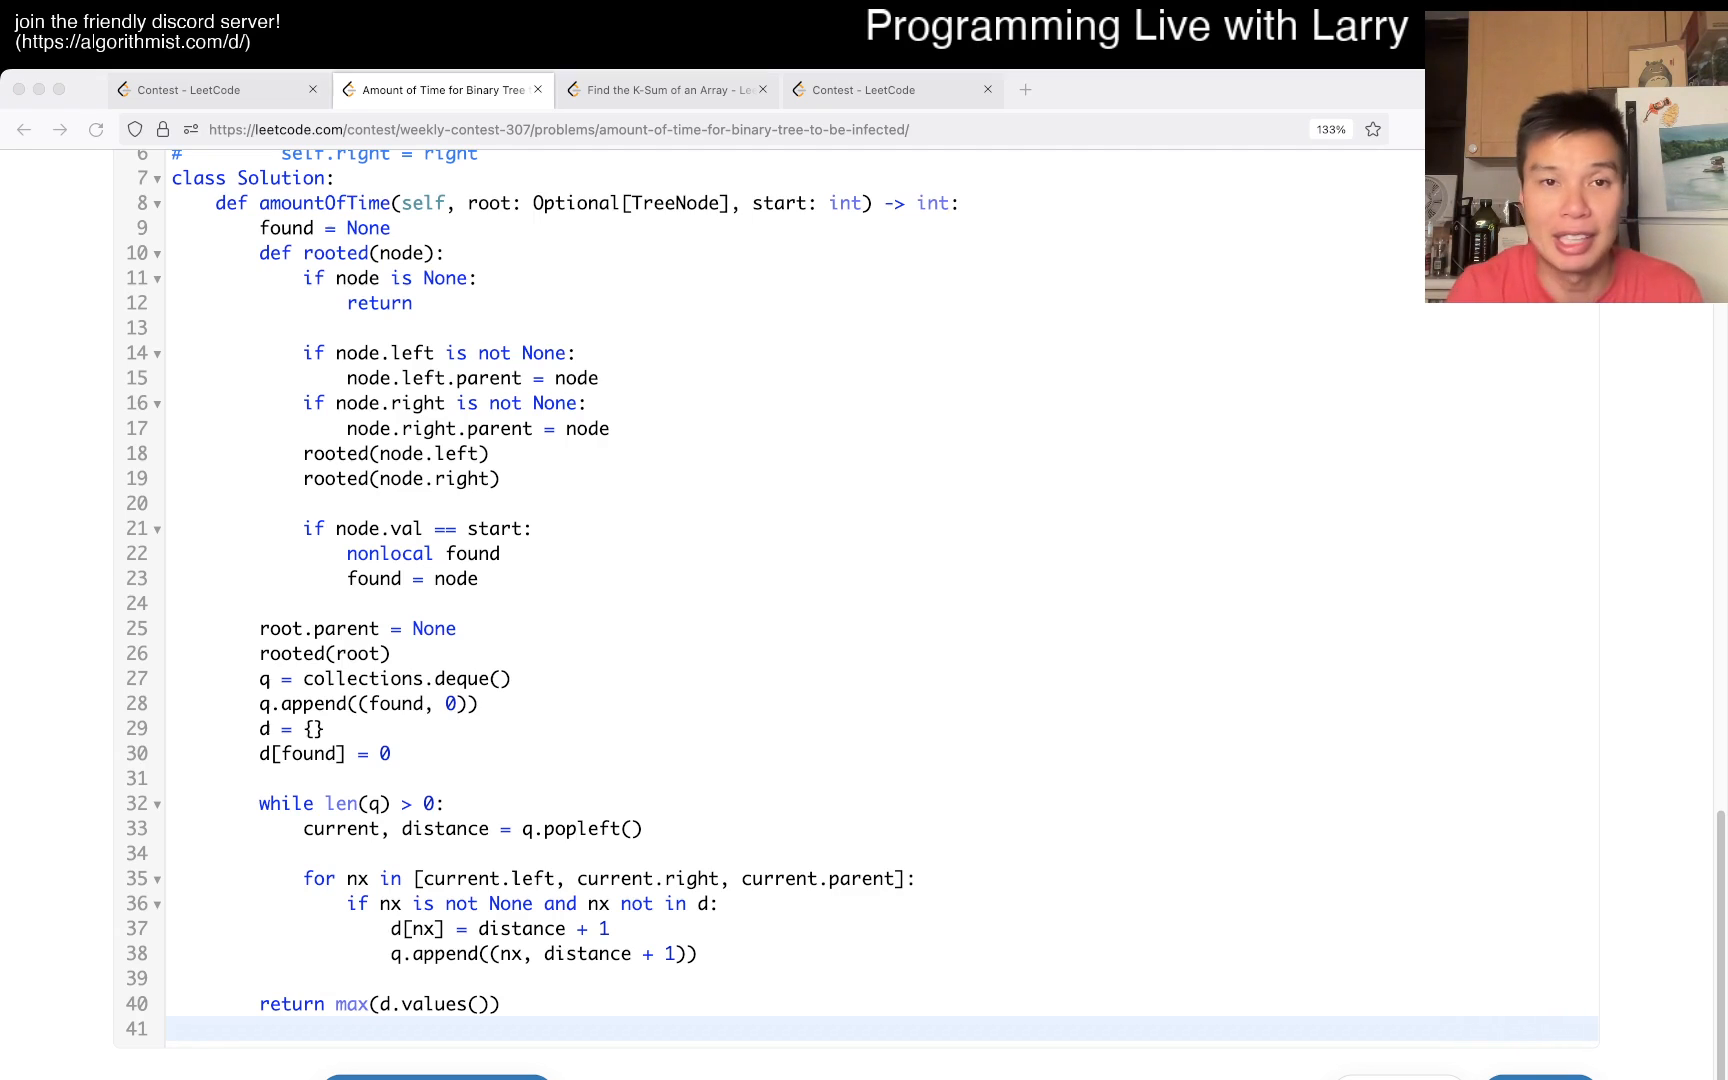
- Switch to the contest copy of problem 6154 and scroll past examples and constraints to the Python3 editor
left_click(436, 90)
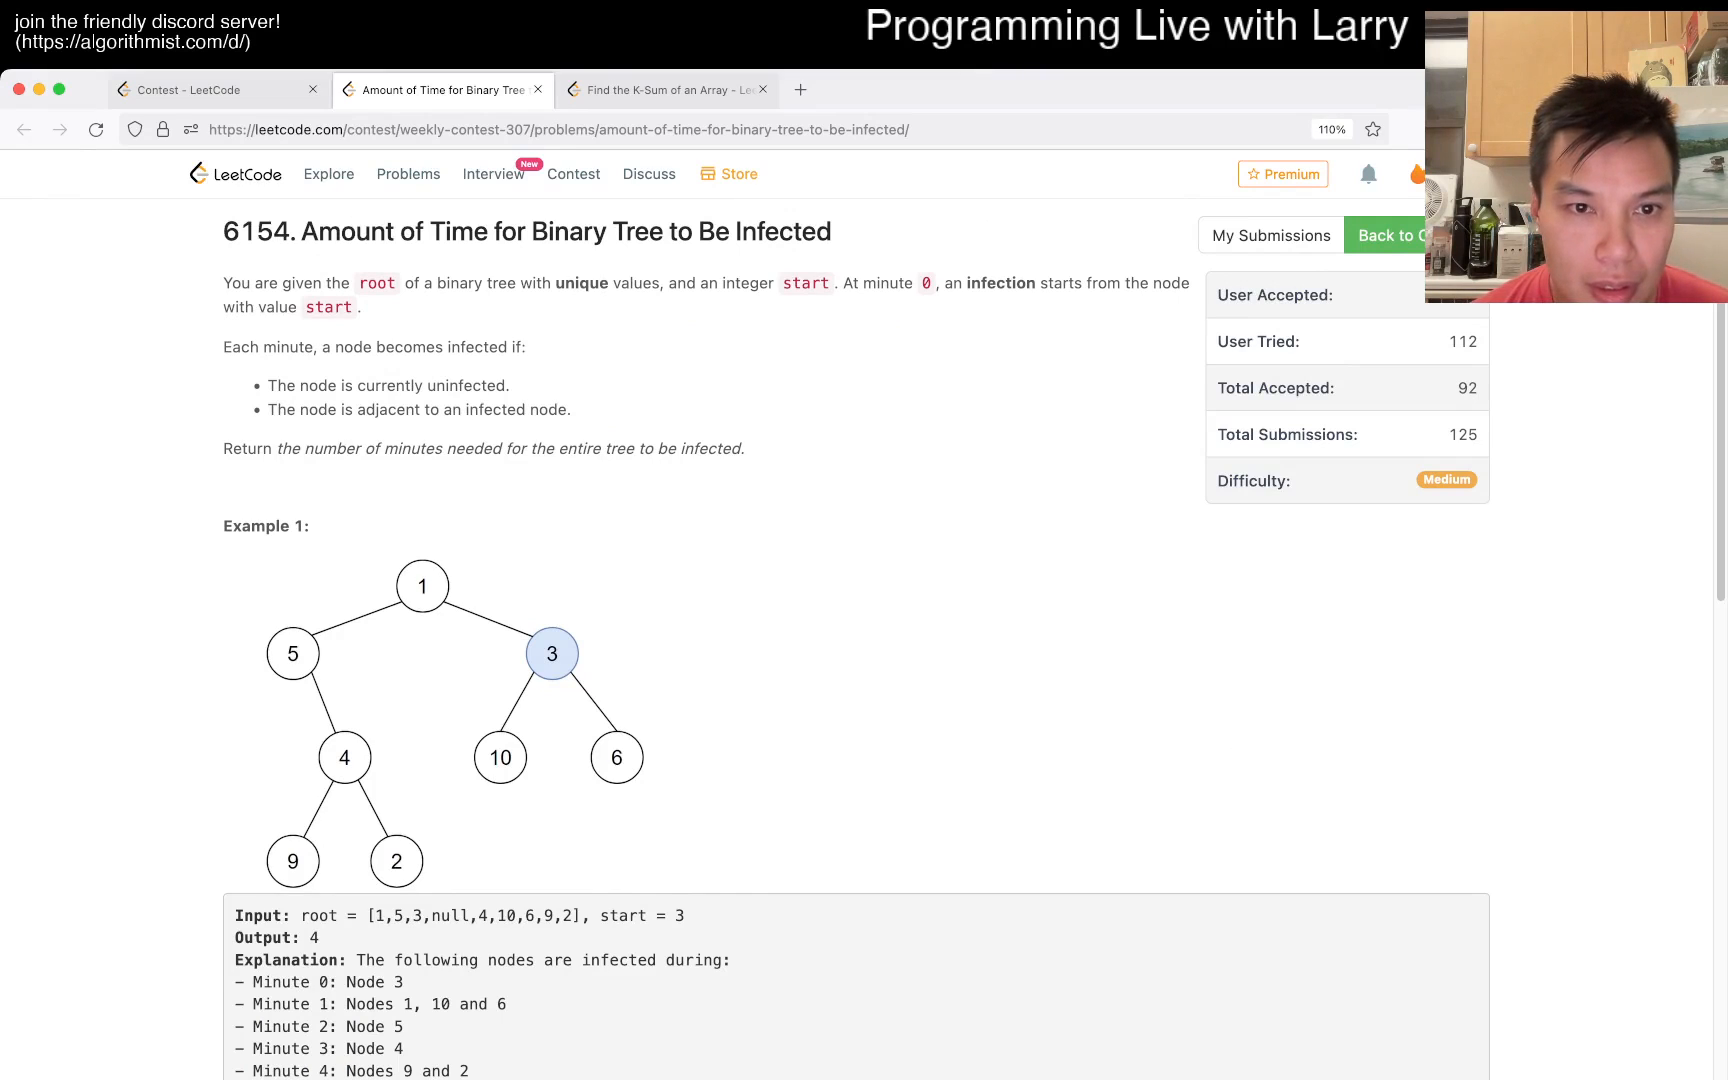
scroll("down", 3)
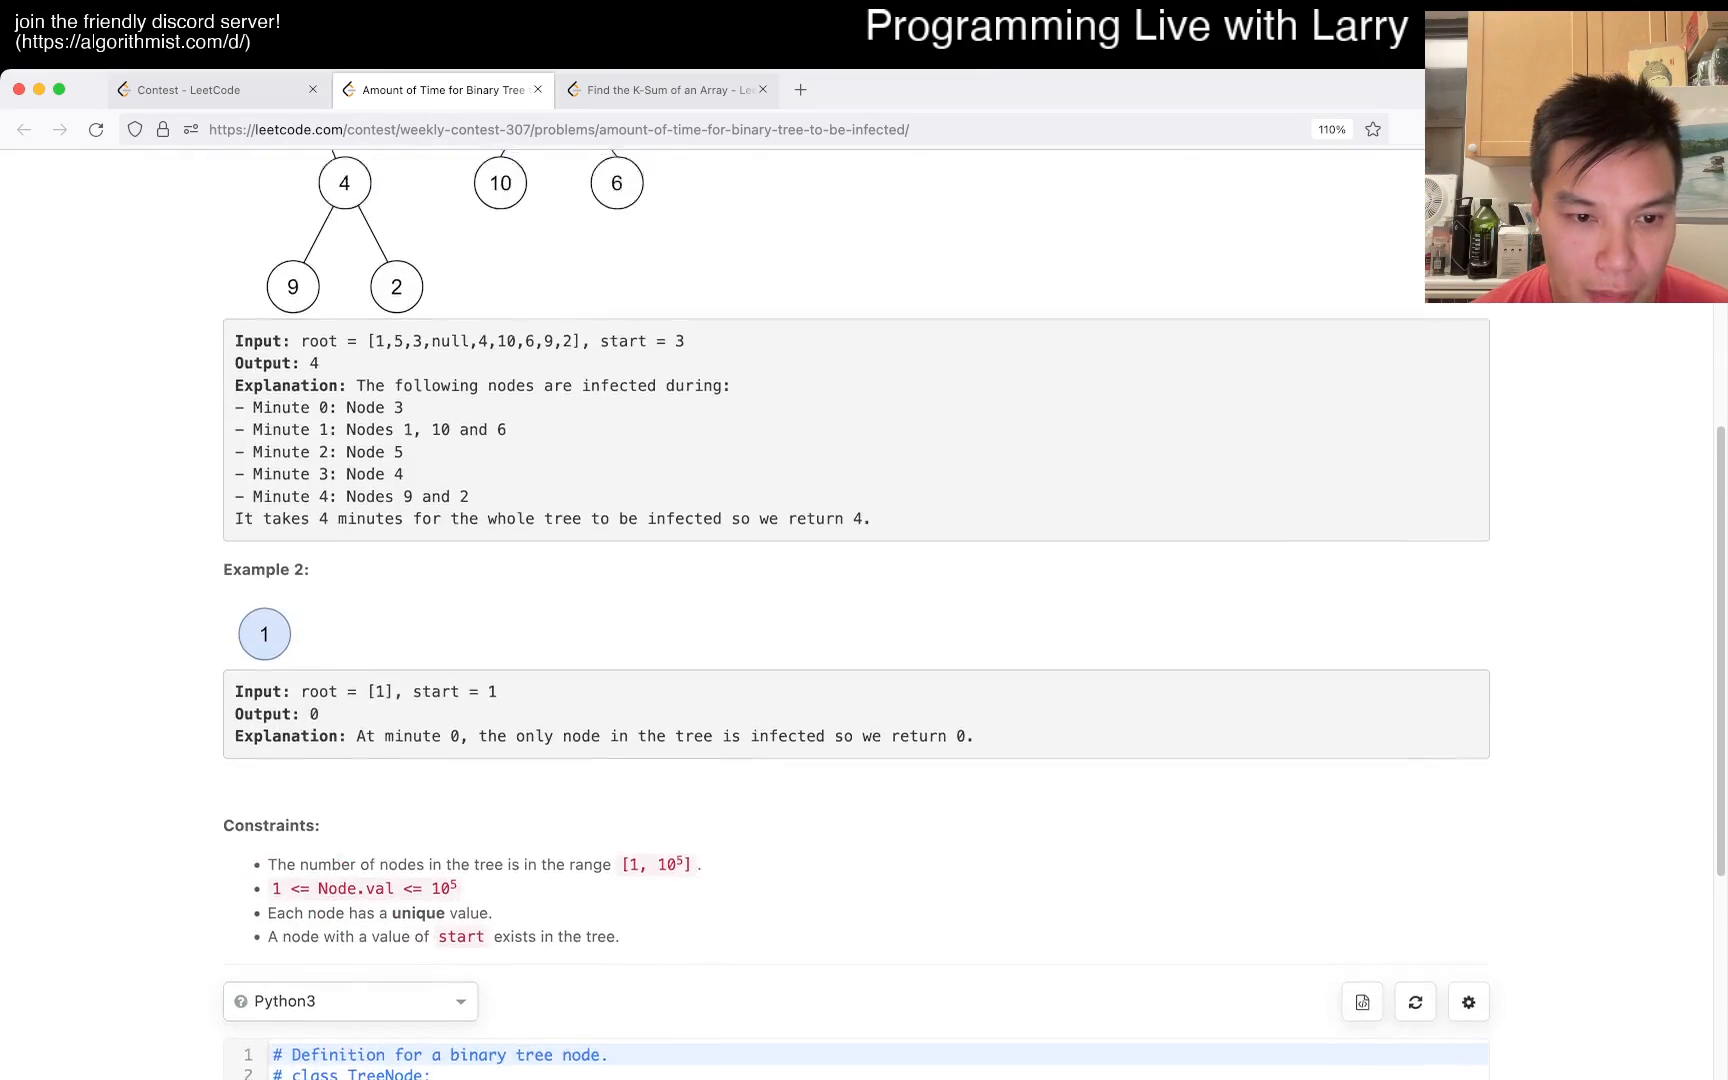
scroll("up", 3)
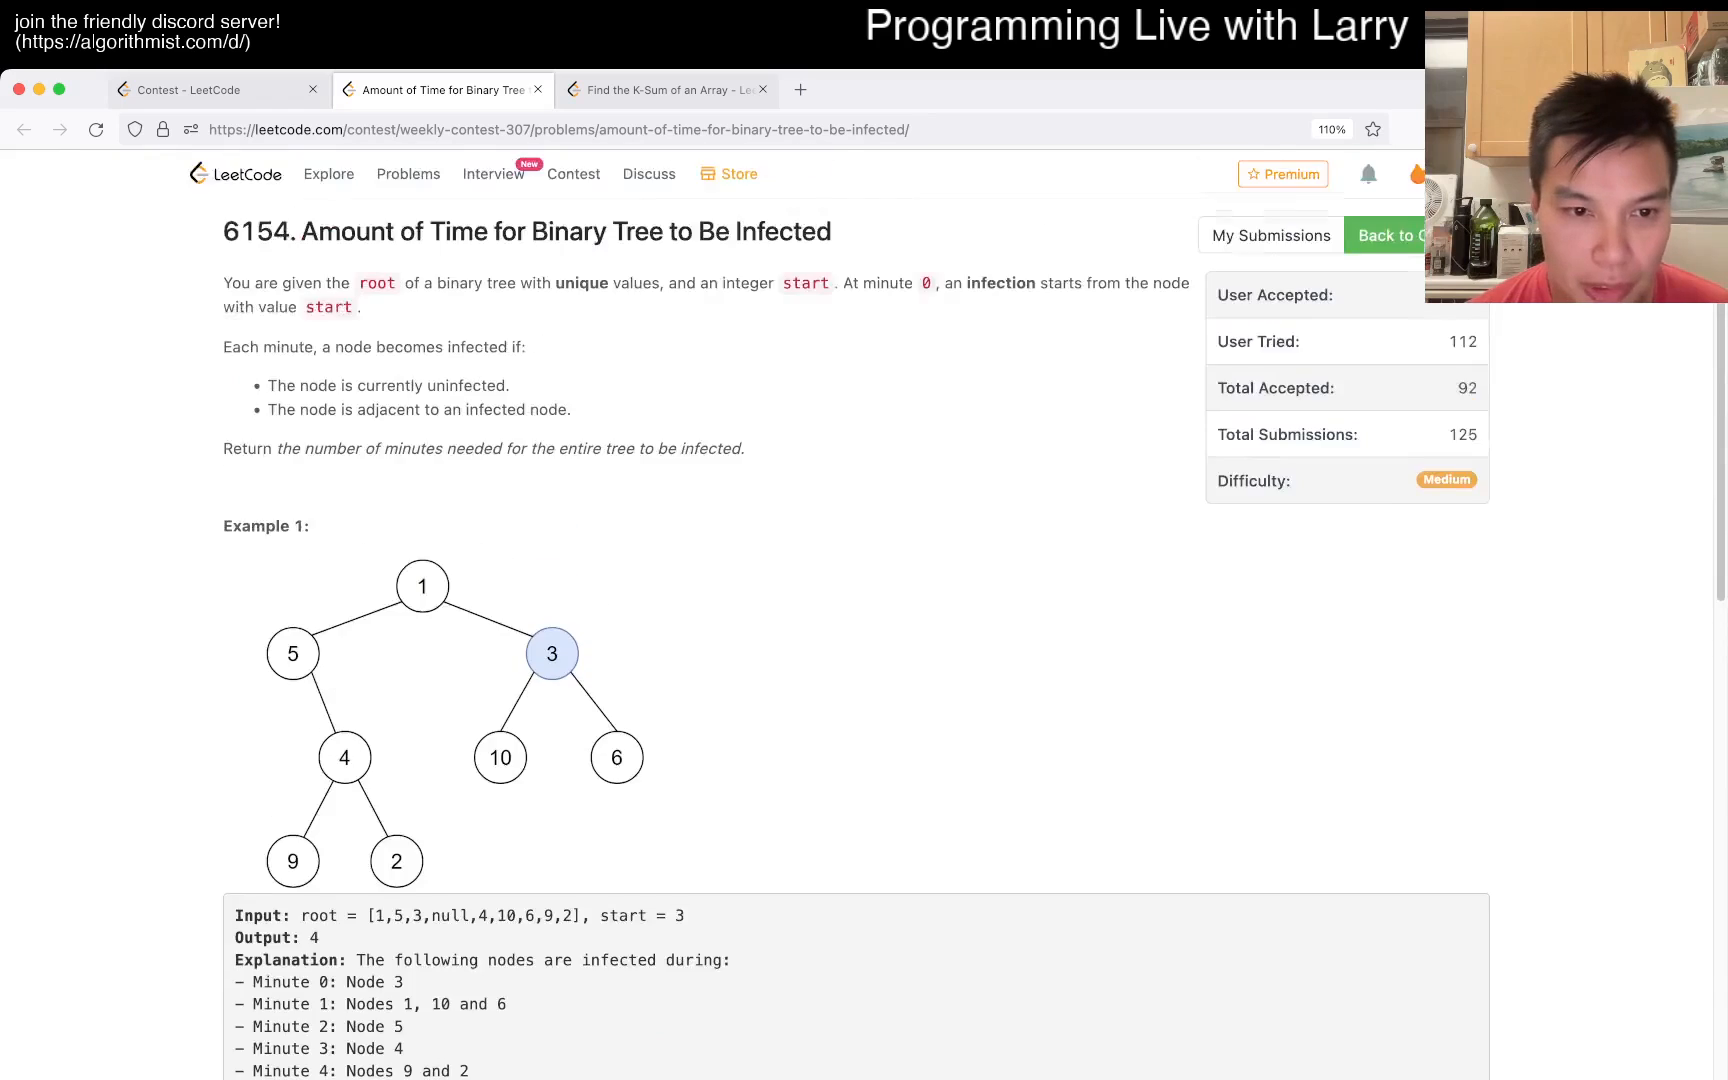
scroll("down", 3)
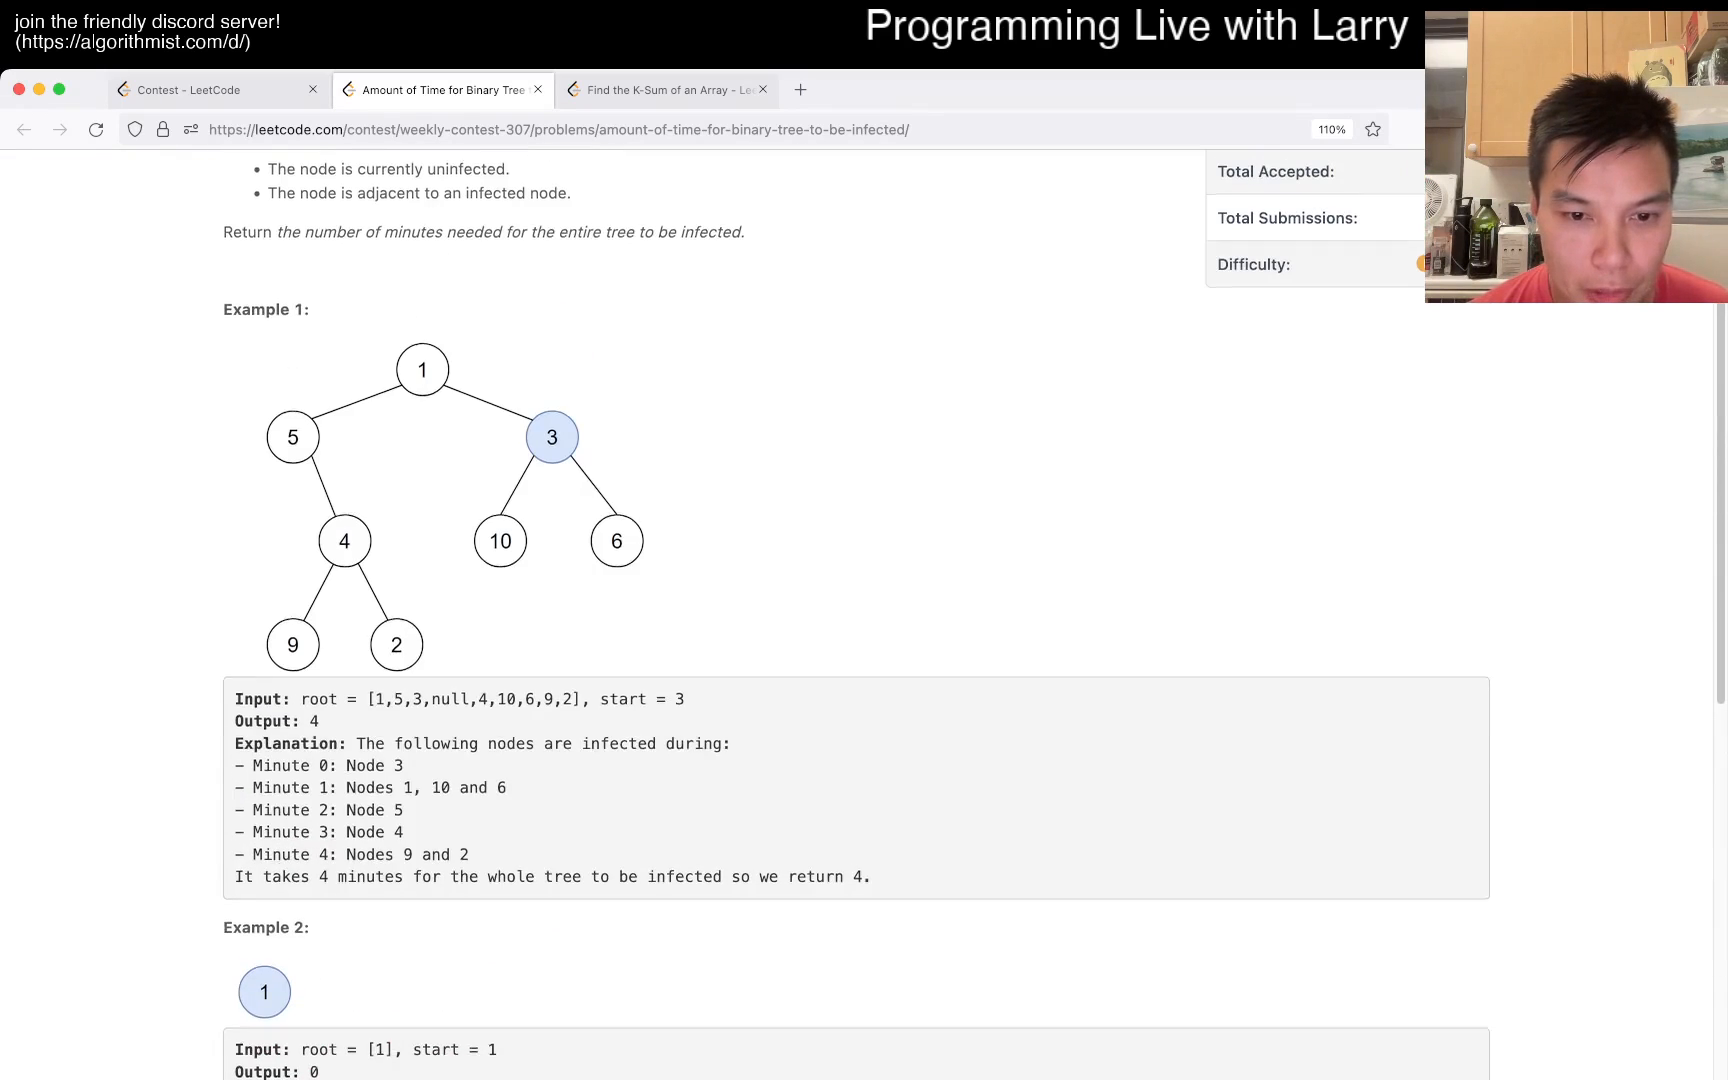
scroll("down", 3)
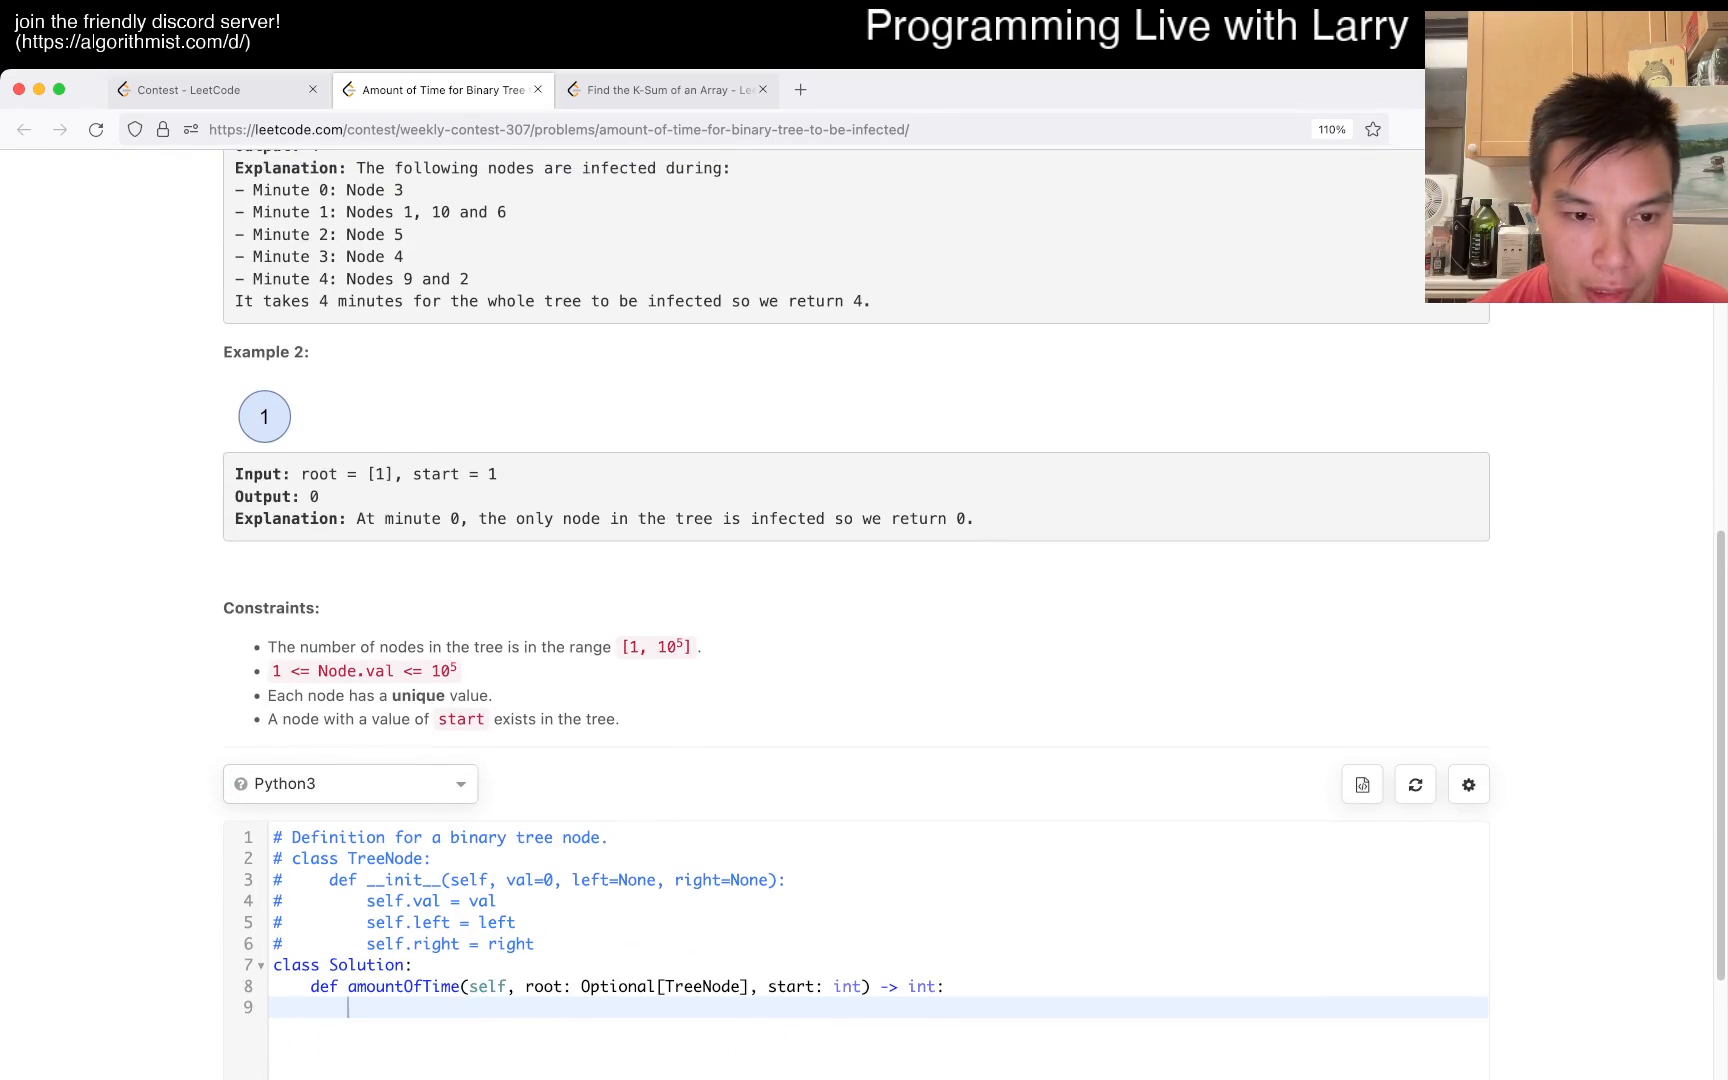
scroll("down", 3)
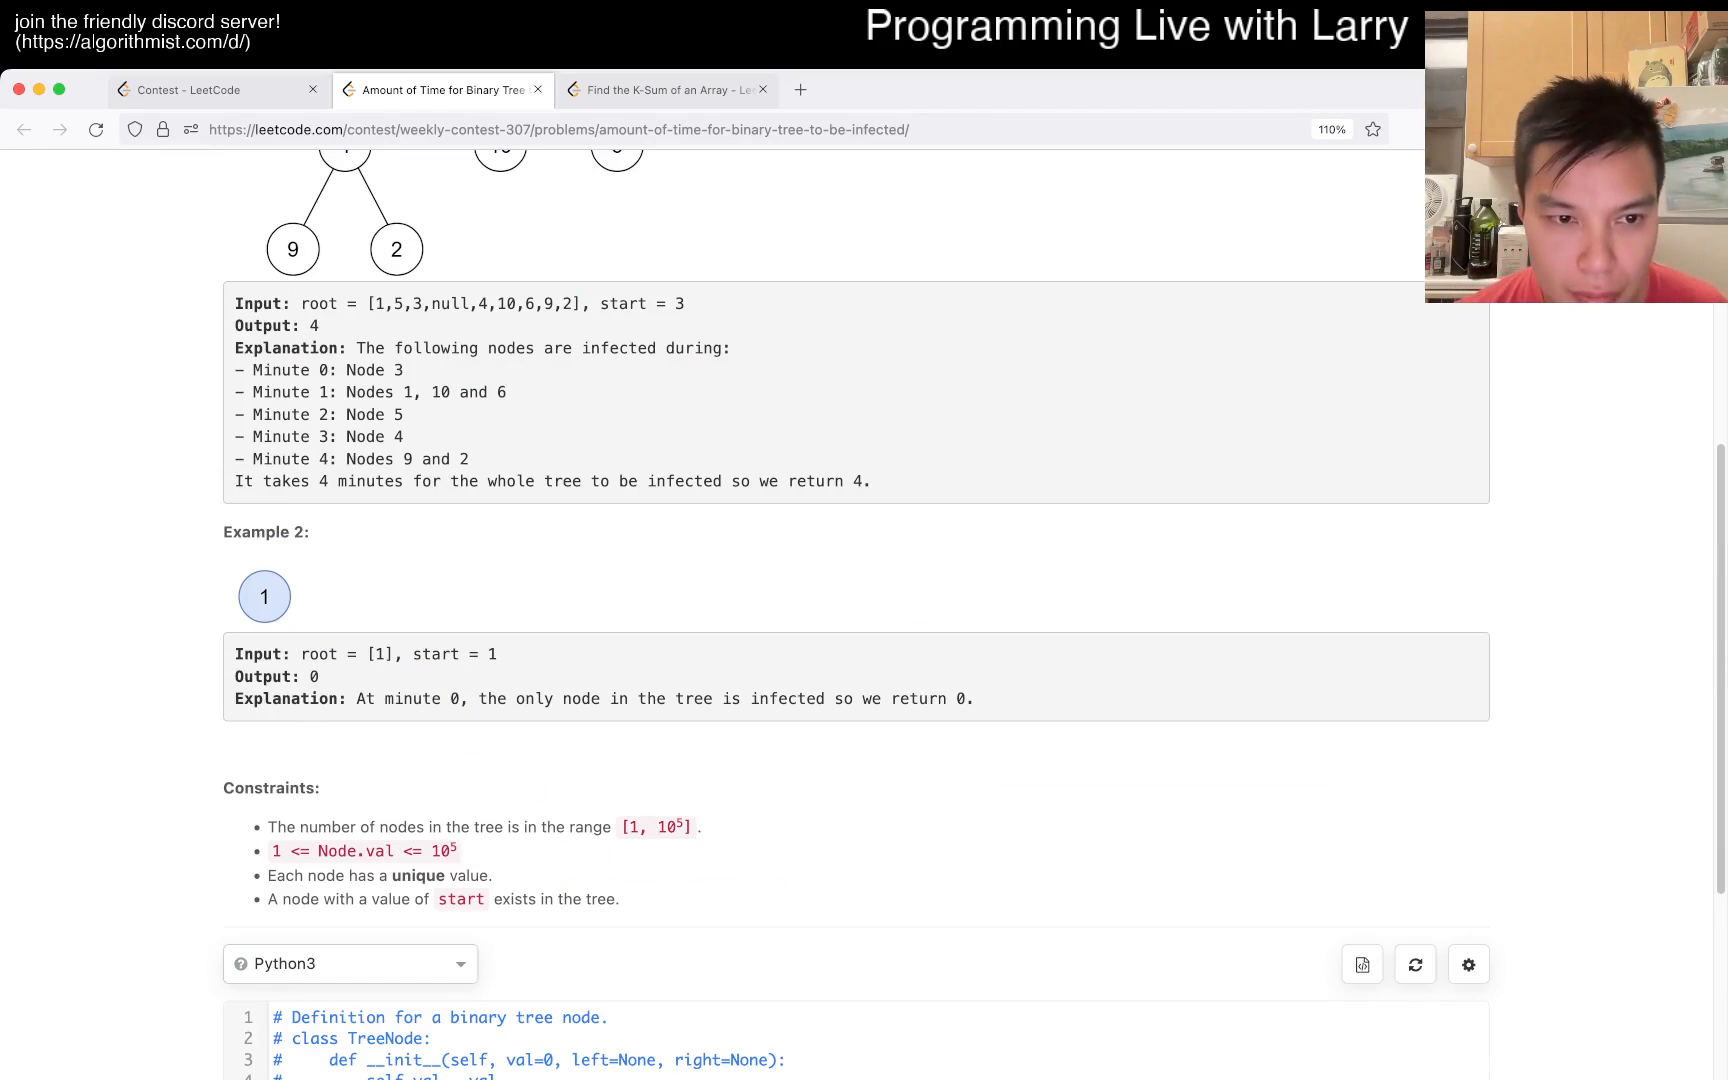
scroll("up", 3)
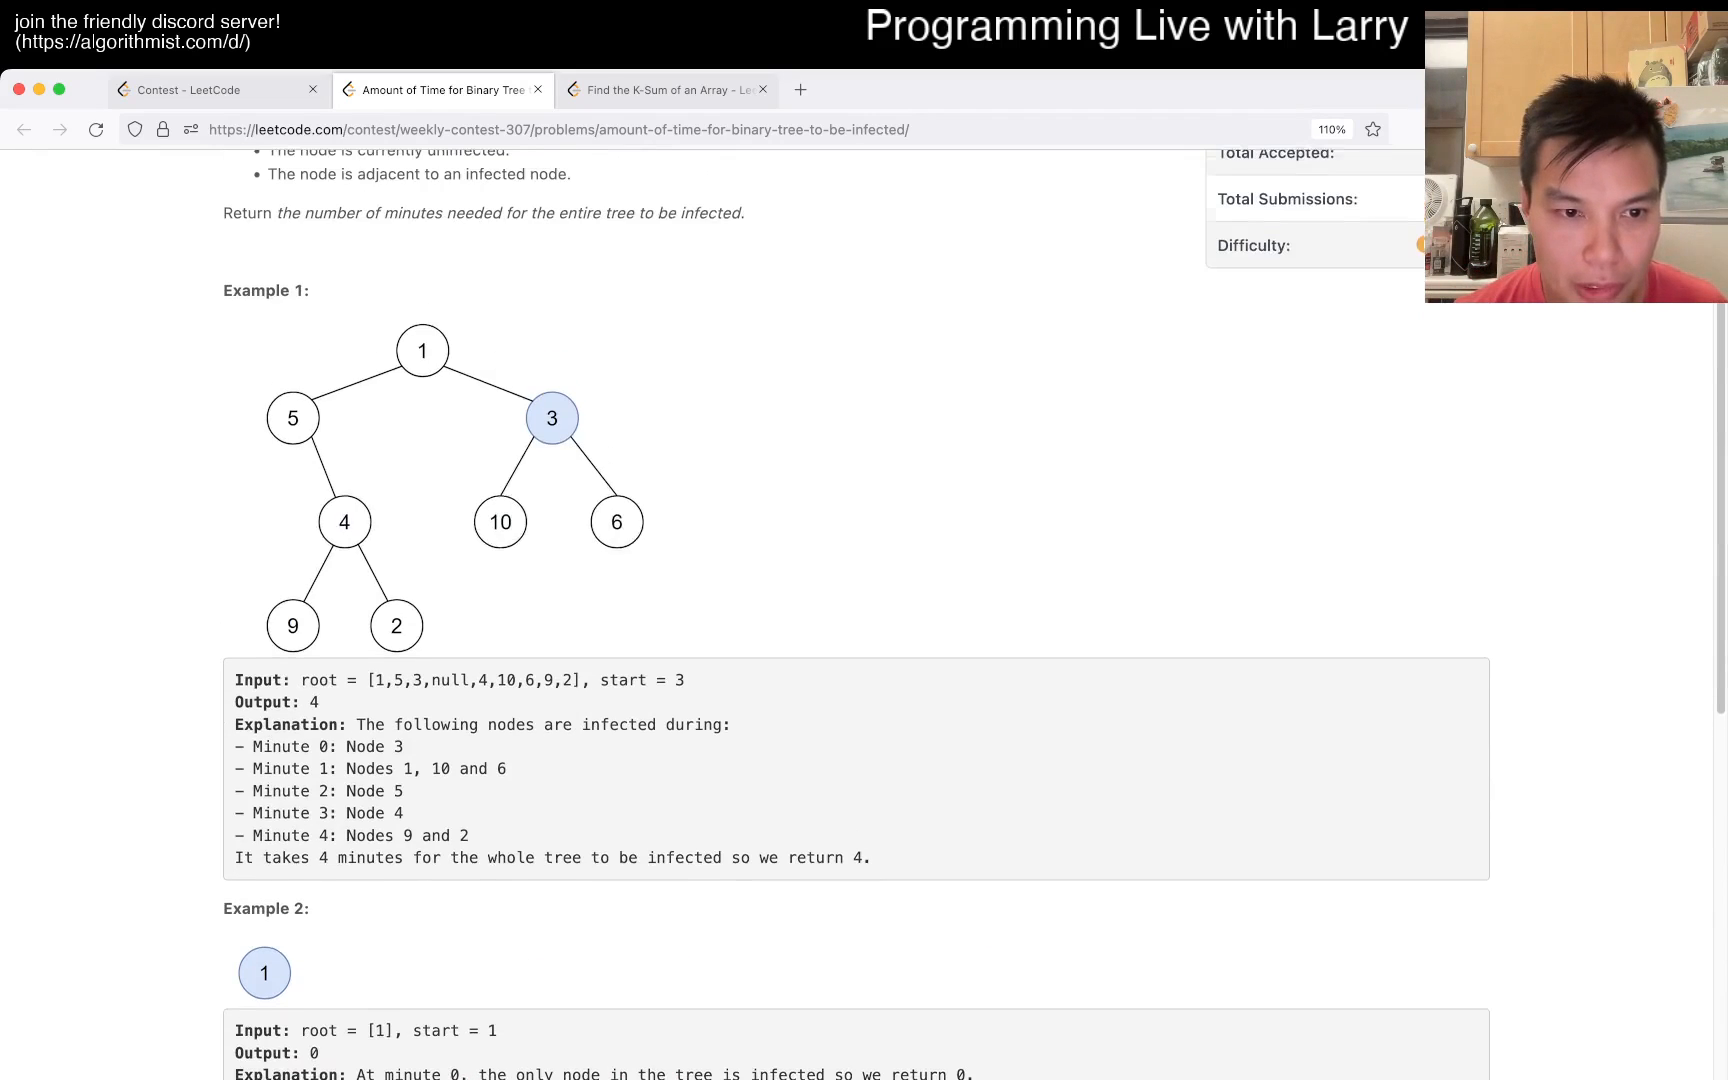
scroll("down", 3)
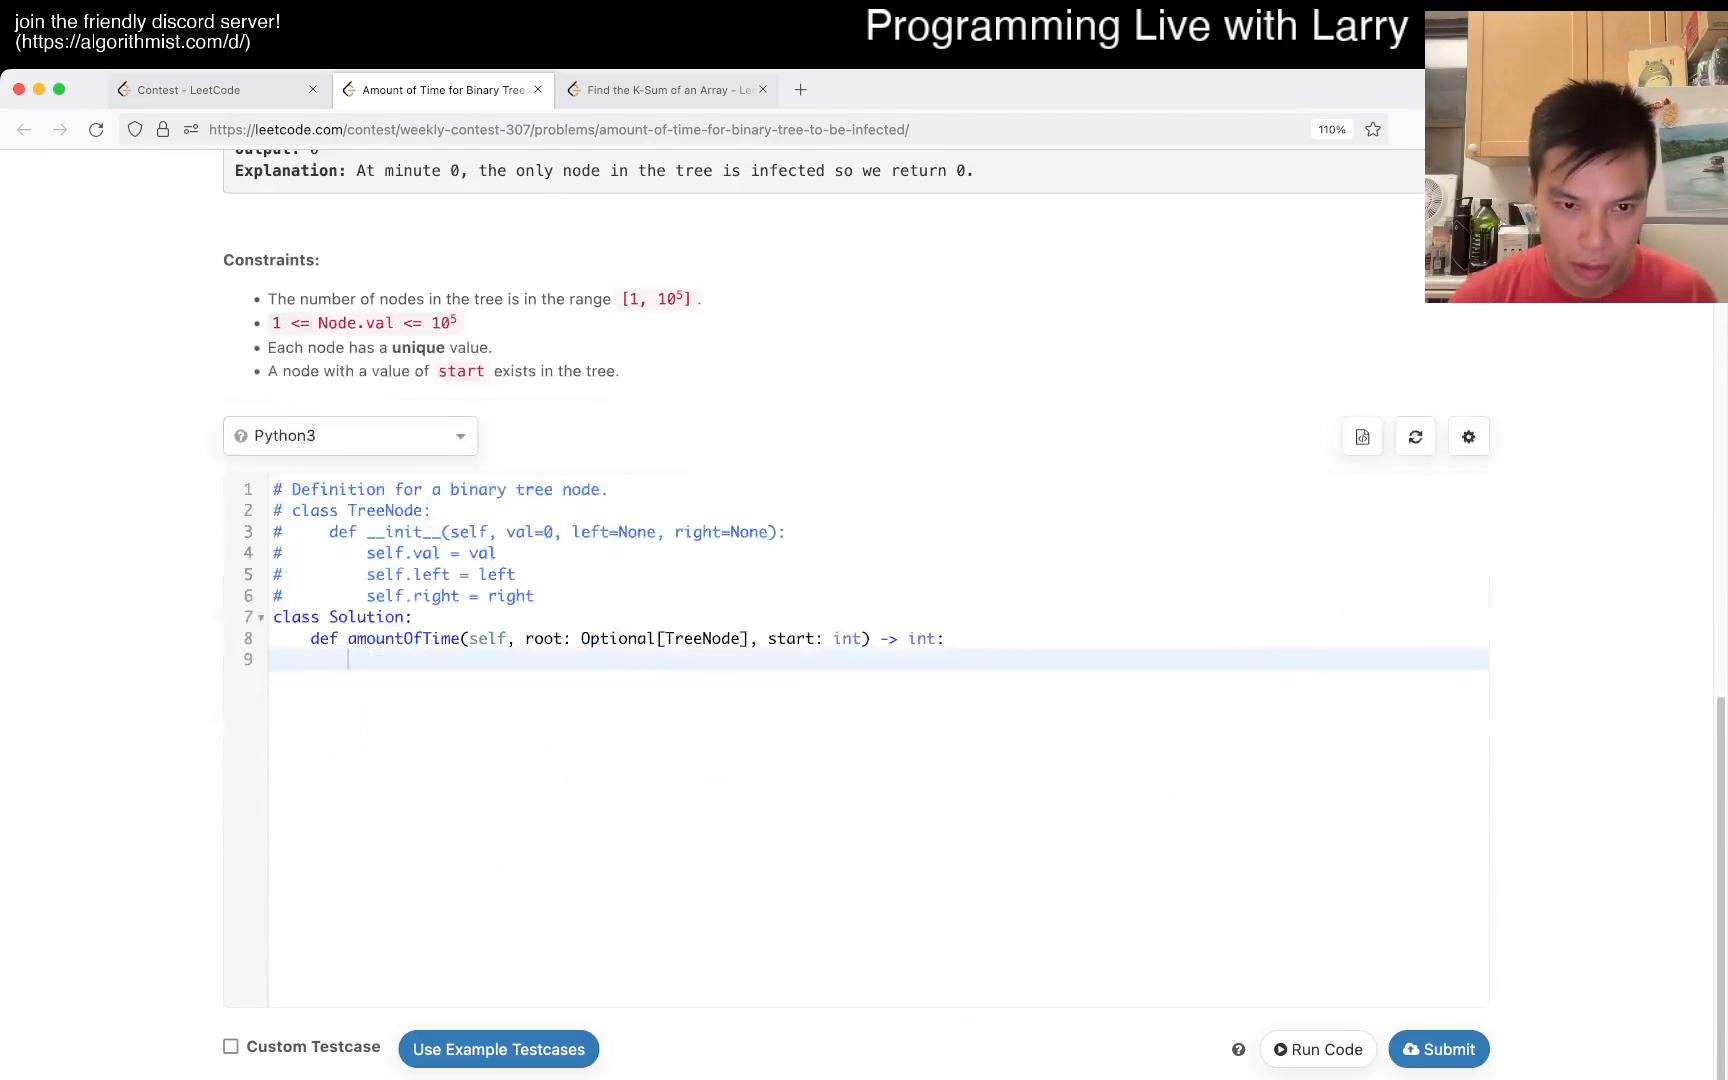
- Define the rooted(node) helper with a None check and parent assignment for the left child
type("def dfs")
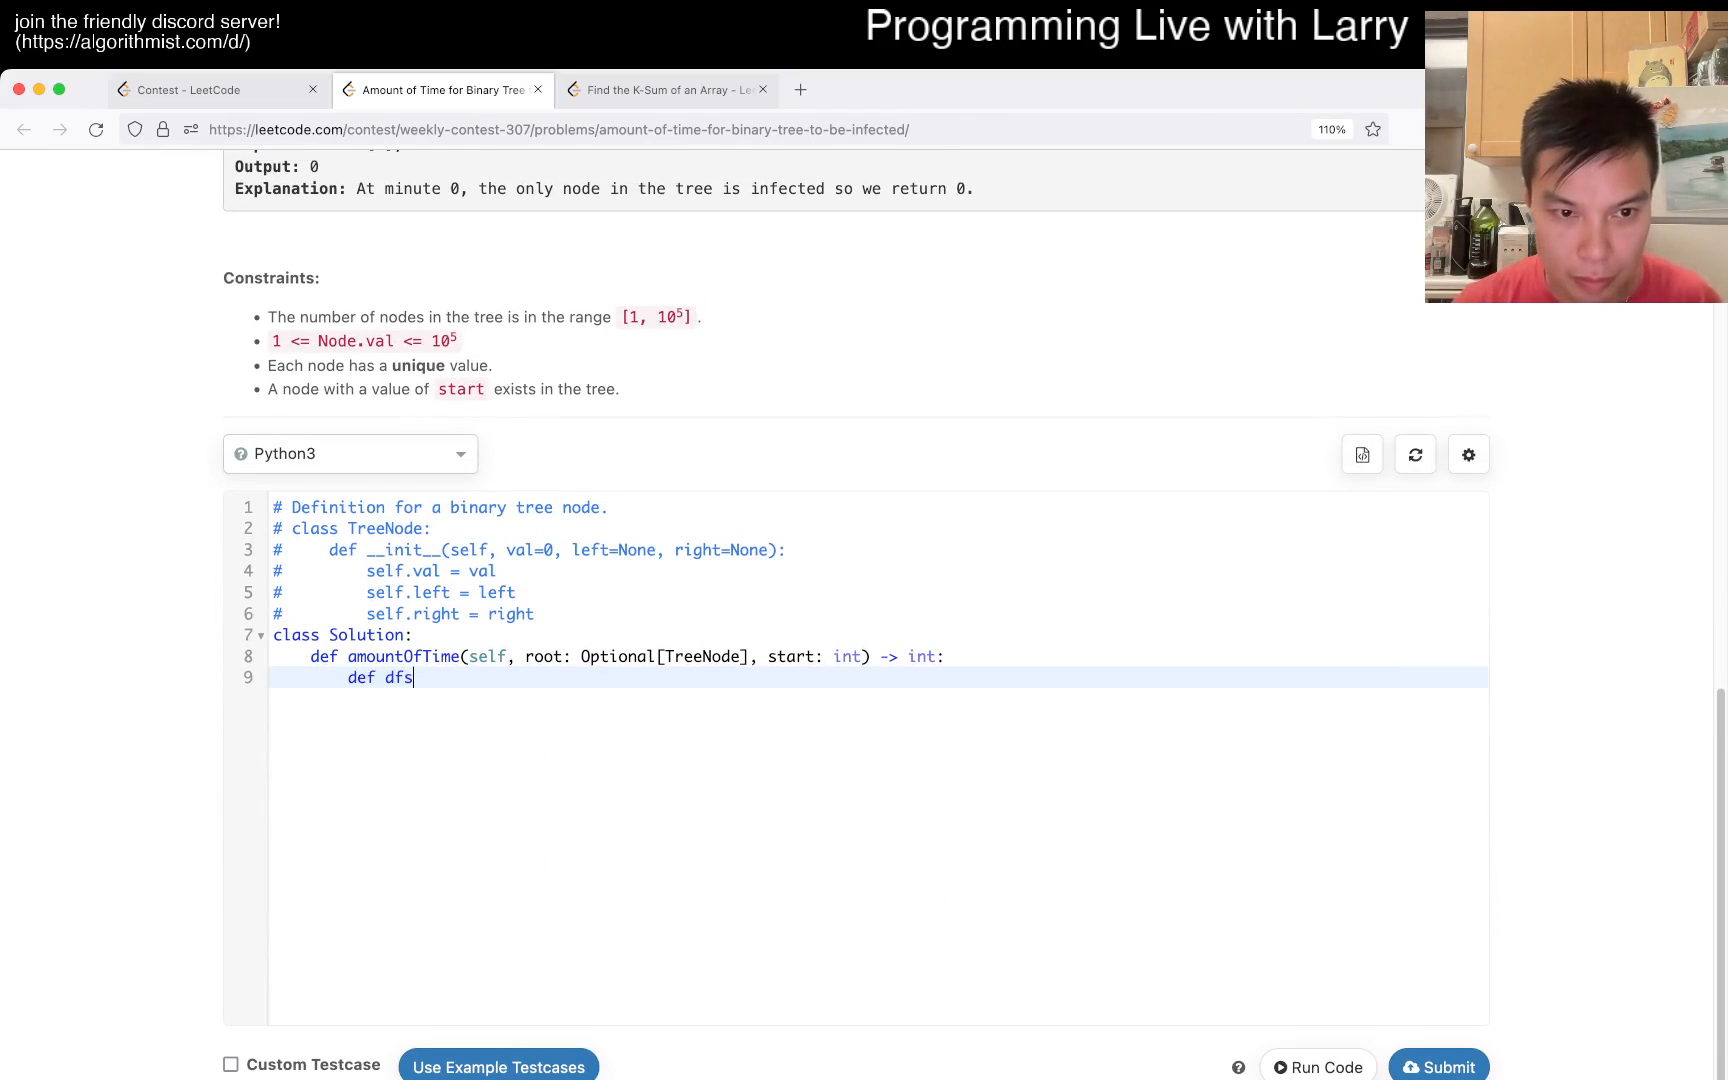
type("(node):")
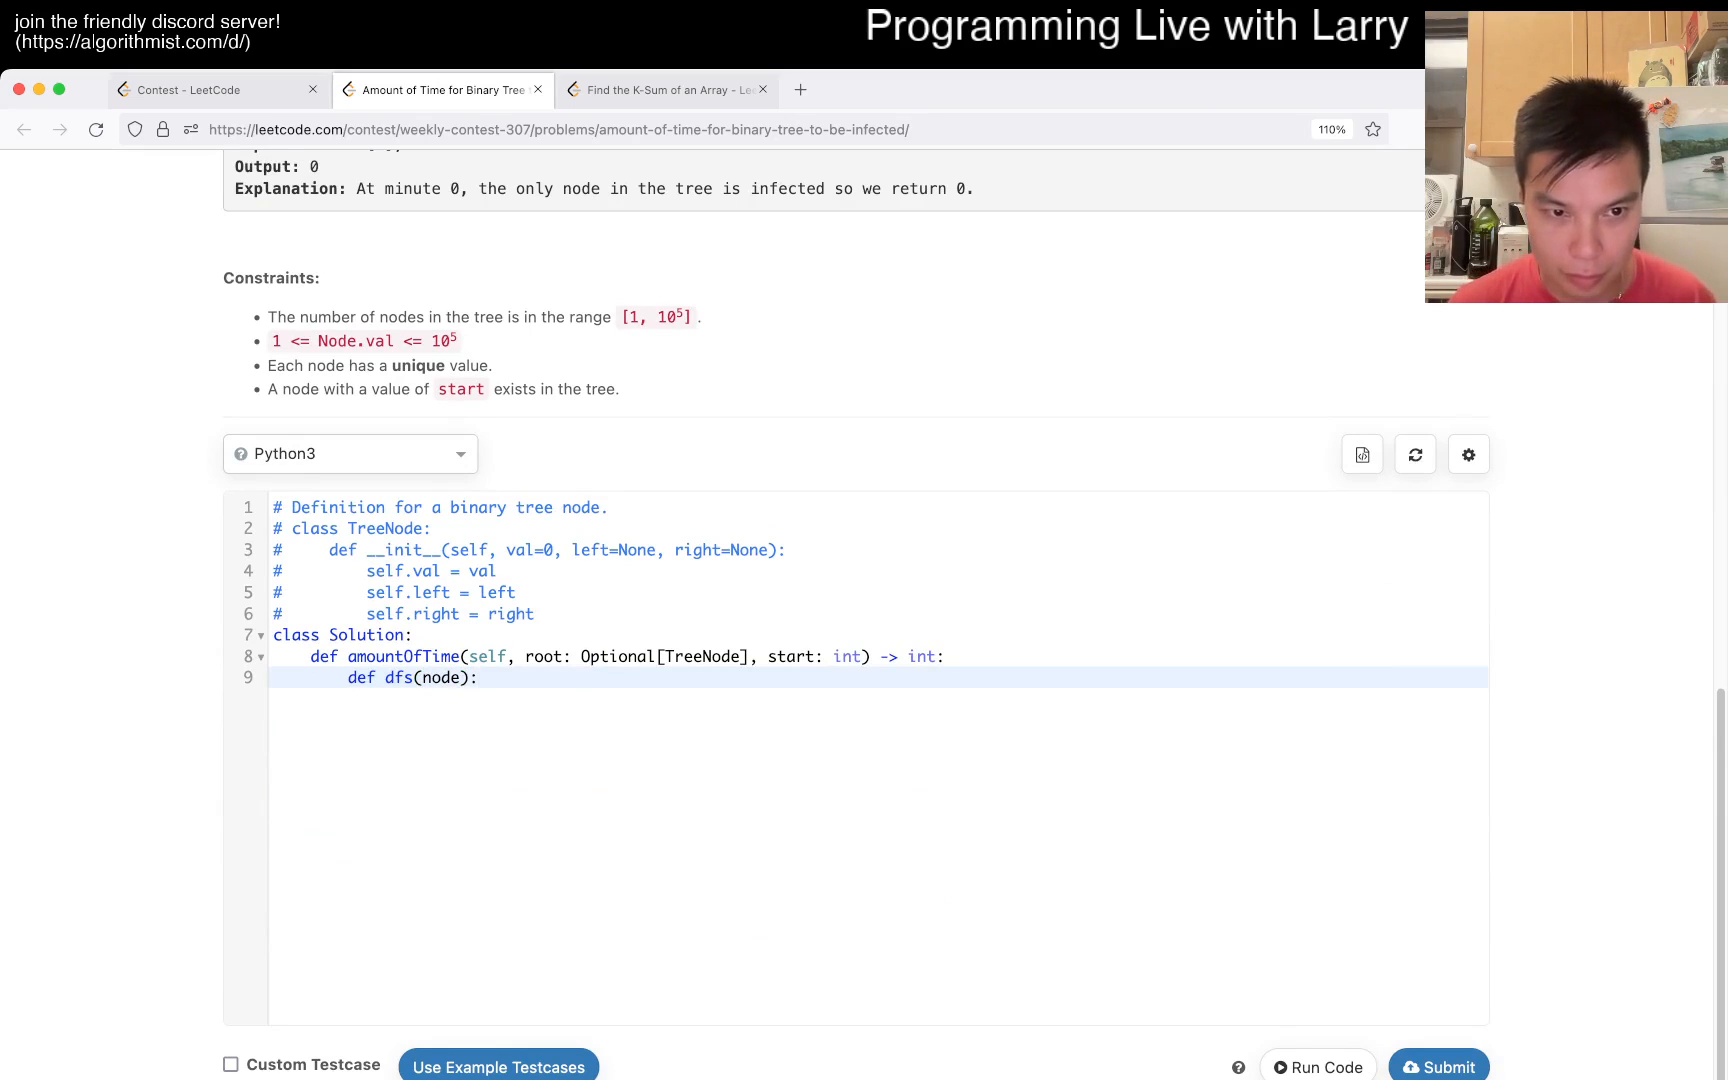
key("Enter")
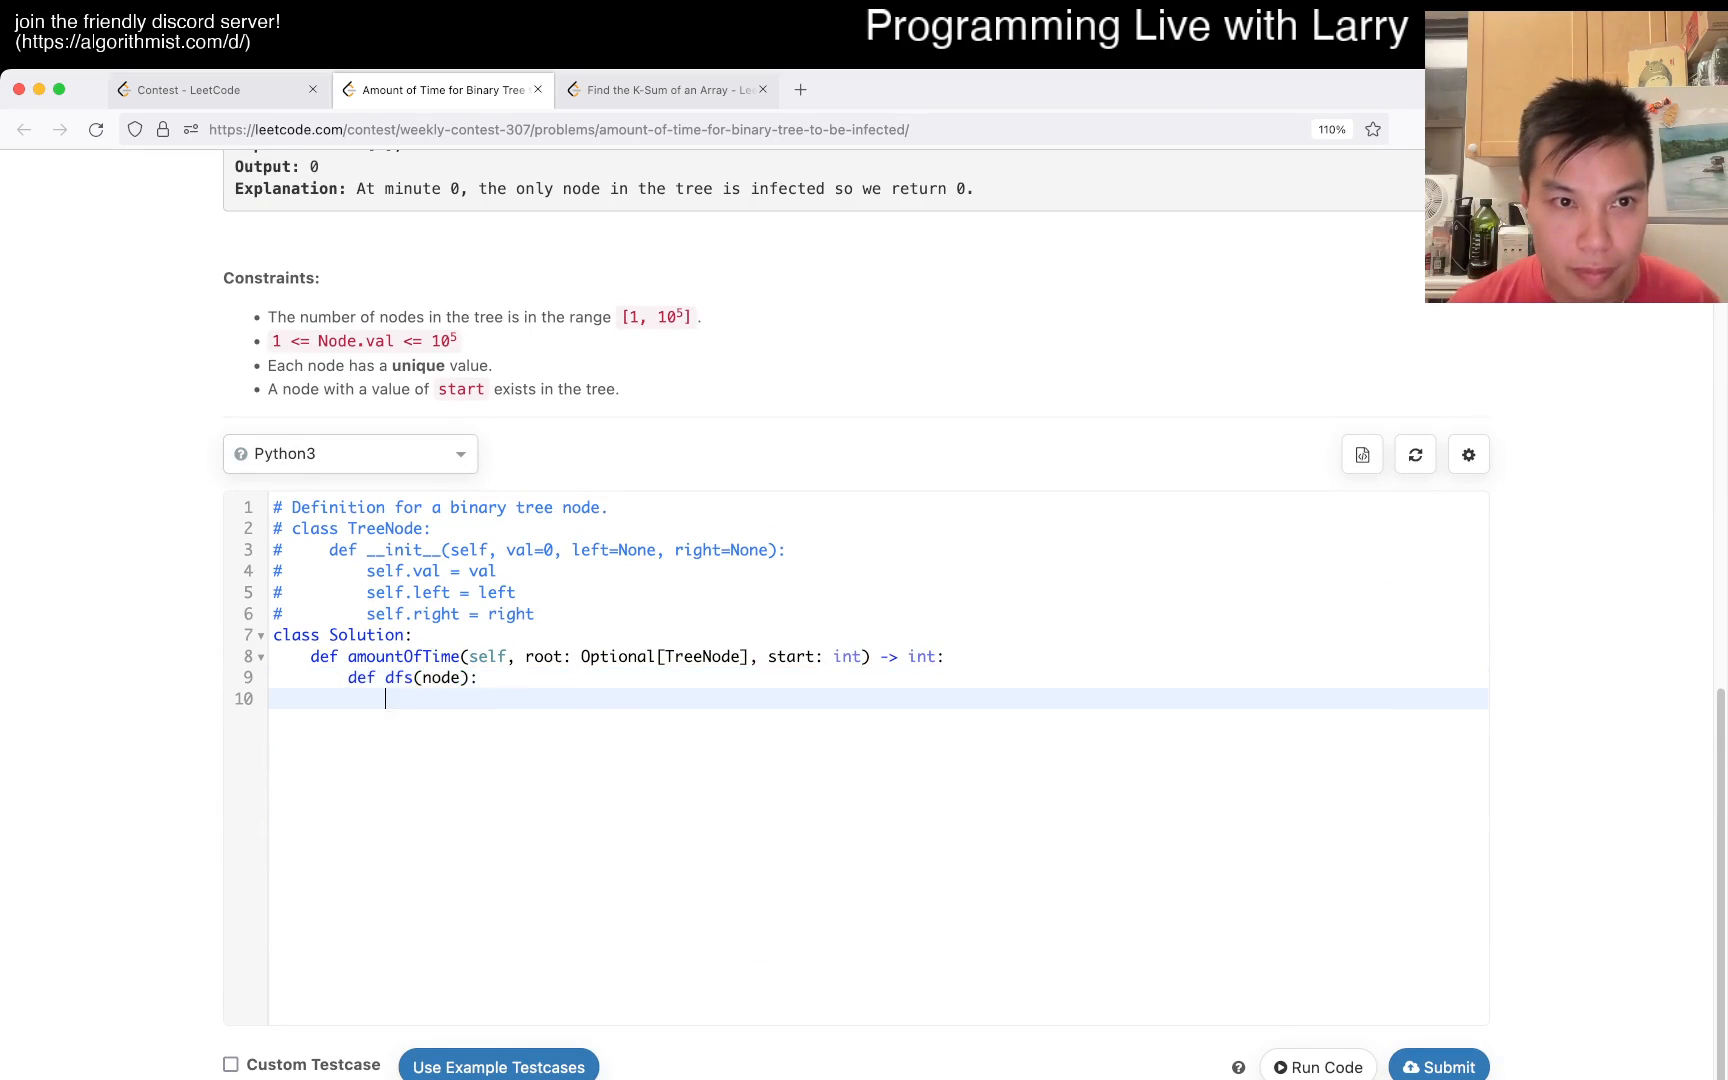
type("for")
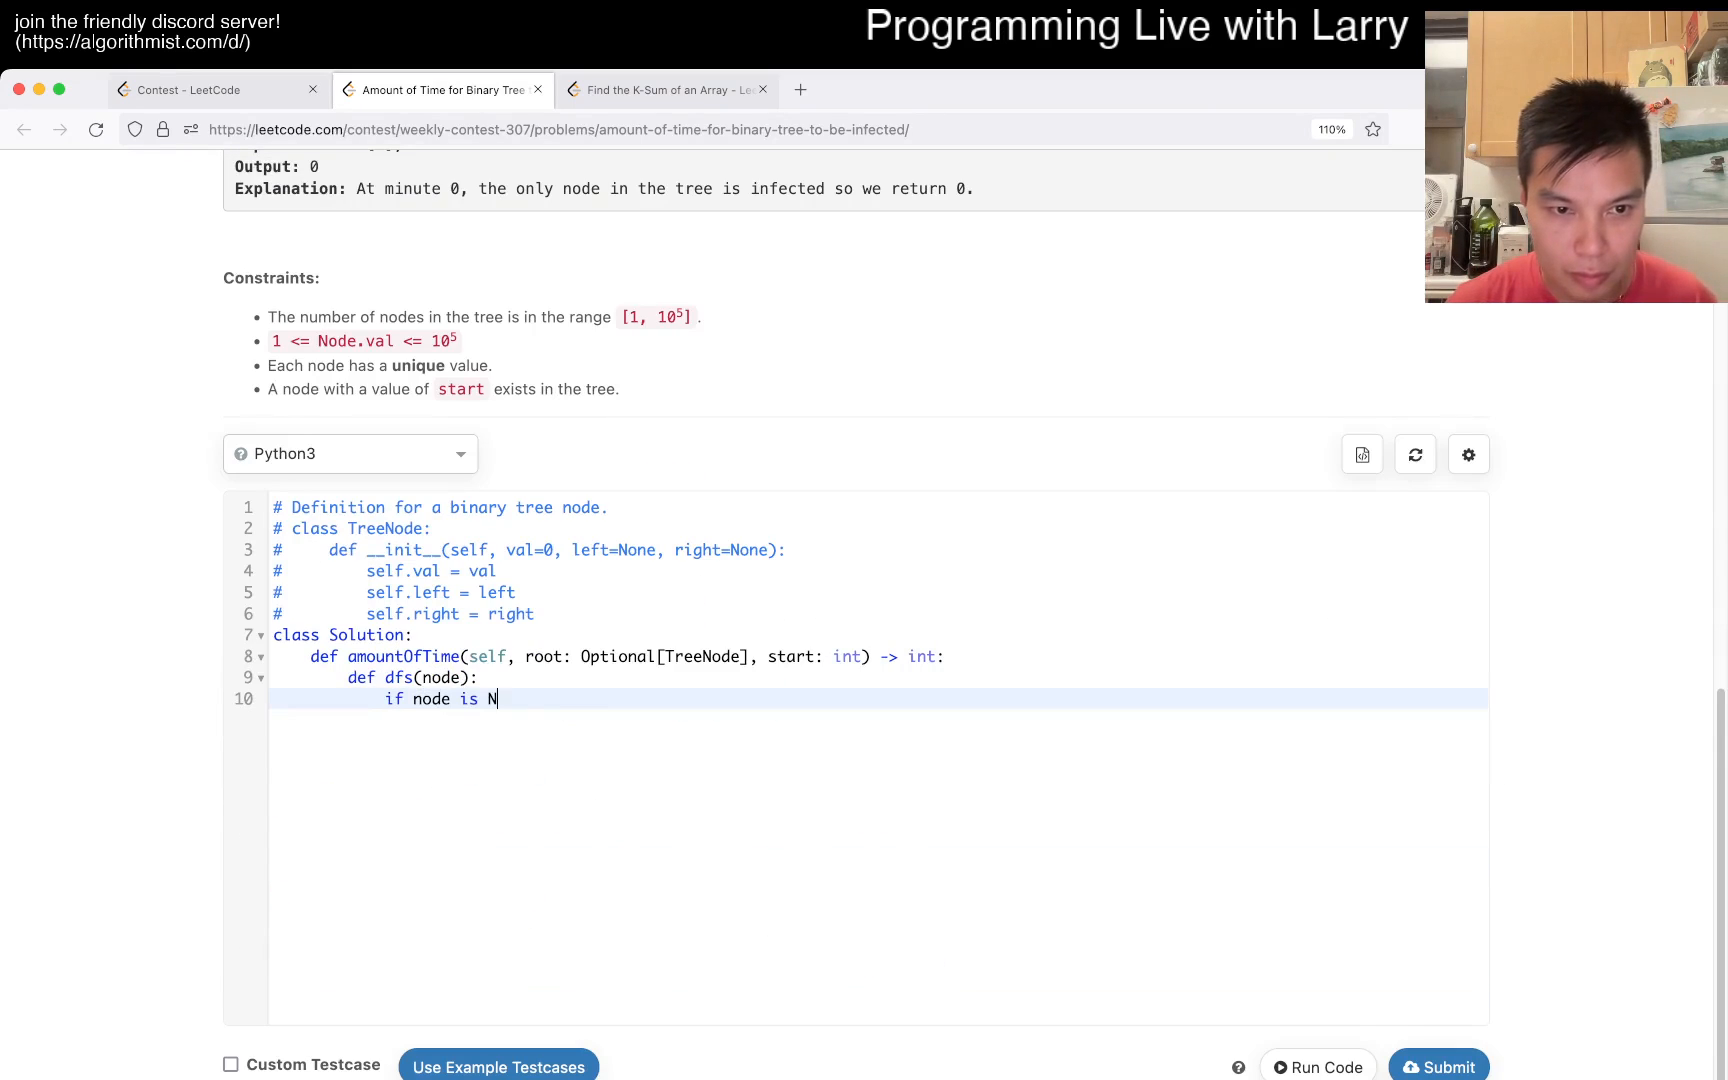
type("one:")
type("retur")
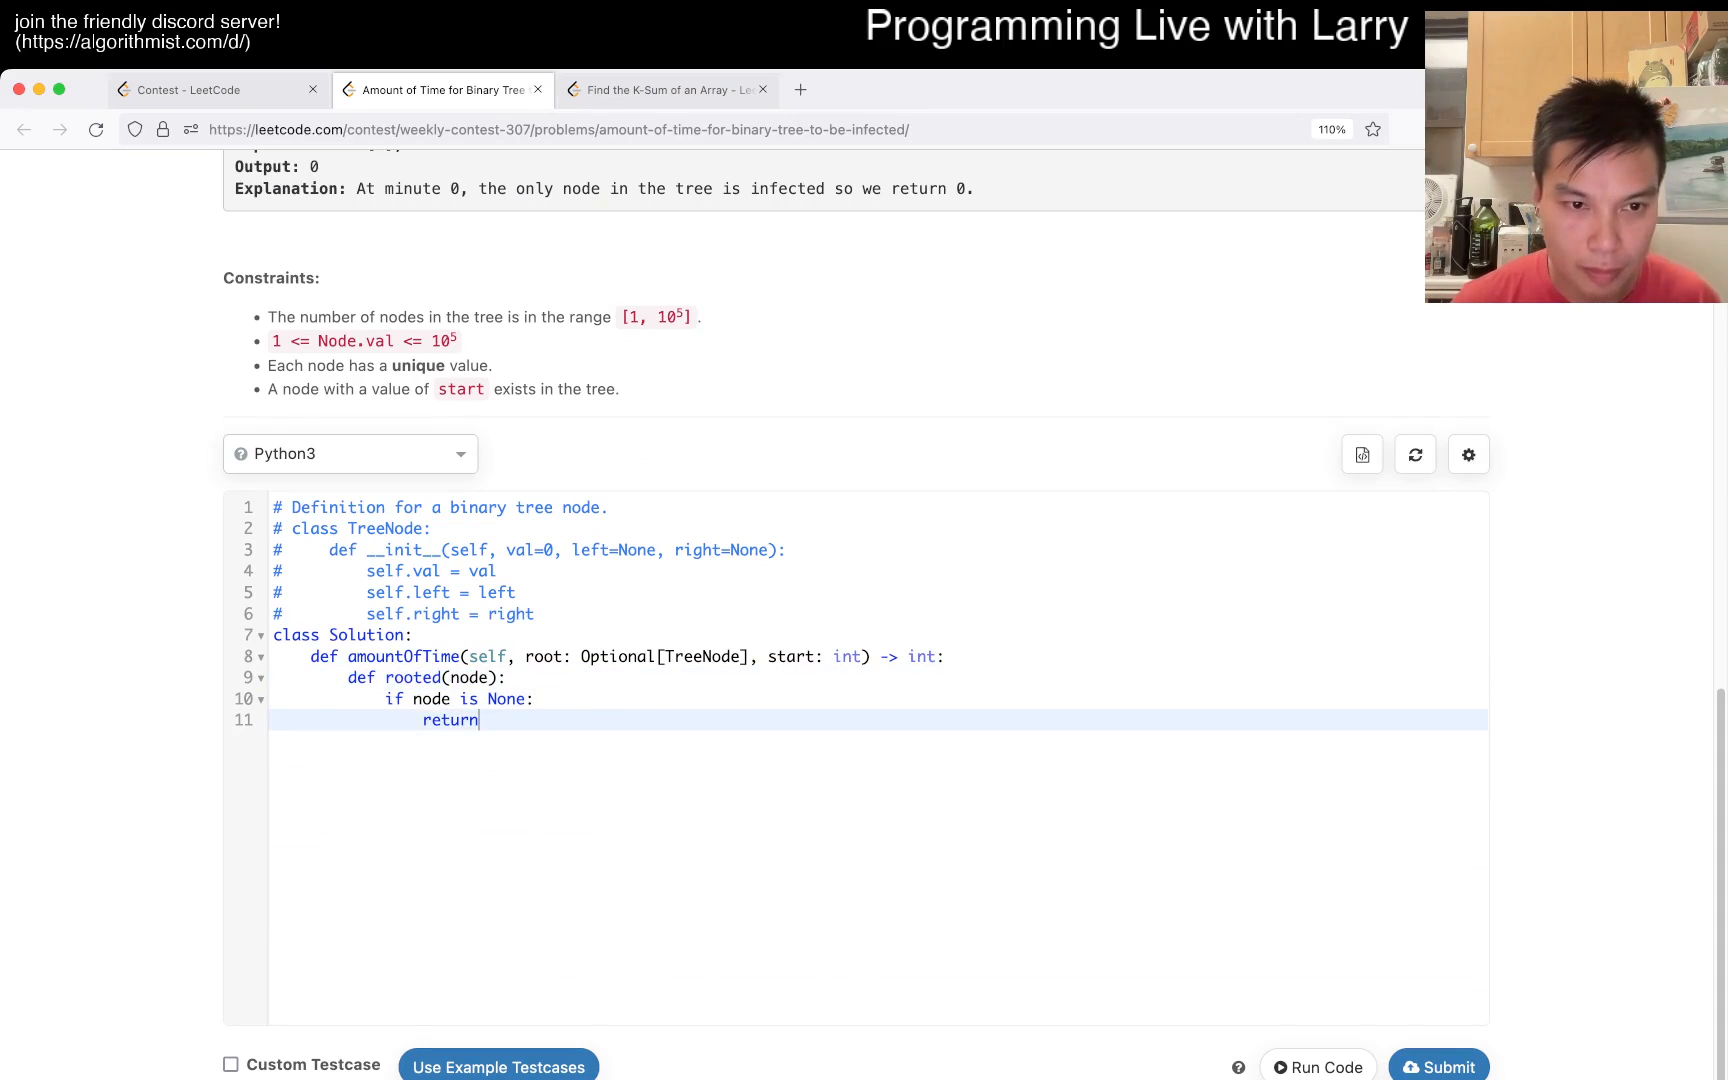
type("node.left.parent =")
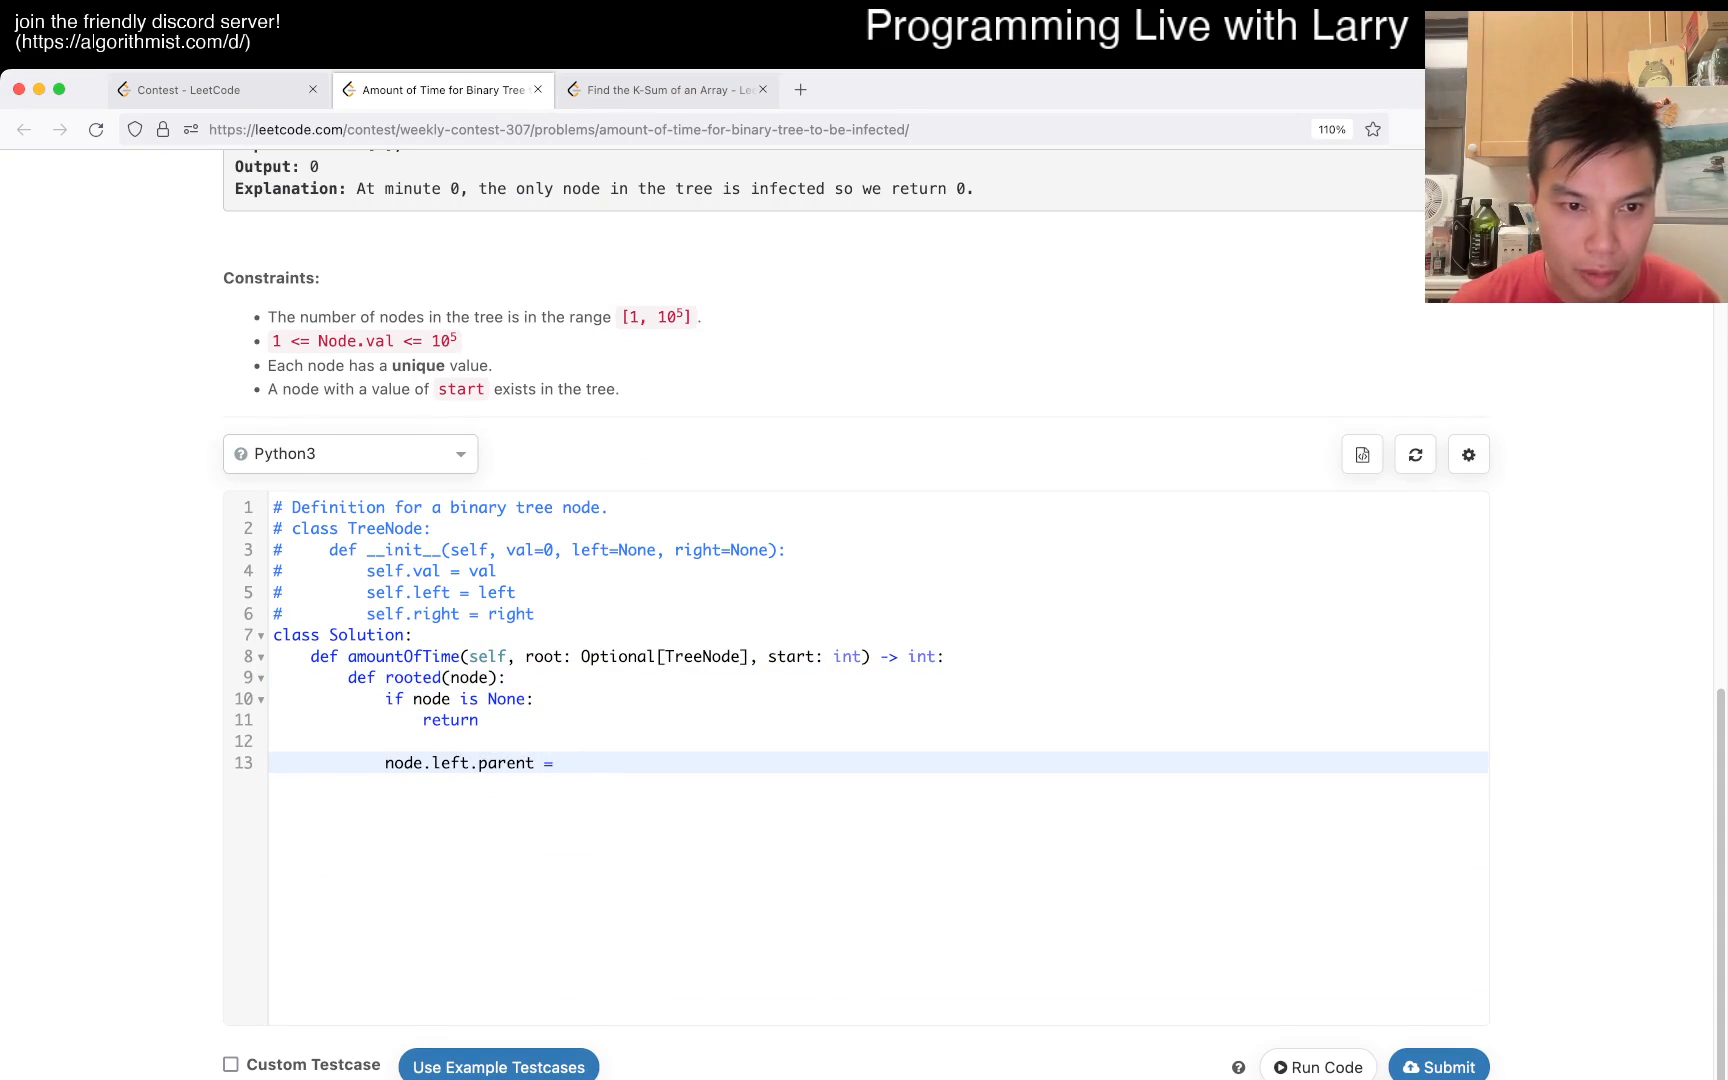
type("node")
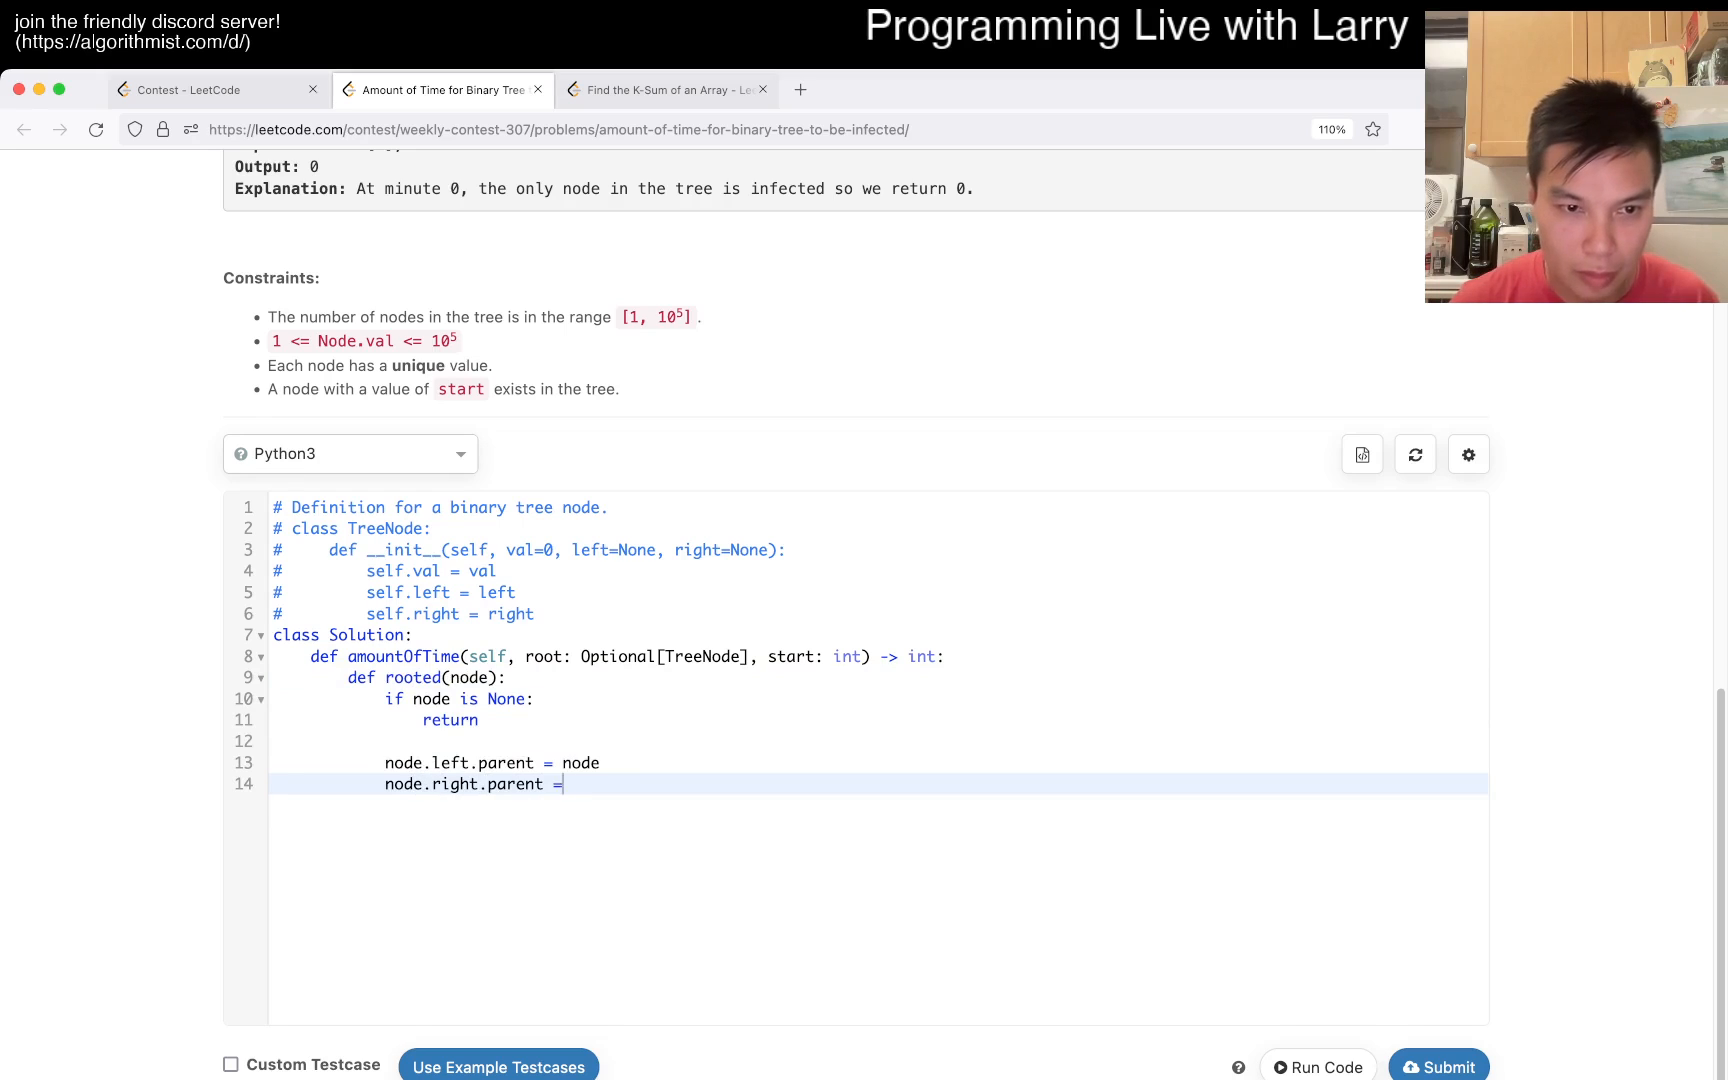
- Guard with 'if node.left is not None:' and recurse via rooted(node.left) and rooted(node.right)
type("if nod")
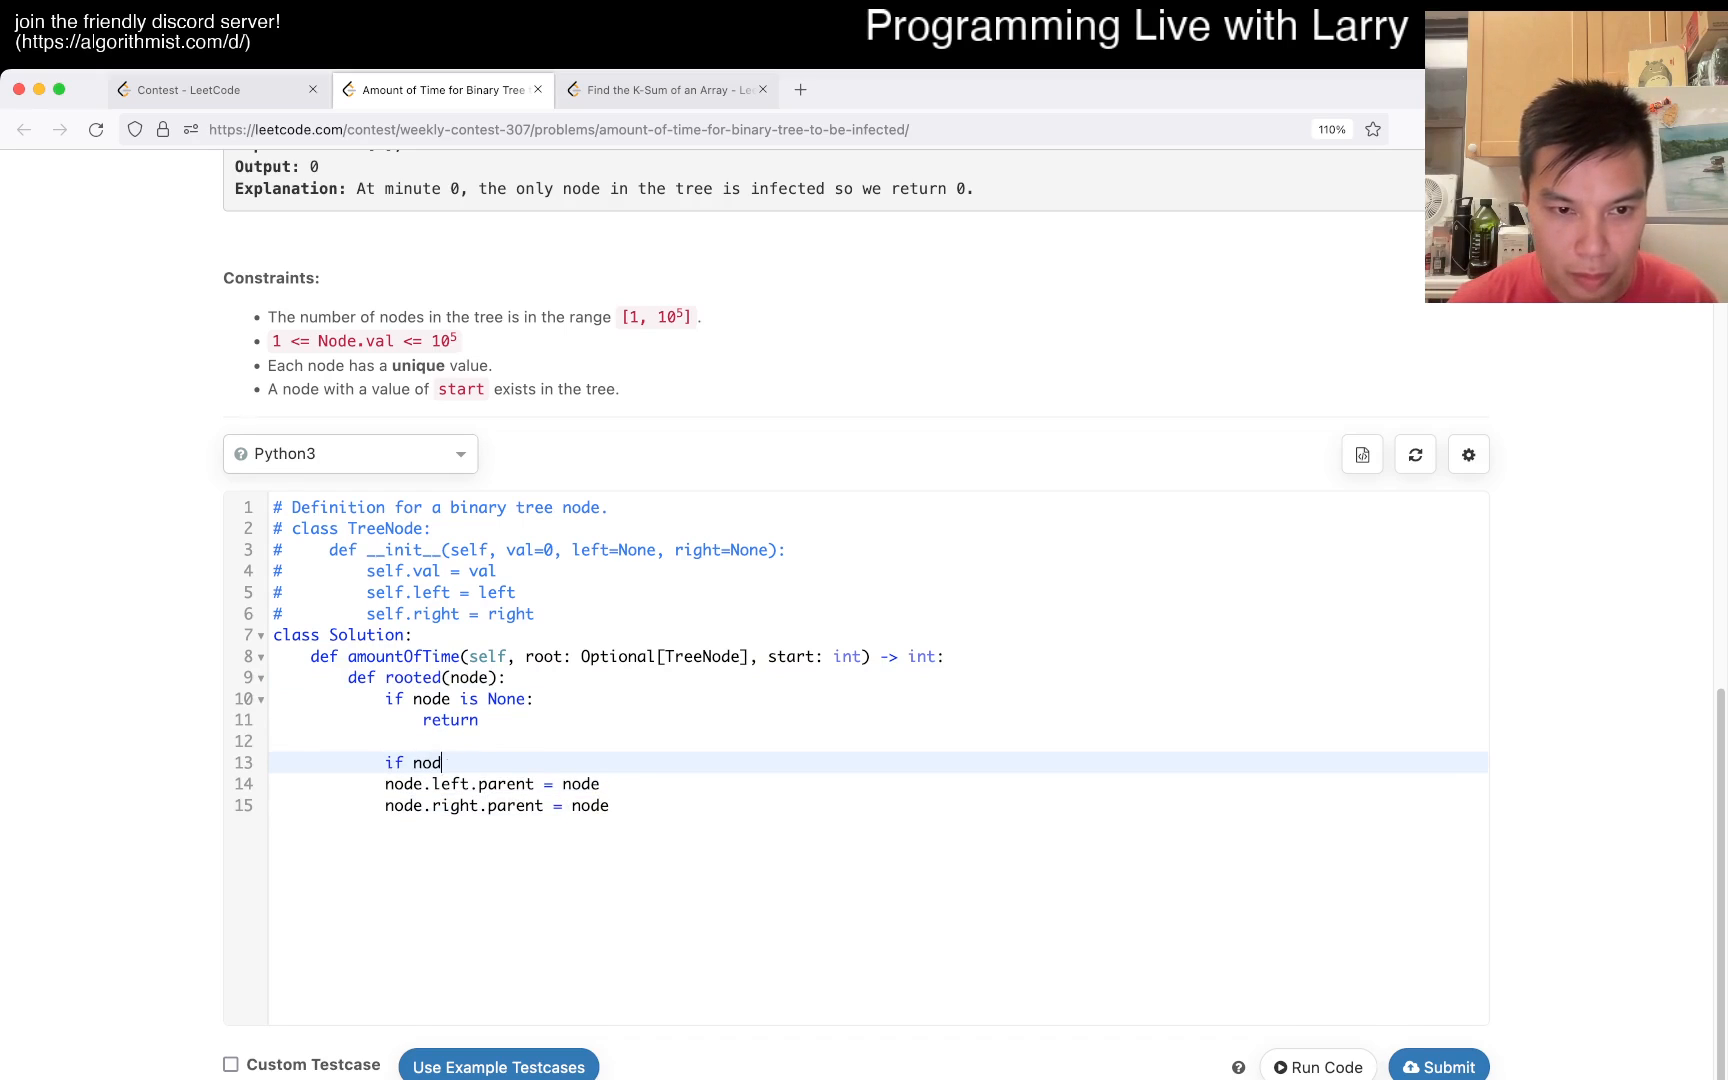
type("e.left is")
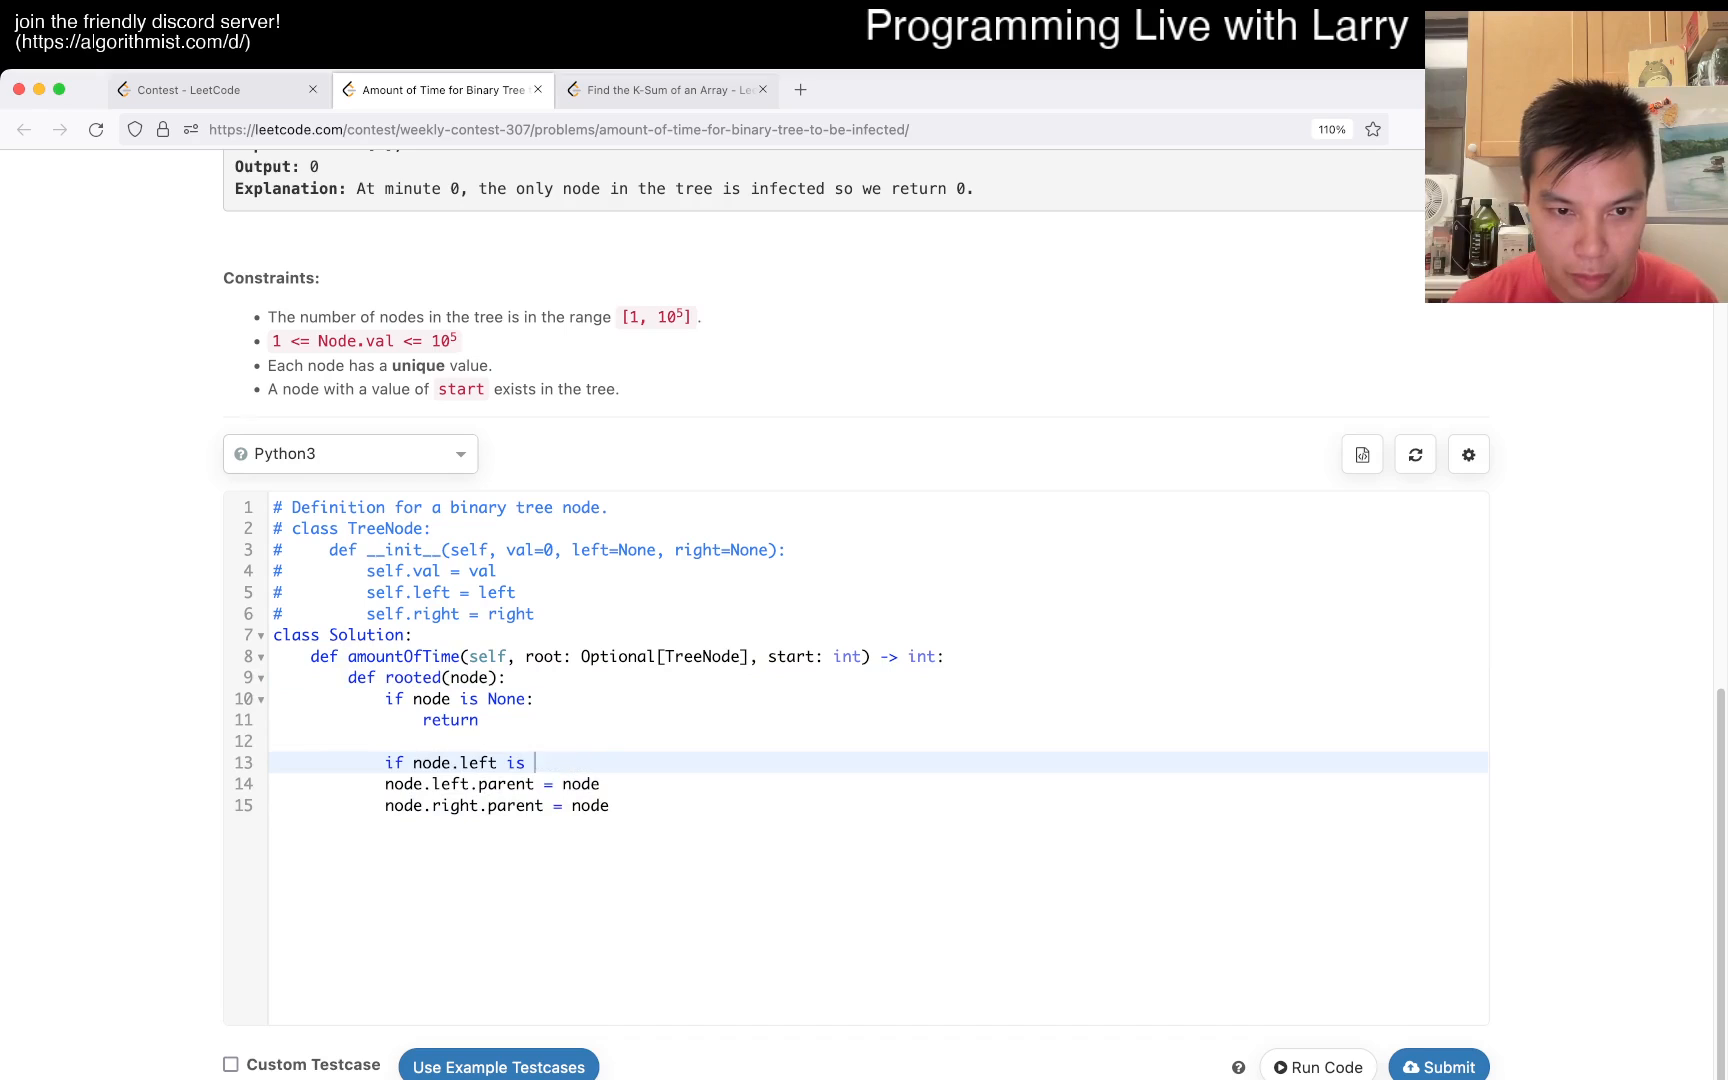
type("not None:")
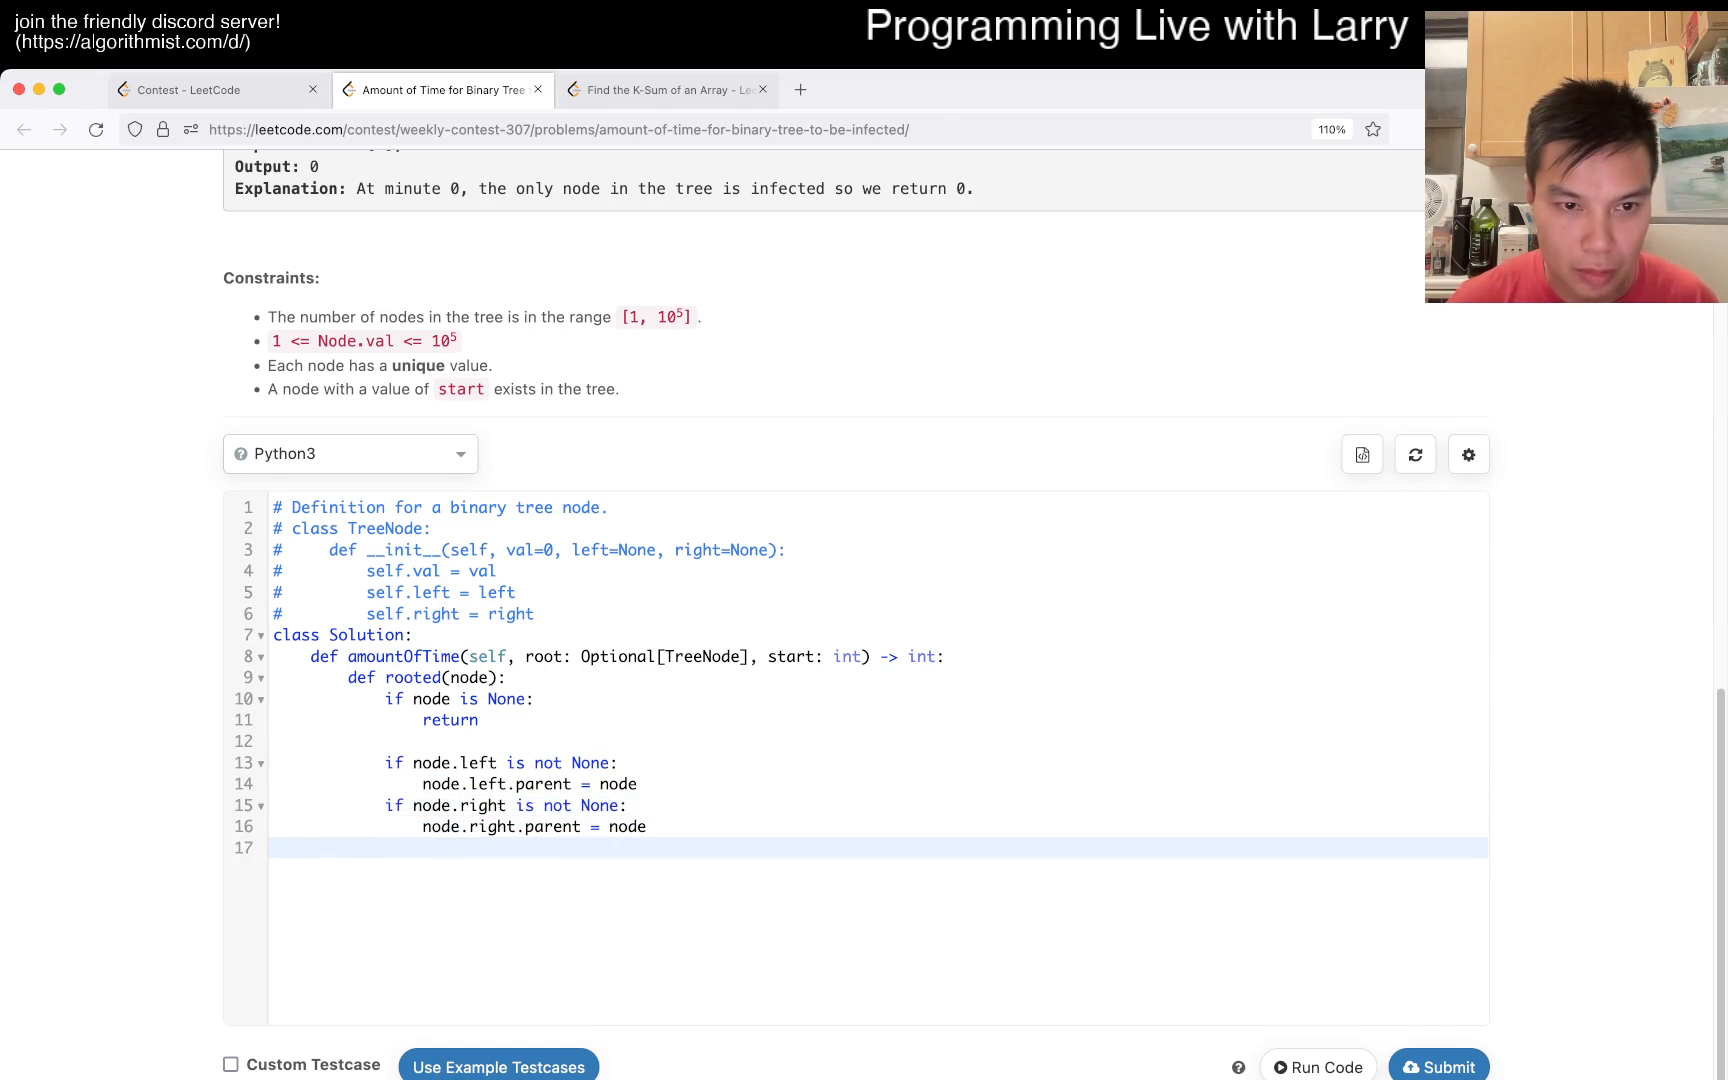
type("rooted(node.left)")
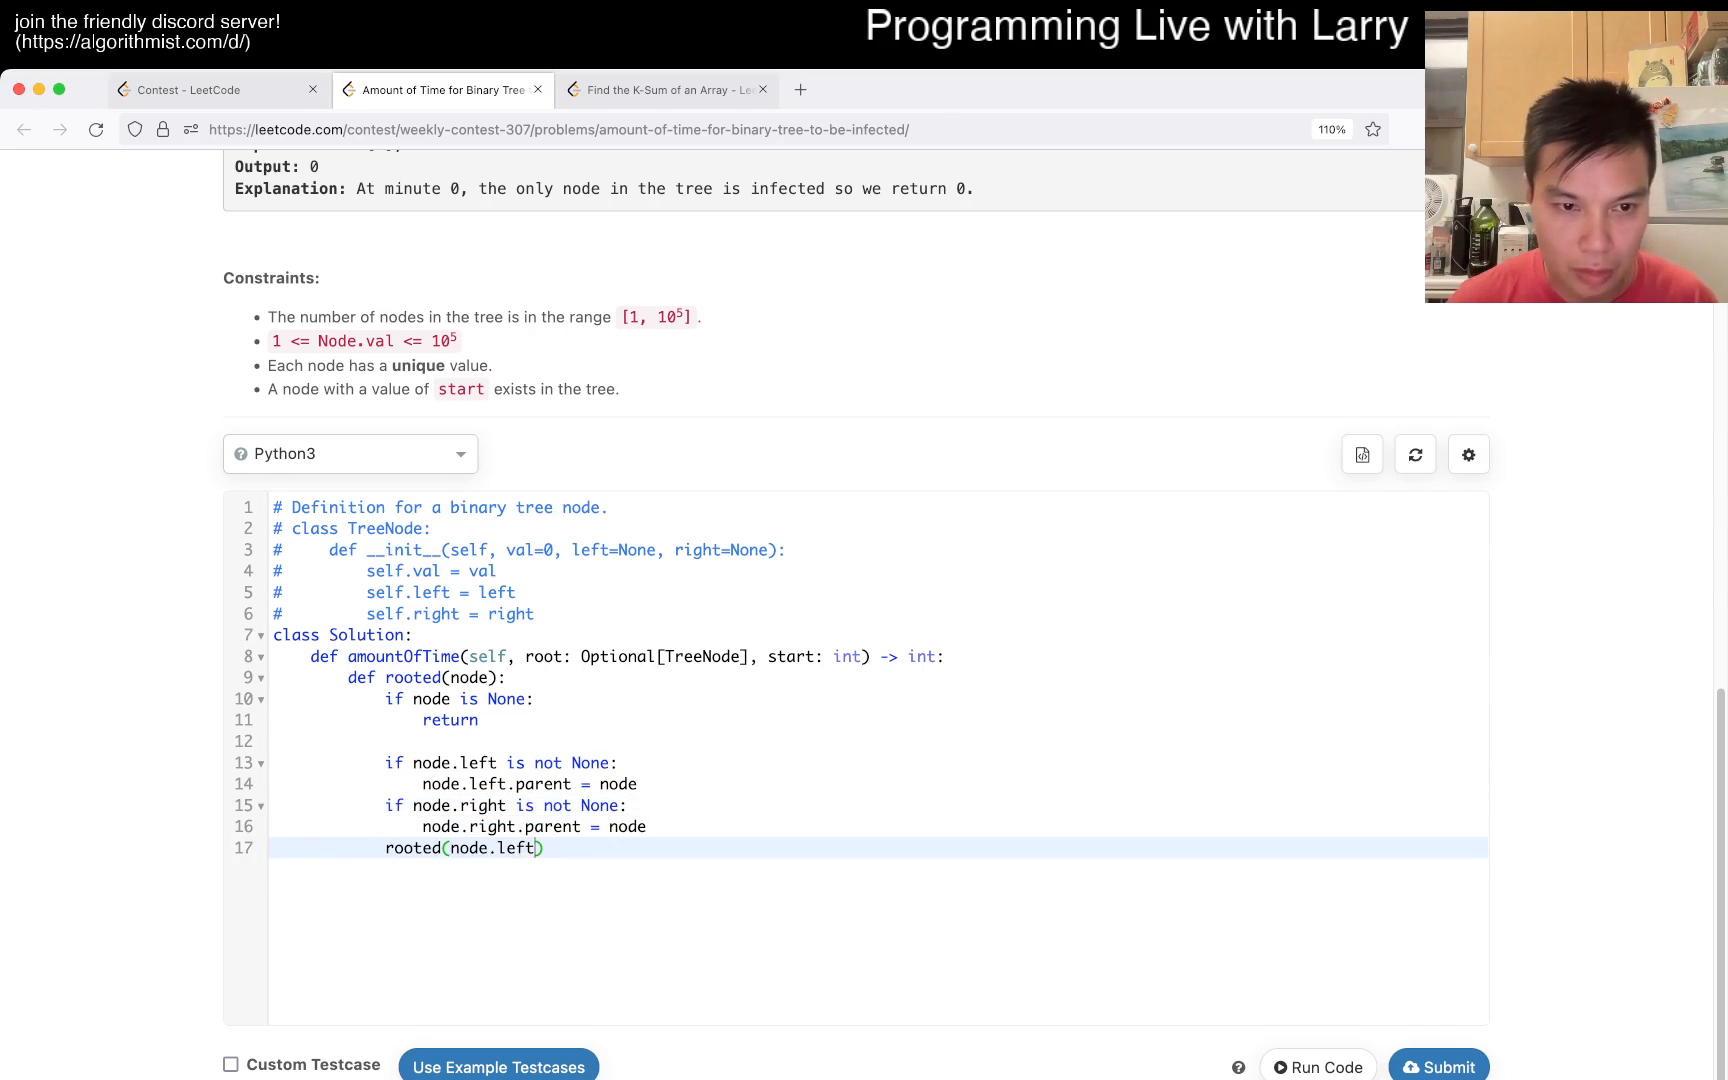
type("rooted(node.right")
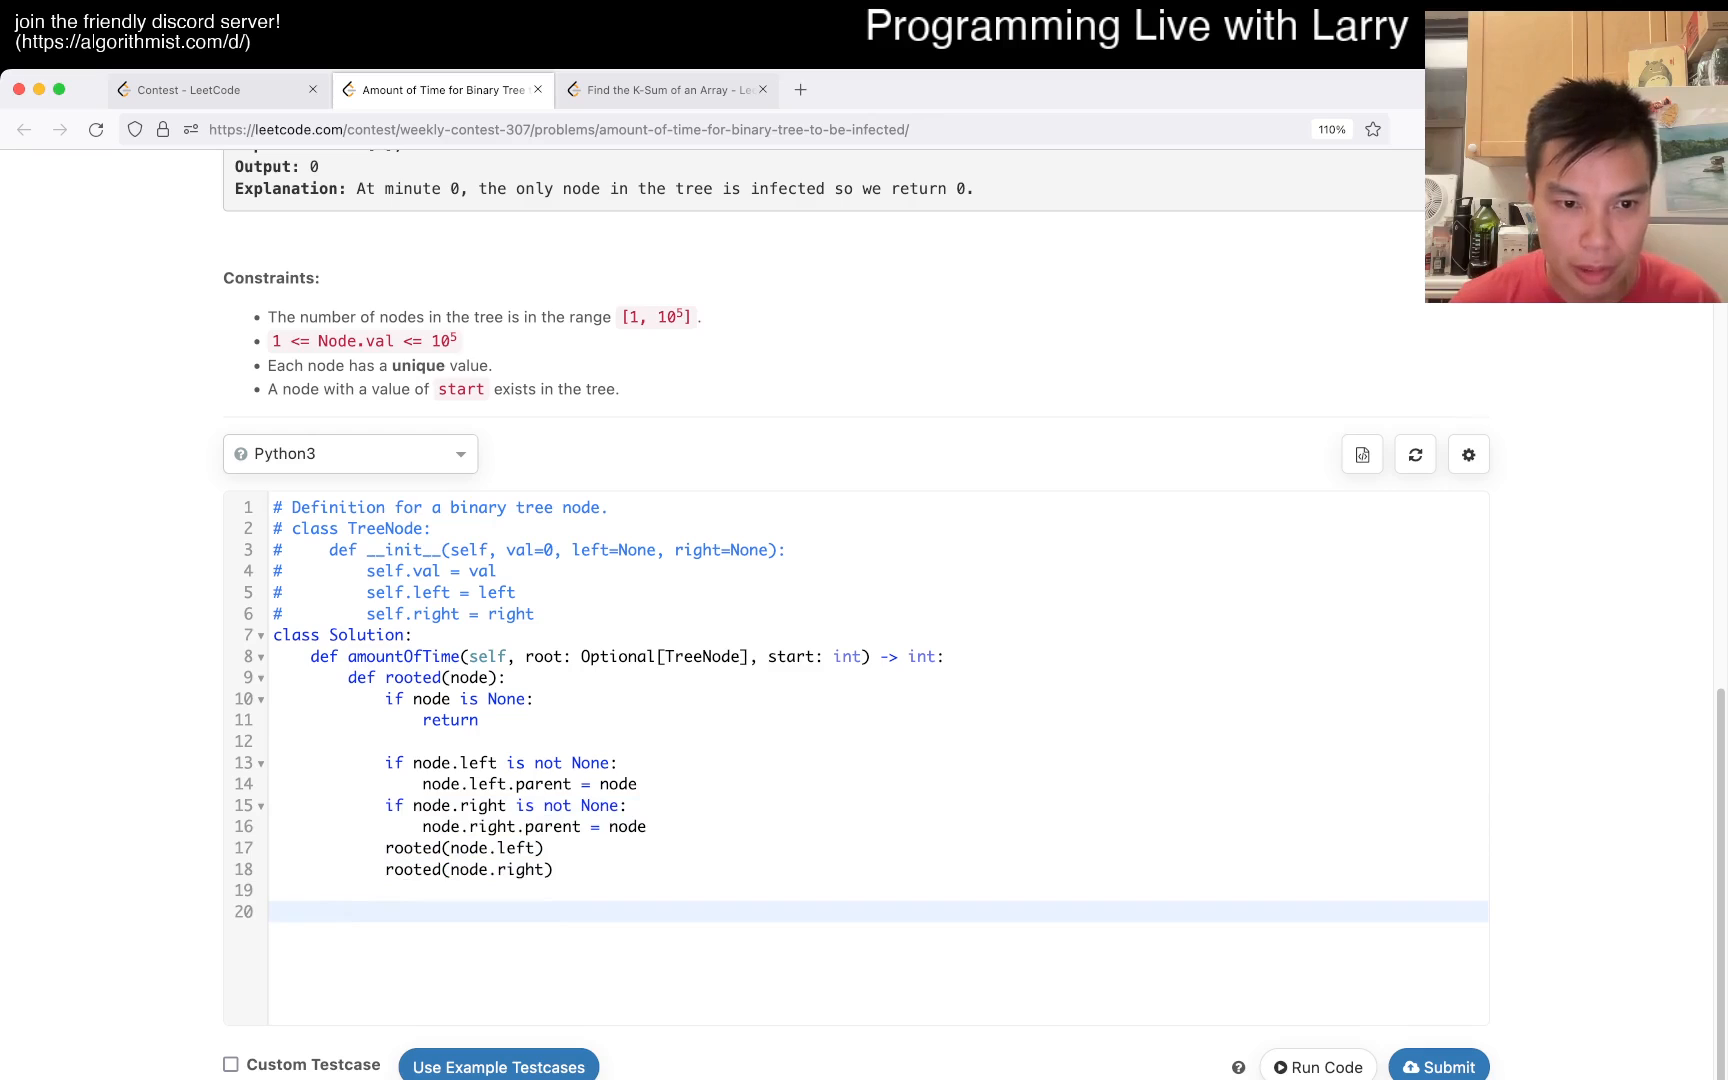
- Create q = collections.deque() after the helper and start a d[start] line
type("q = col")
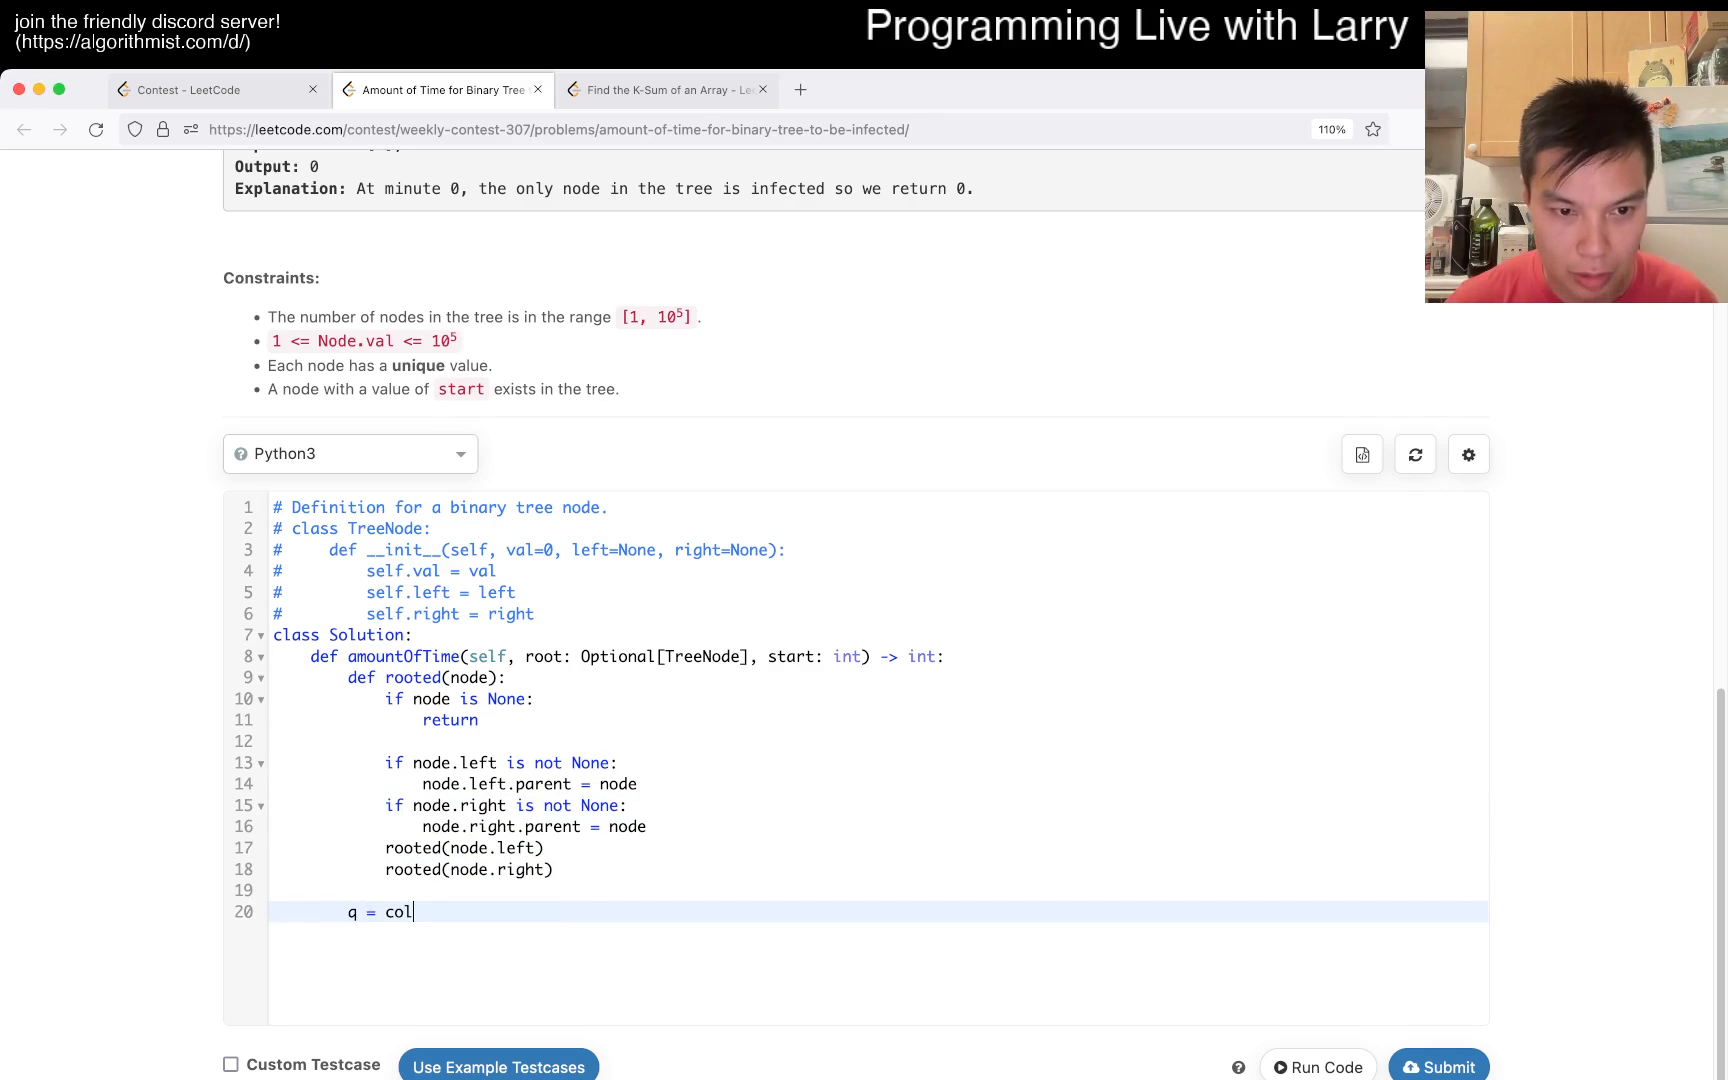
type("lections.deque()")
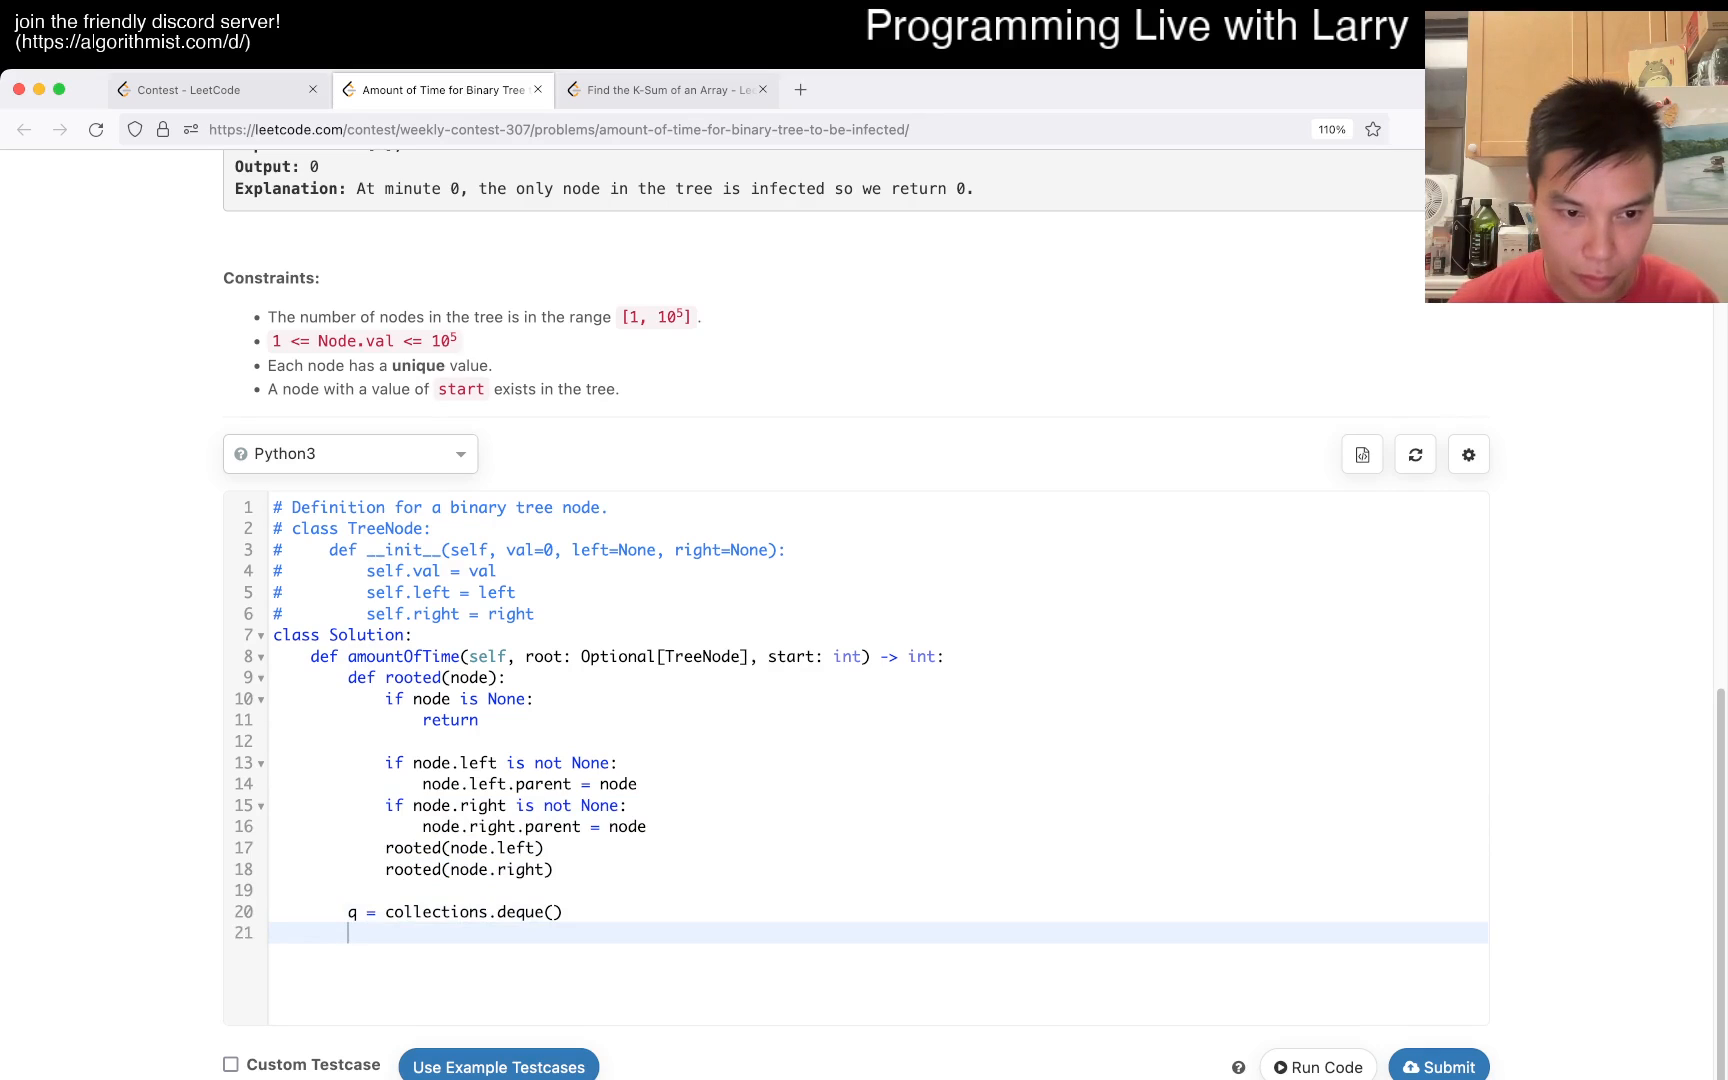
type("d[start]")
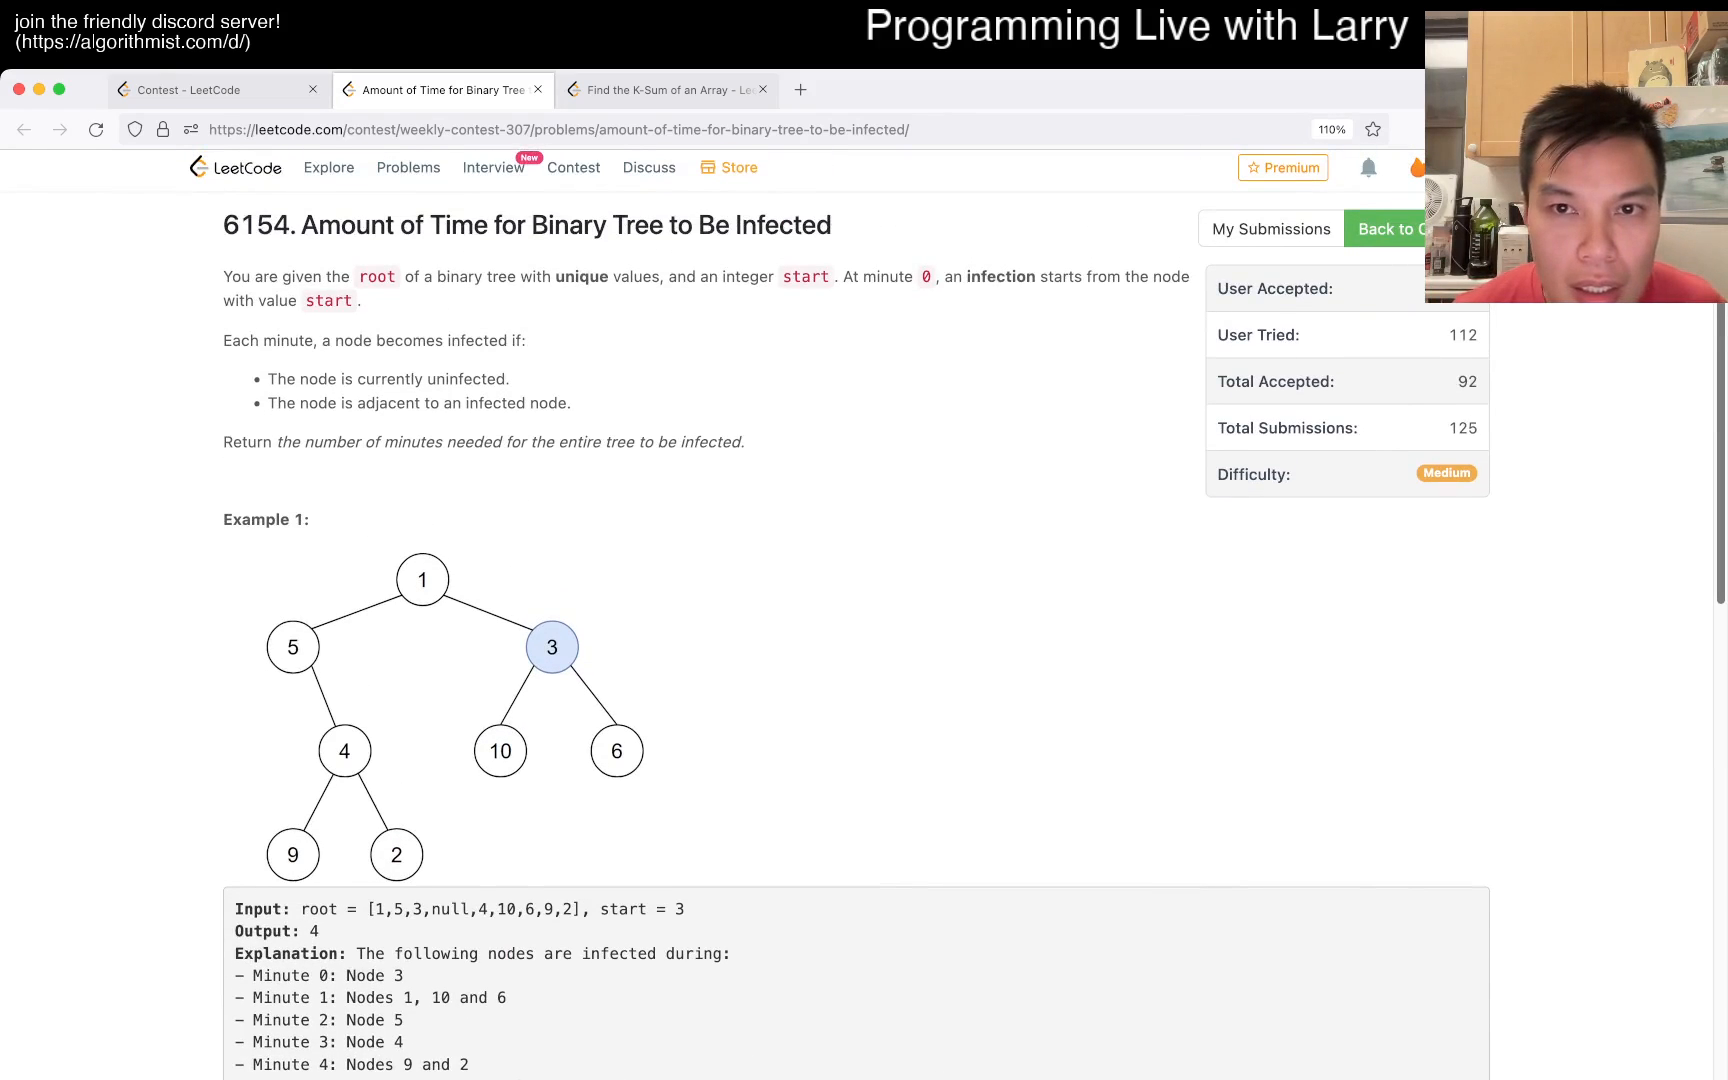
- Add found = None and, inside rooted, store the node whose val == start into nonlocal found
scroll("down", 3)
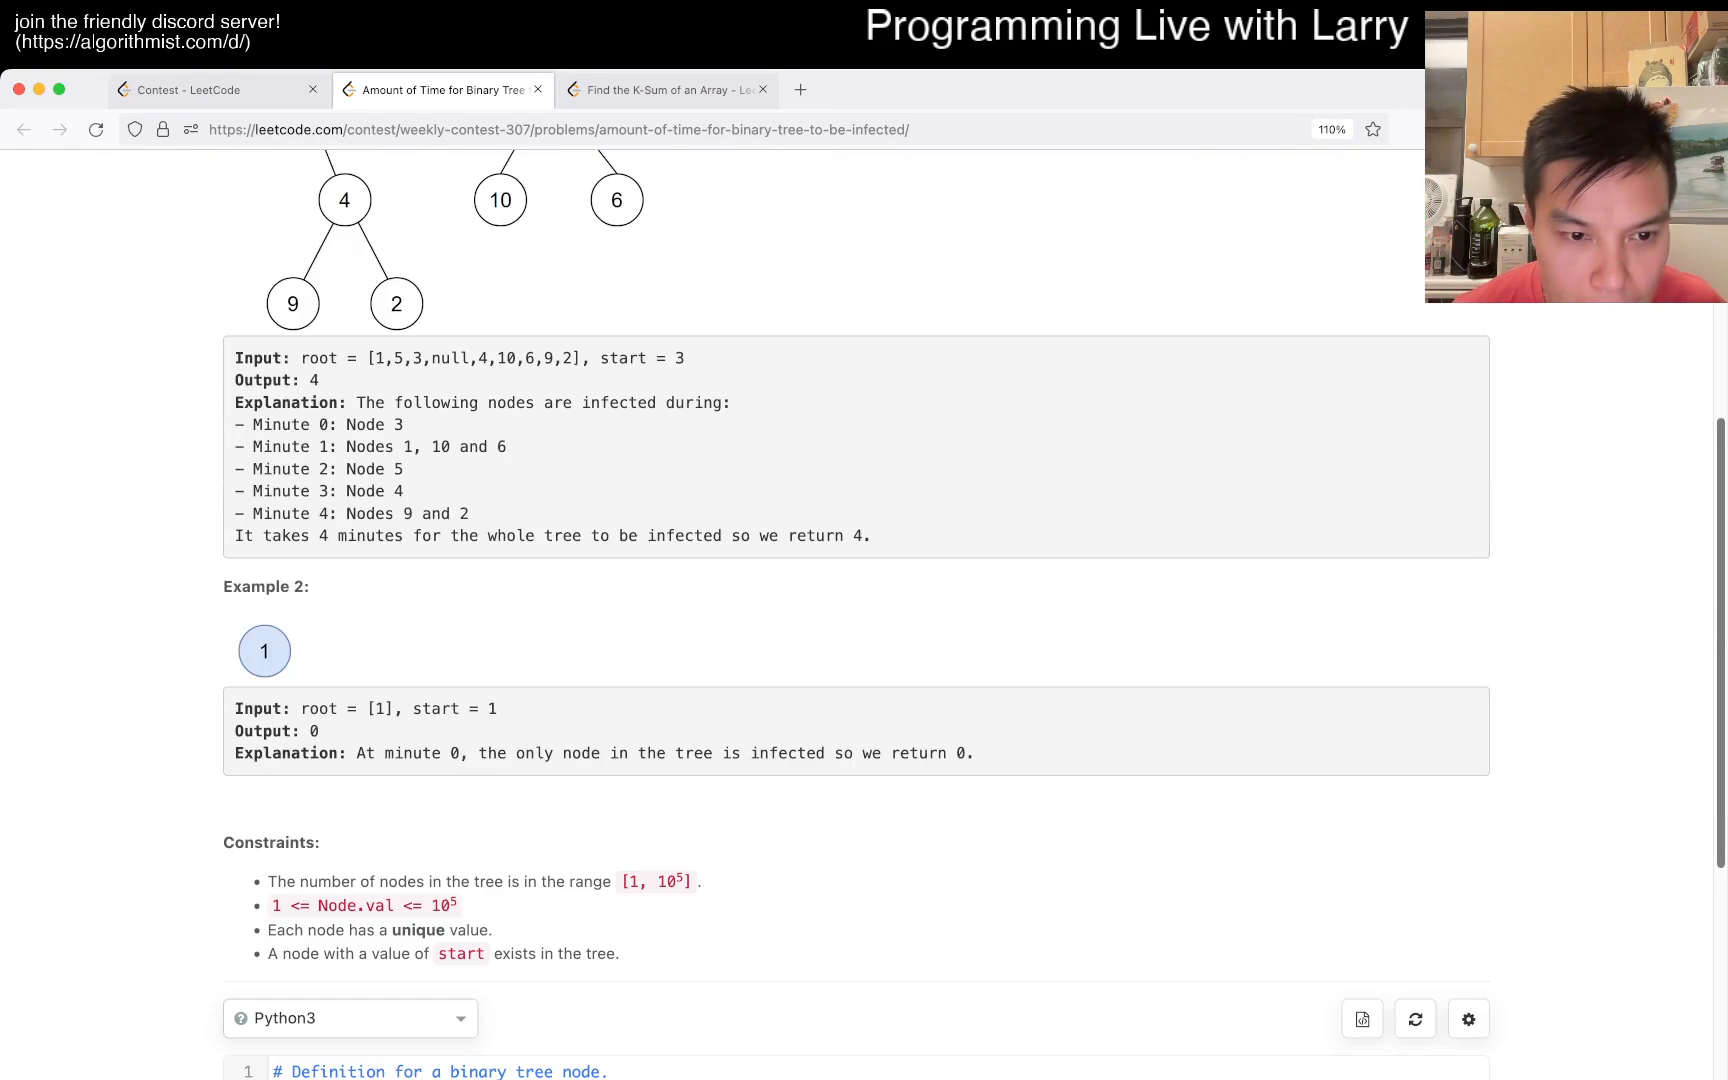
scroll("down", 3)
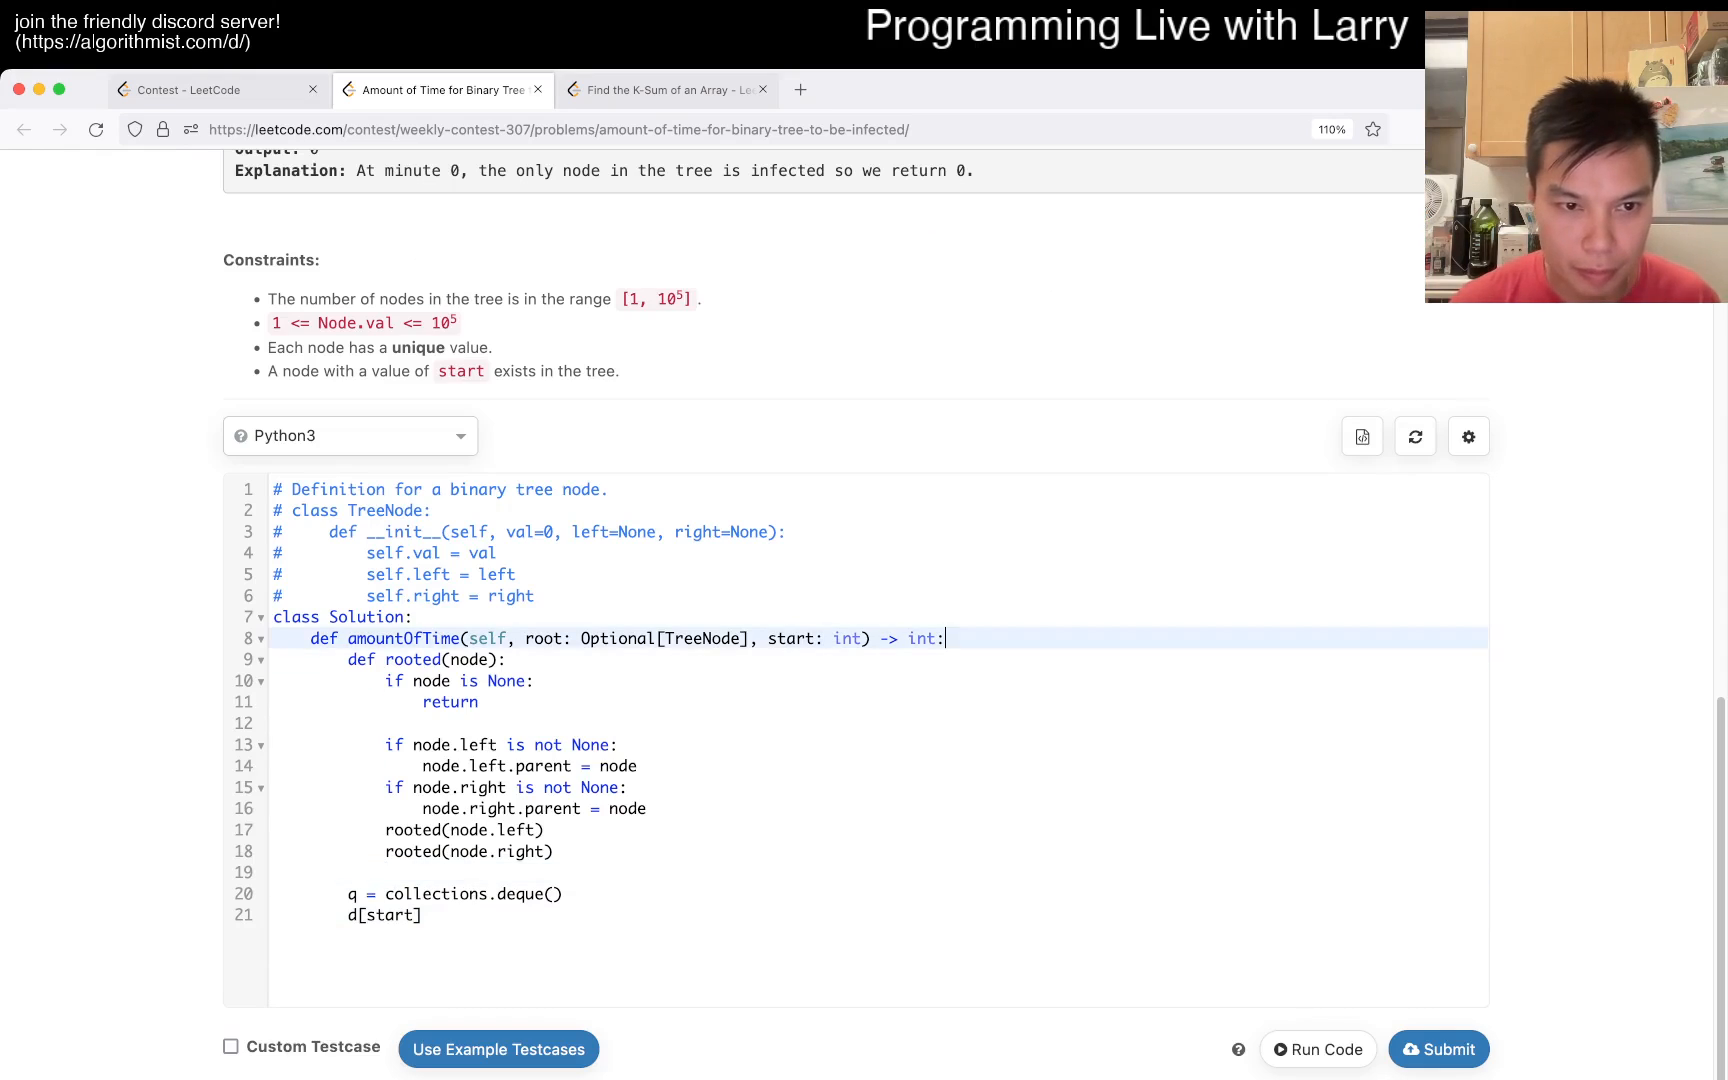
type("found")
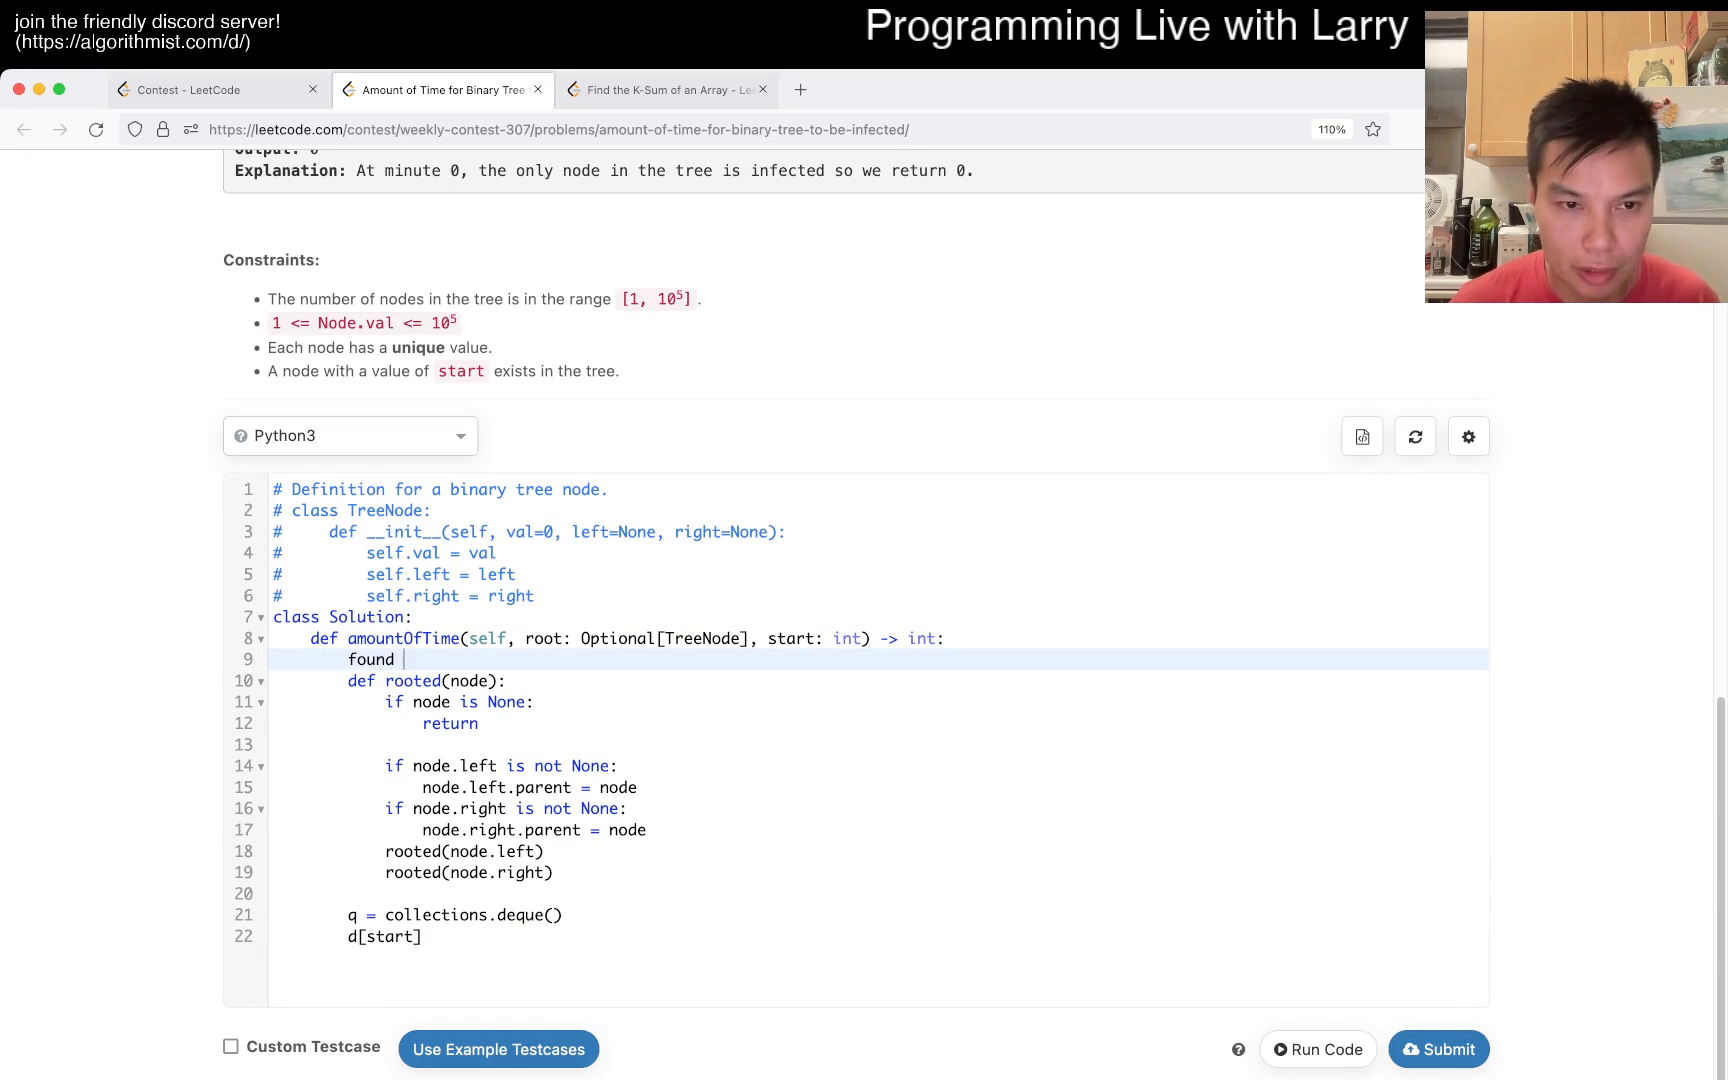
type("= None")
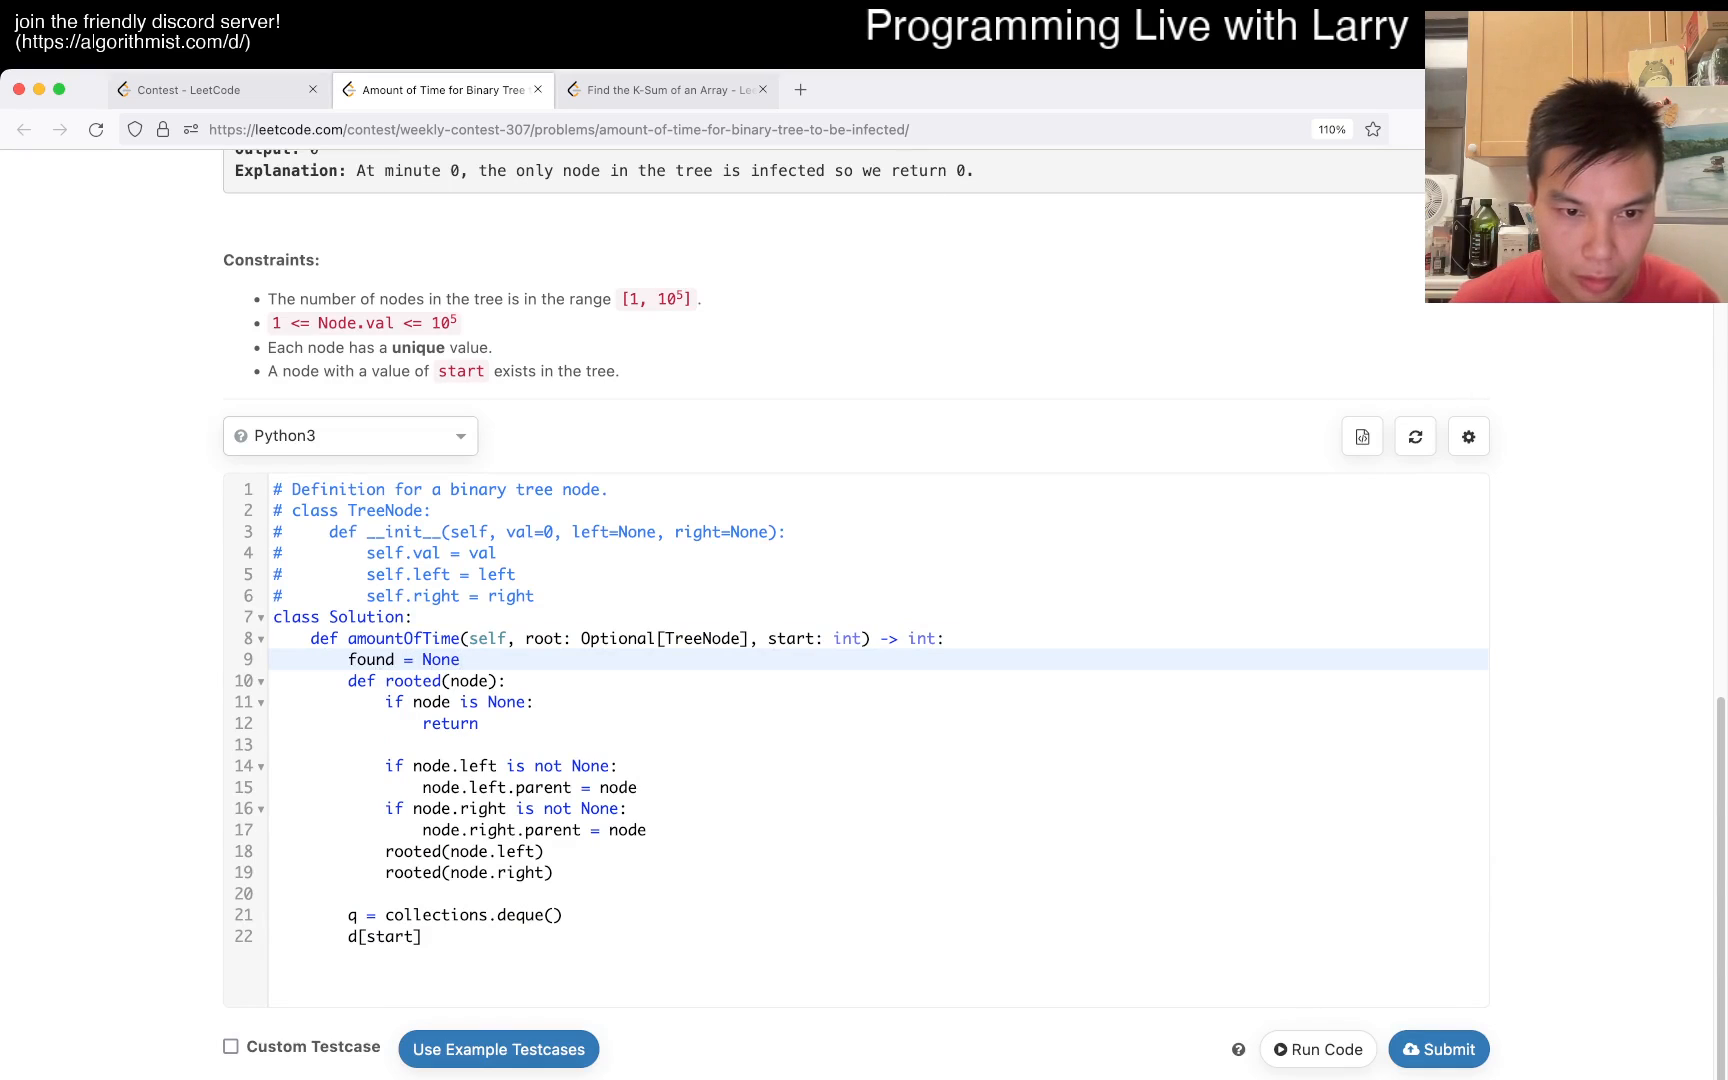
type("if nod")
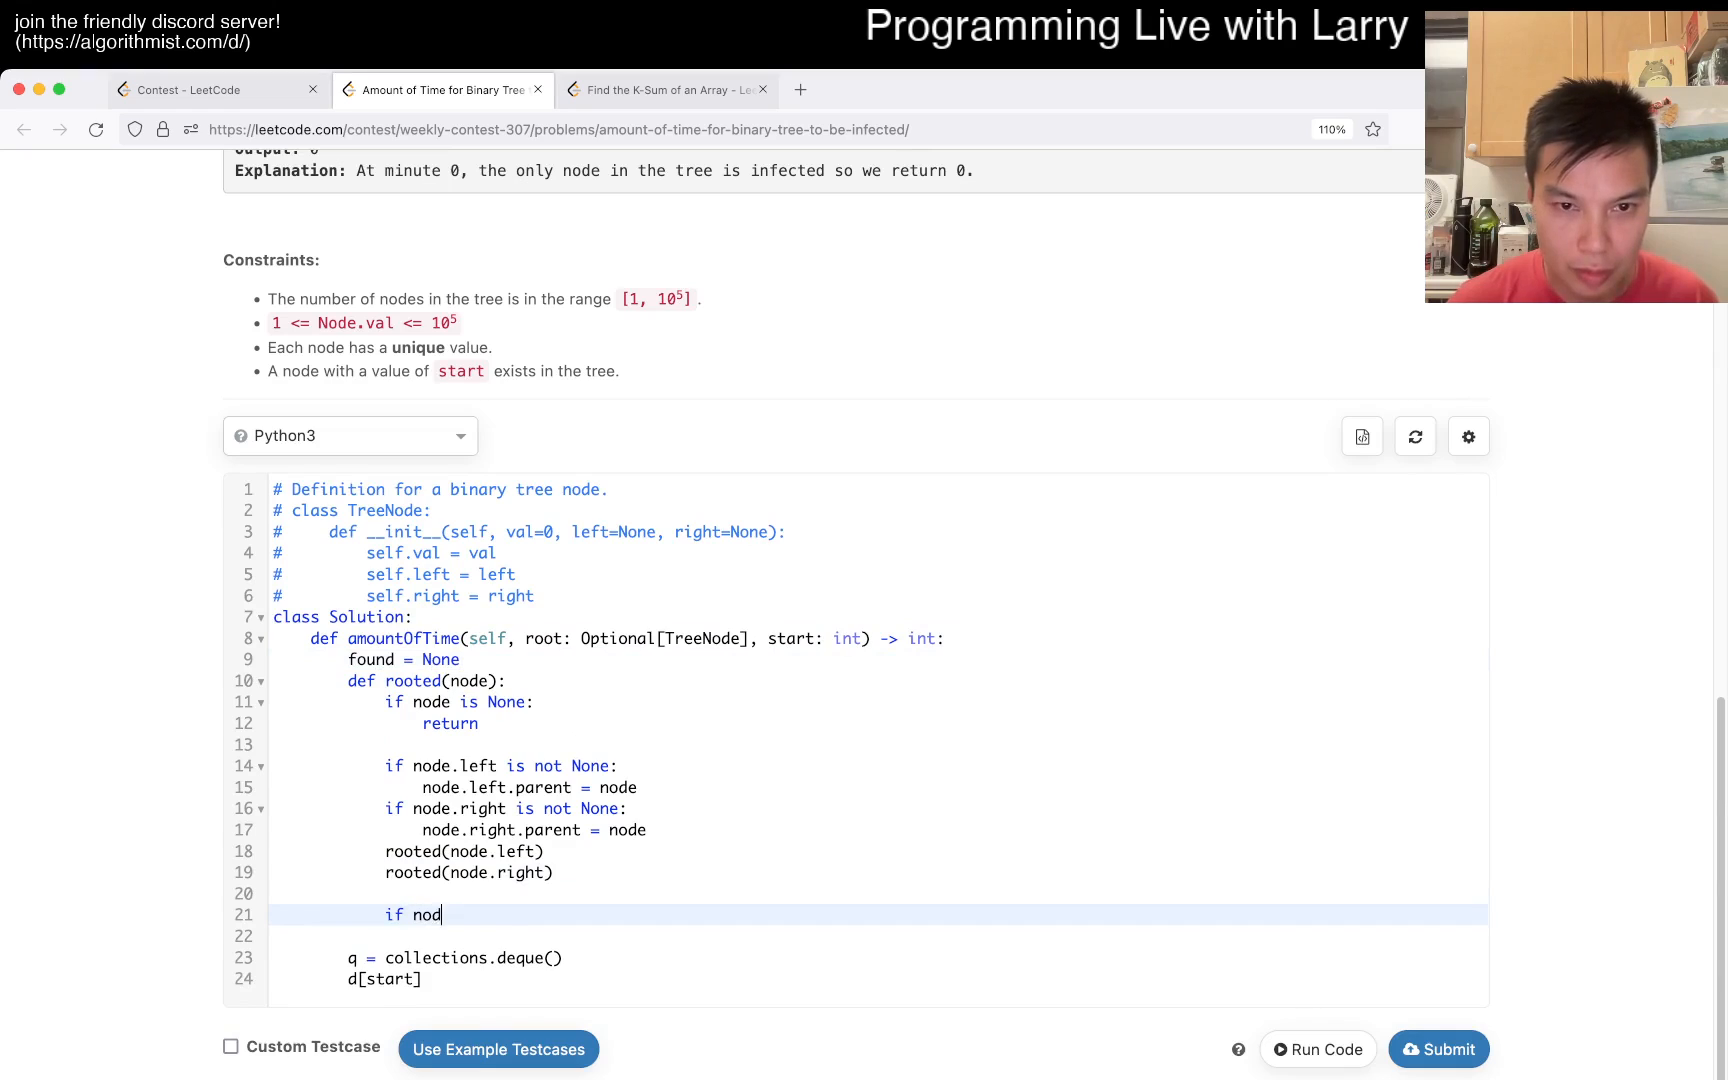
type("e.val == start:")
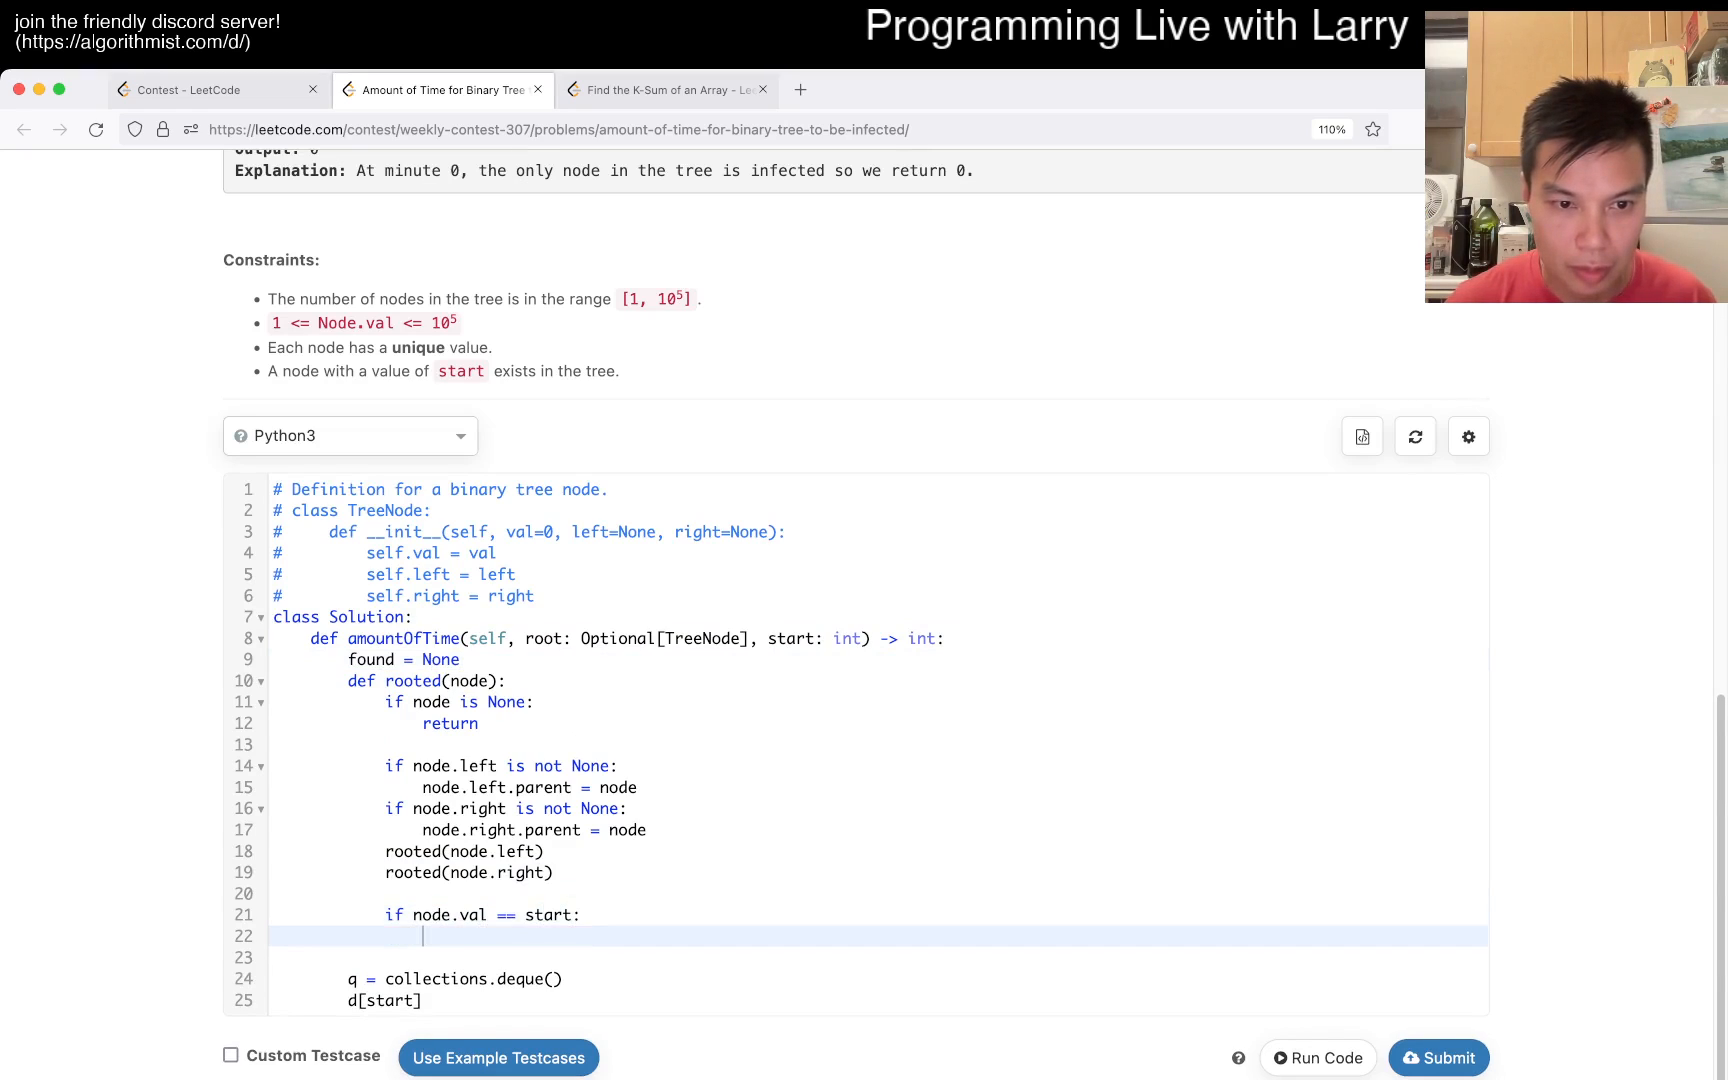
type("nonlc")
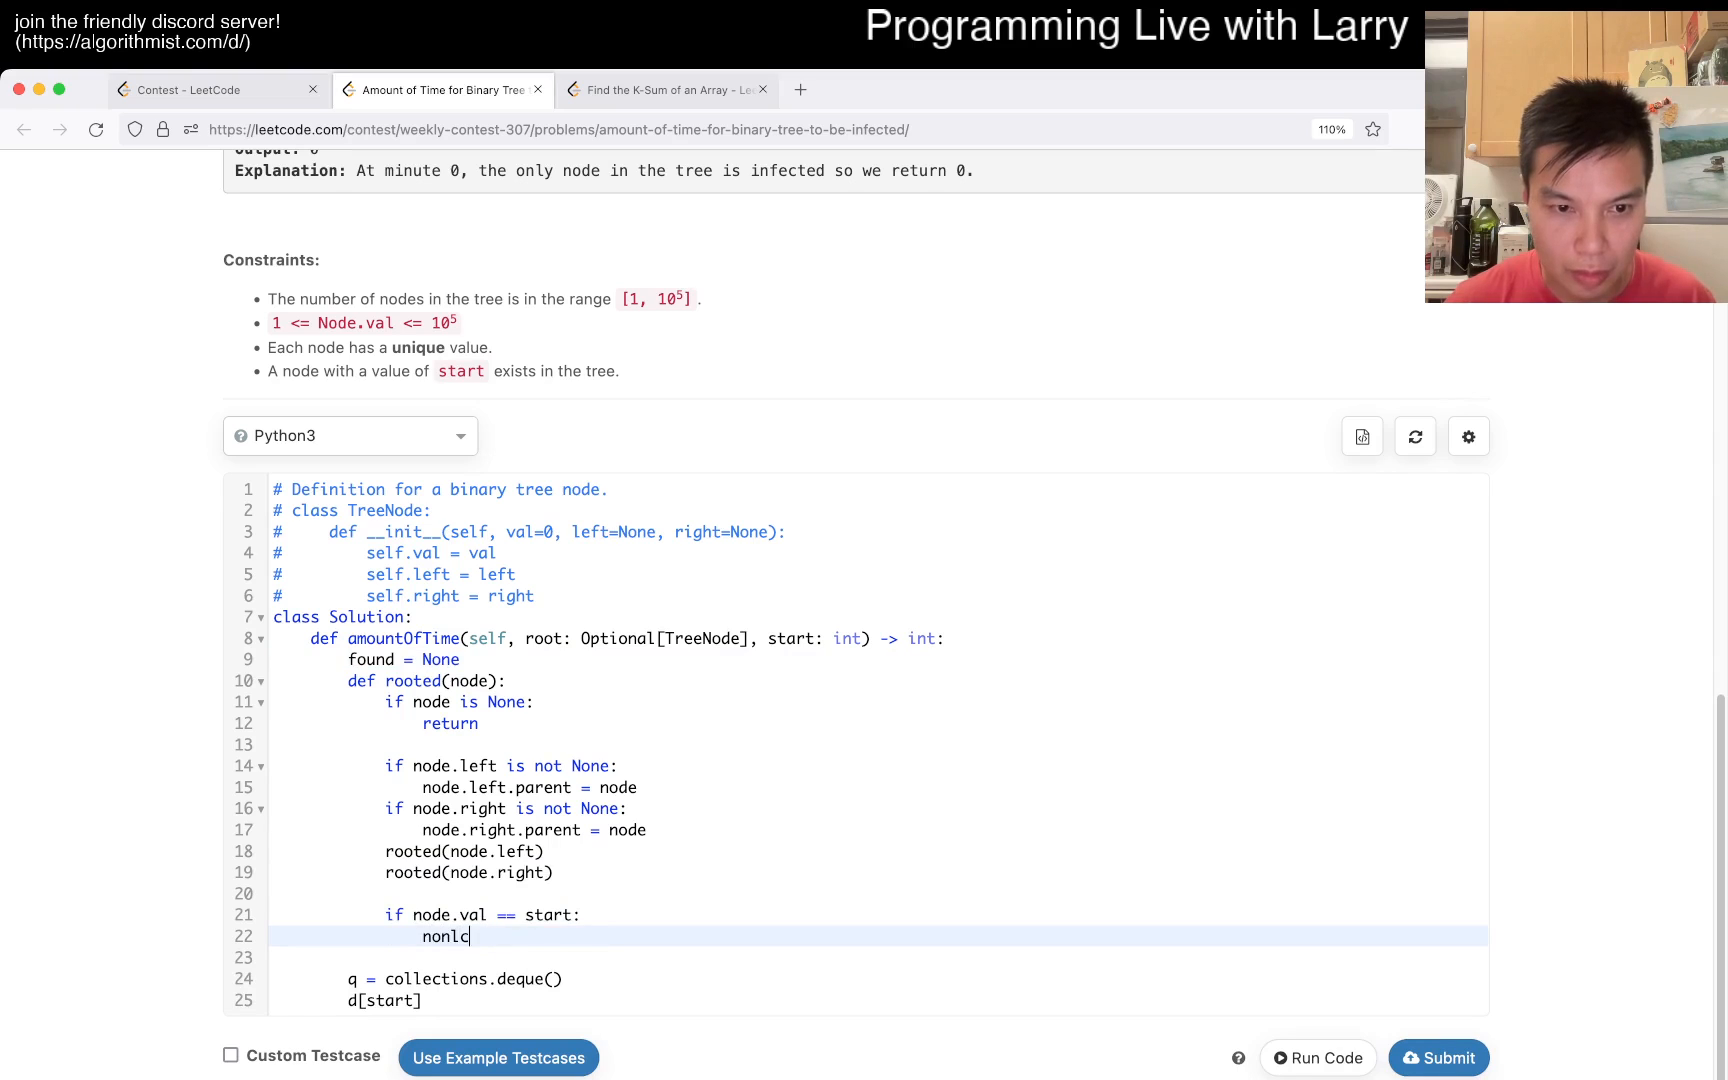
type("o")
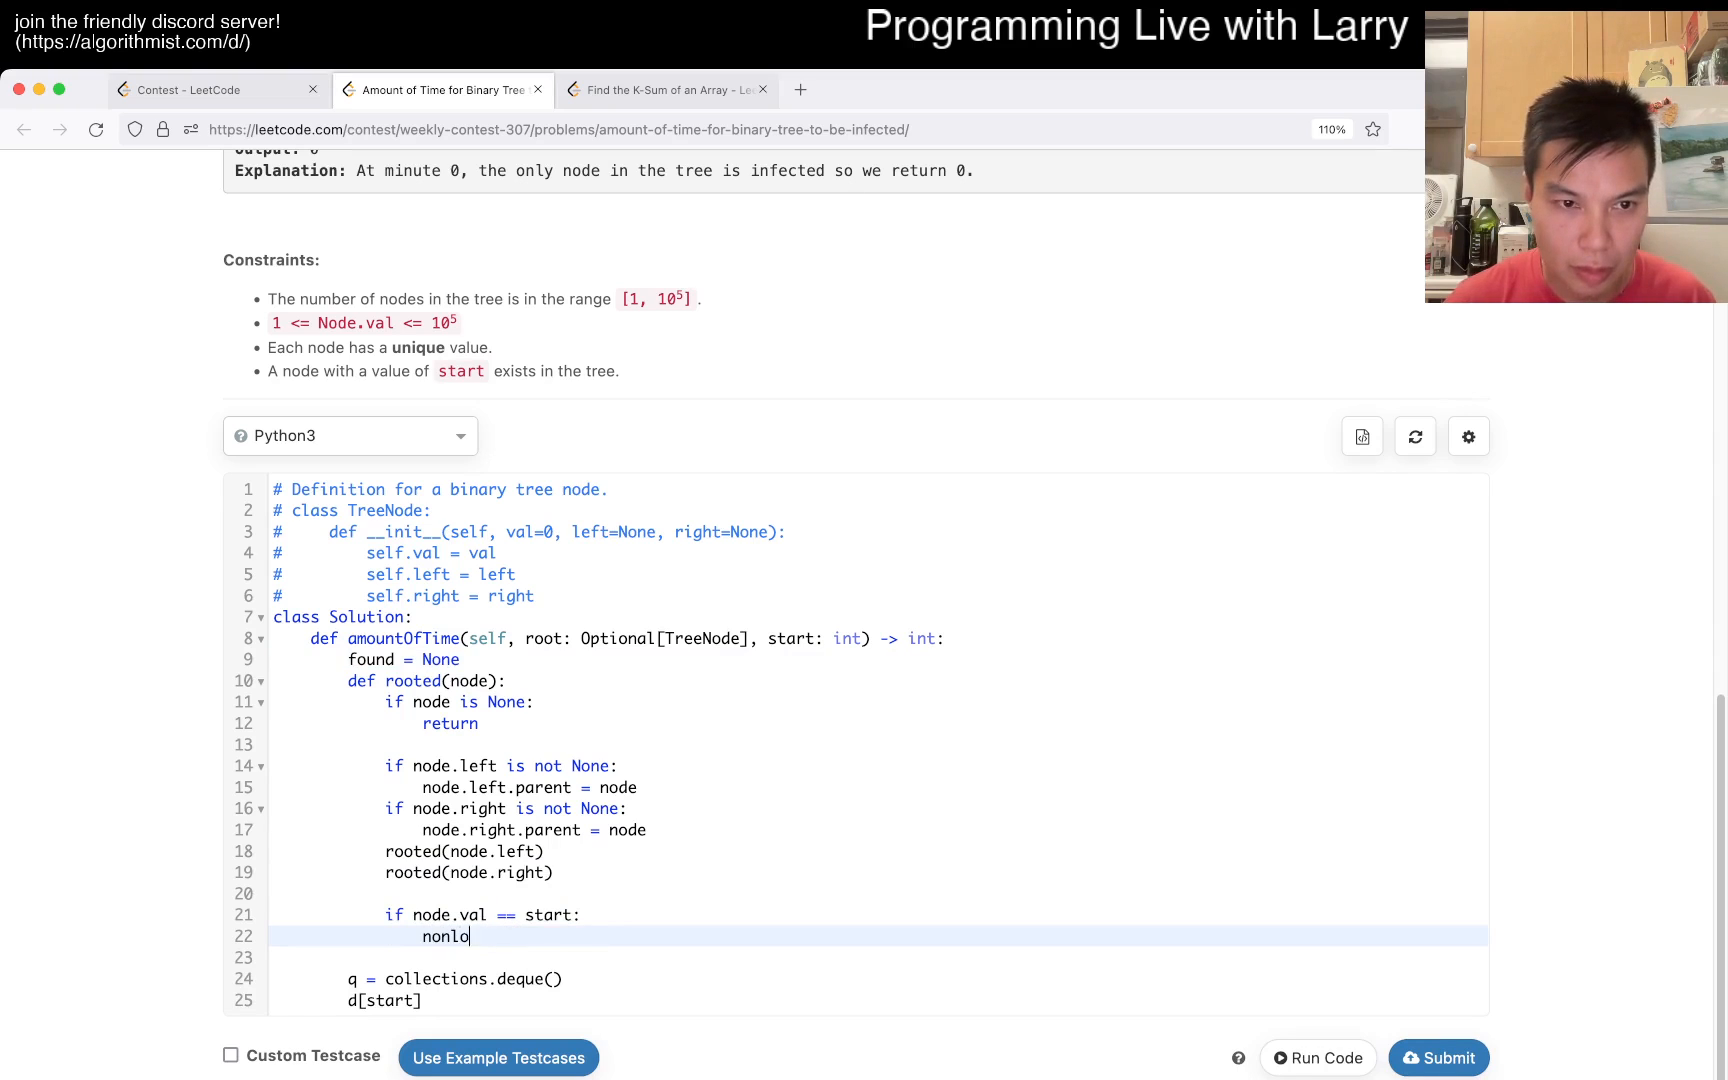
type("cal found")
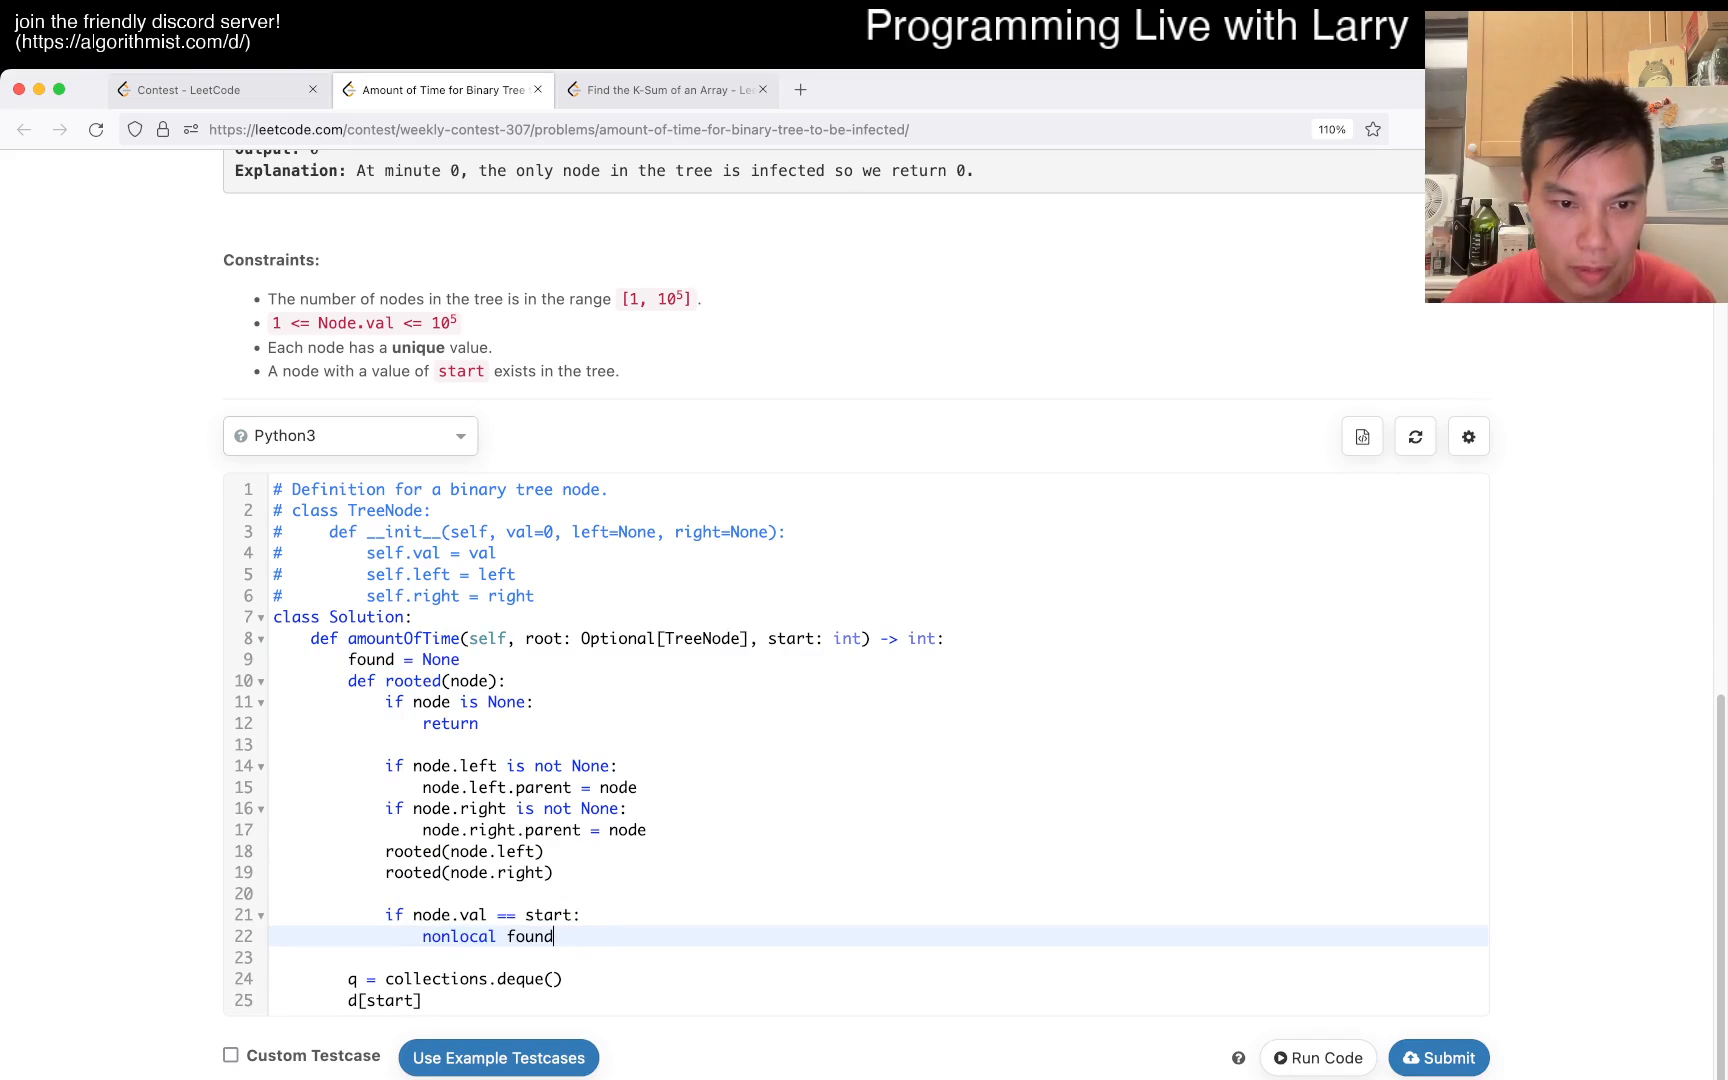
type("found = node")
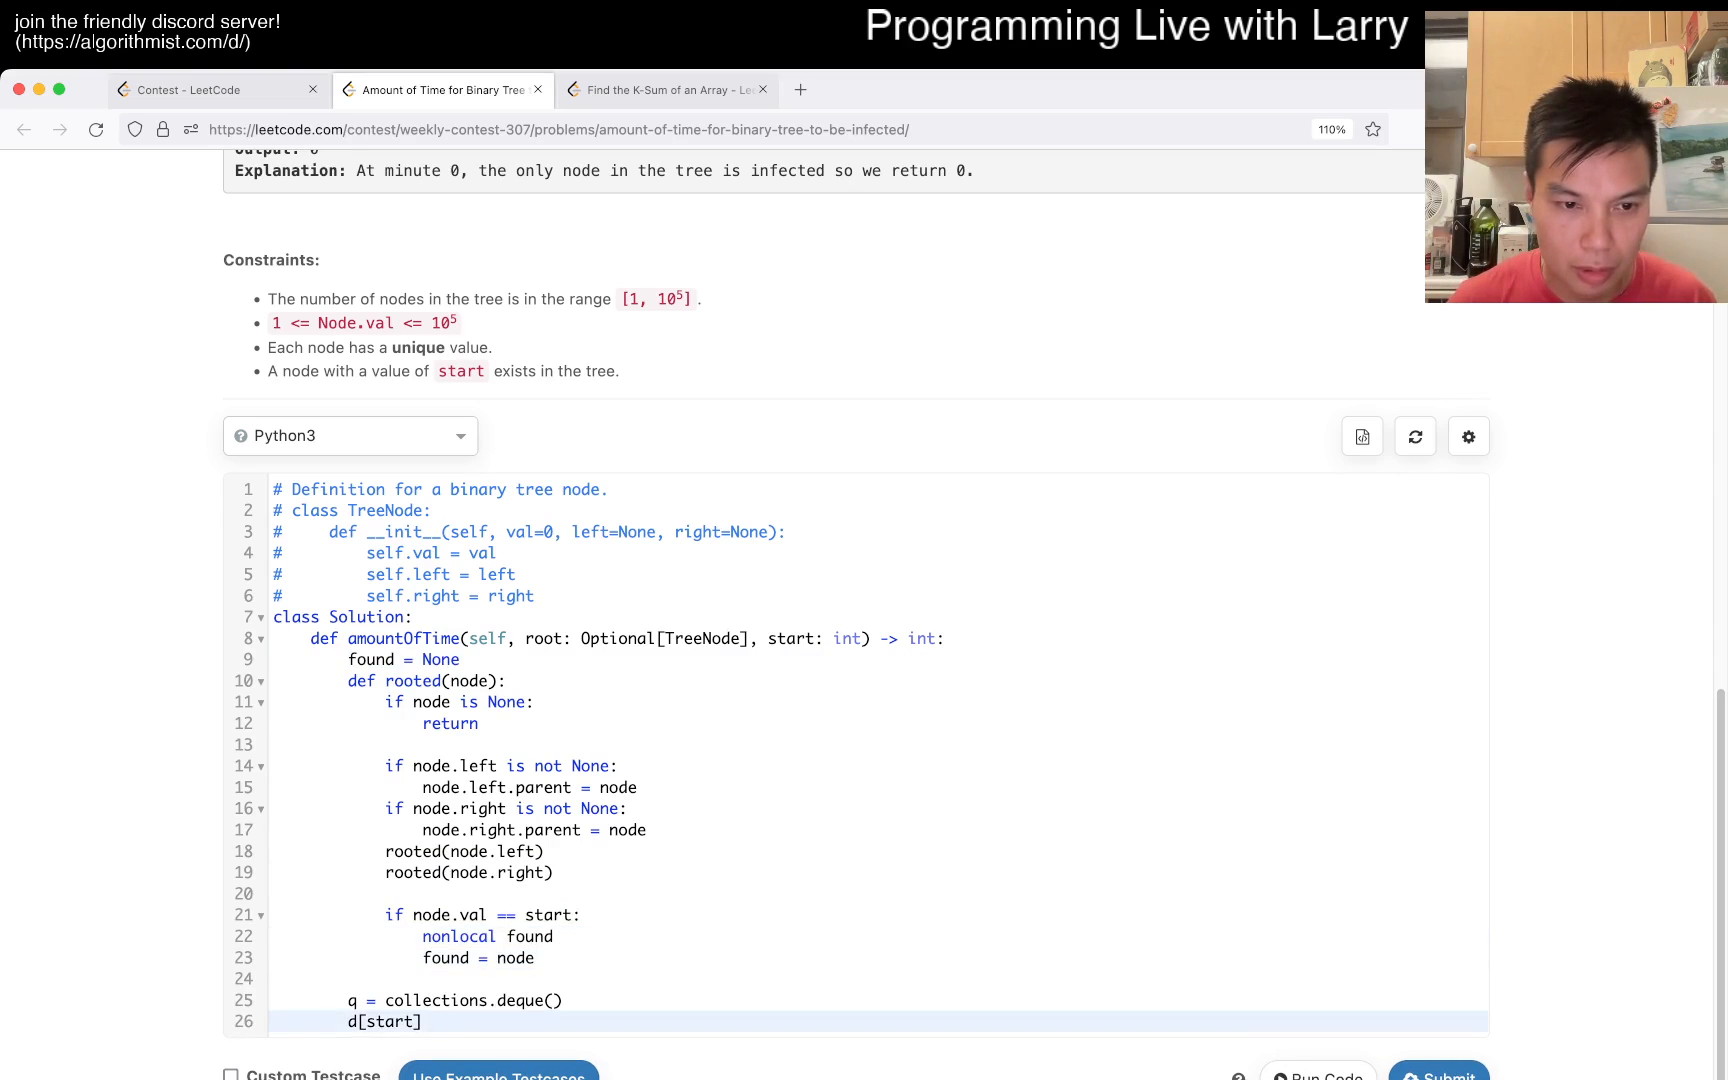
- Change the distance seed from d[start] to d[node] = 0
key("Backspace")
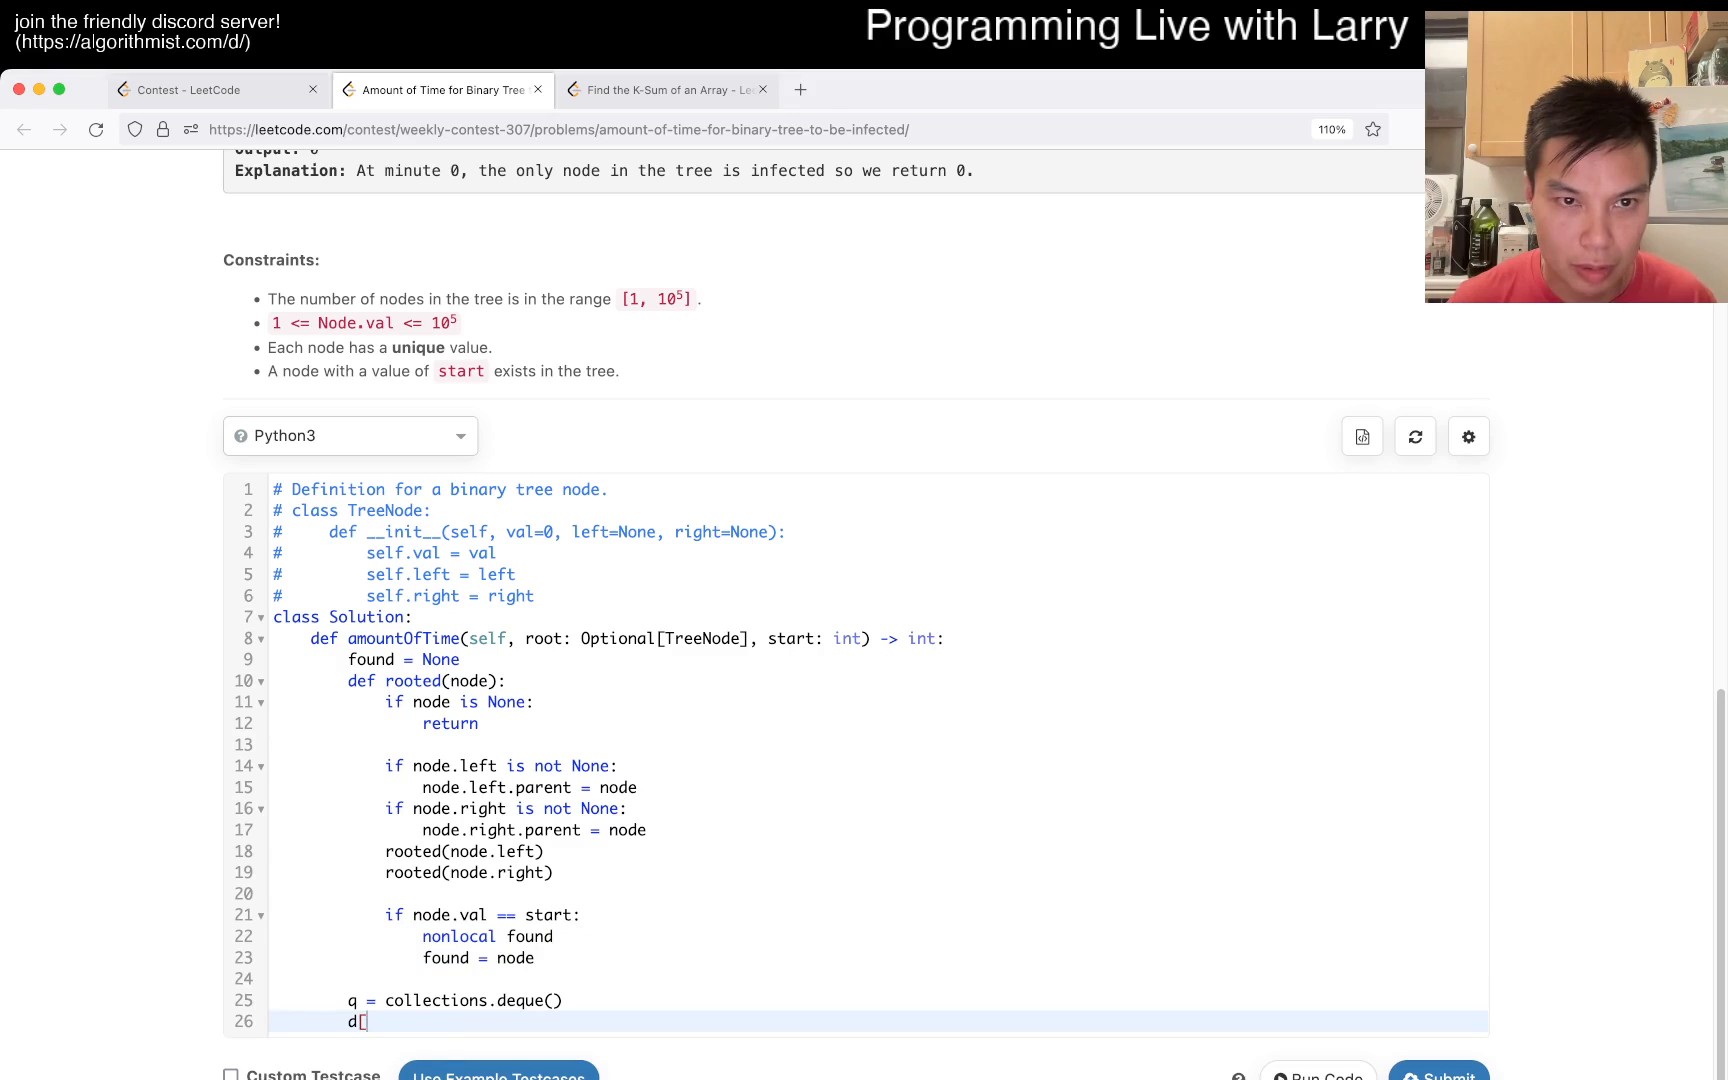
type("node")
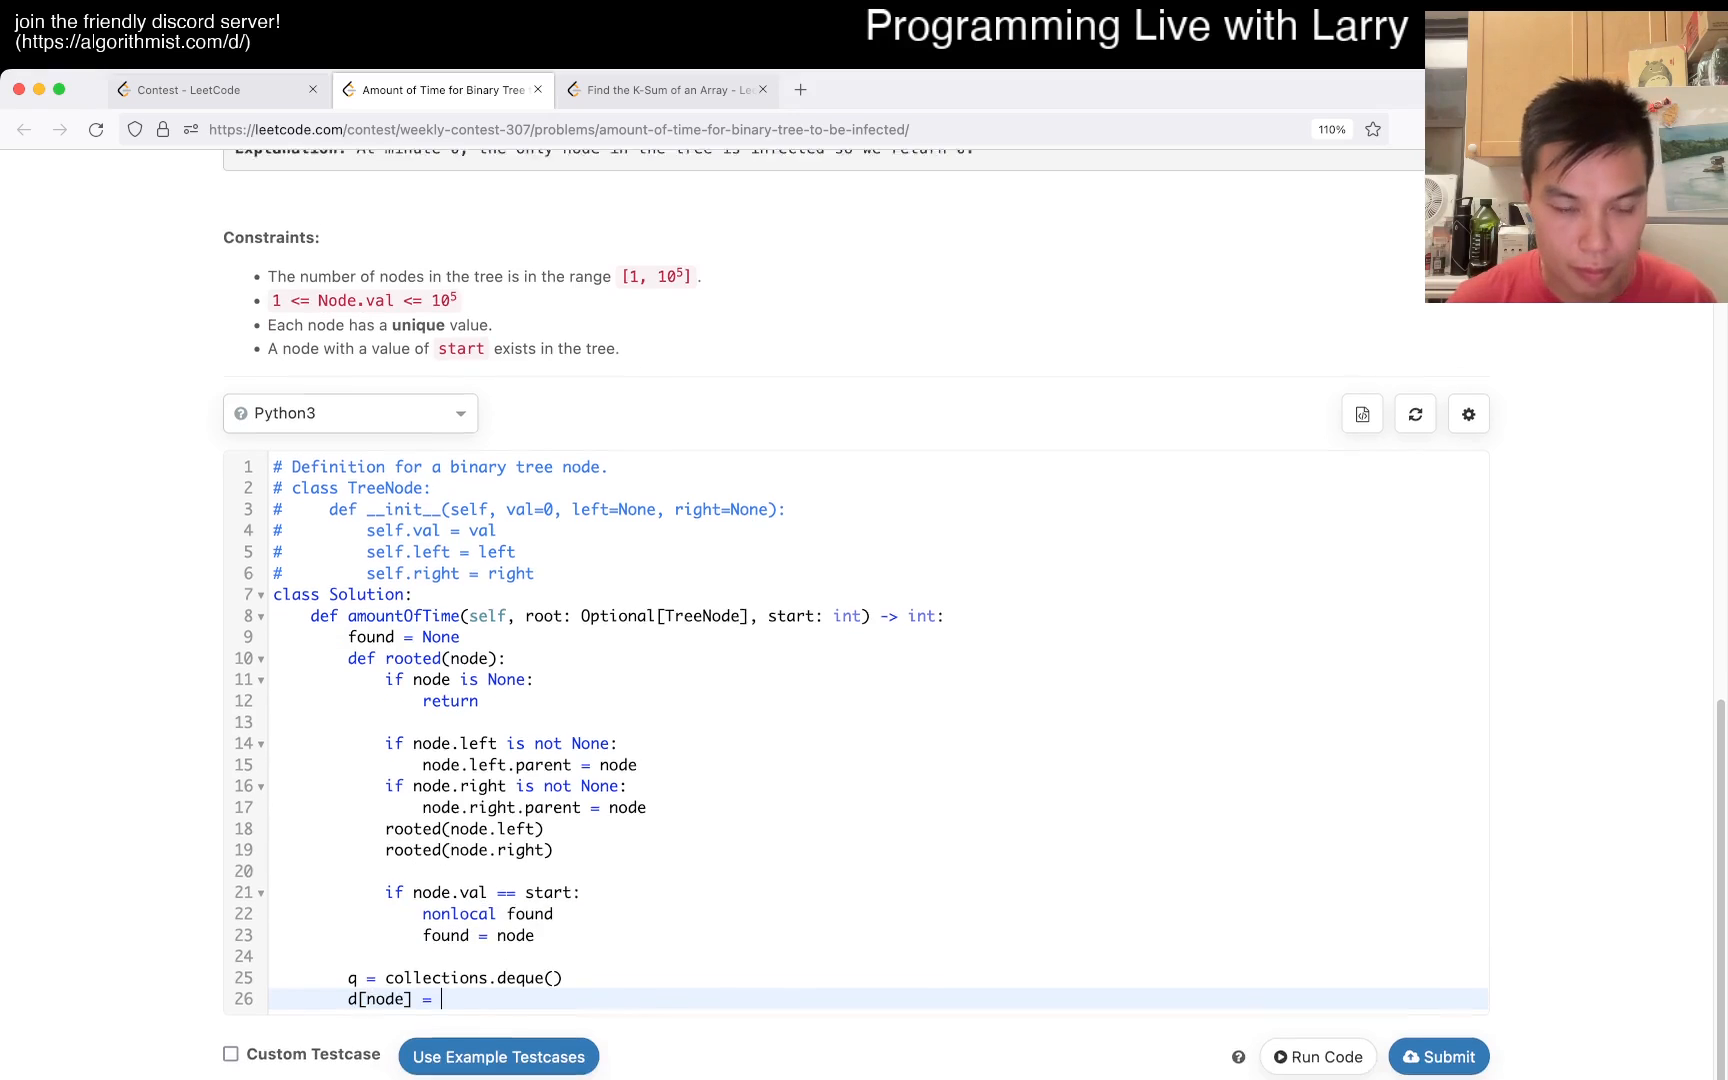
type("0")
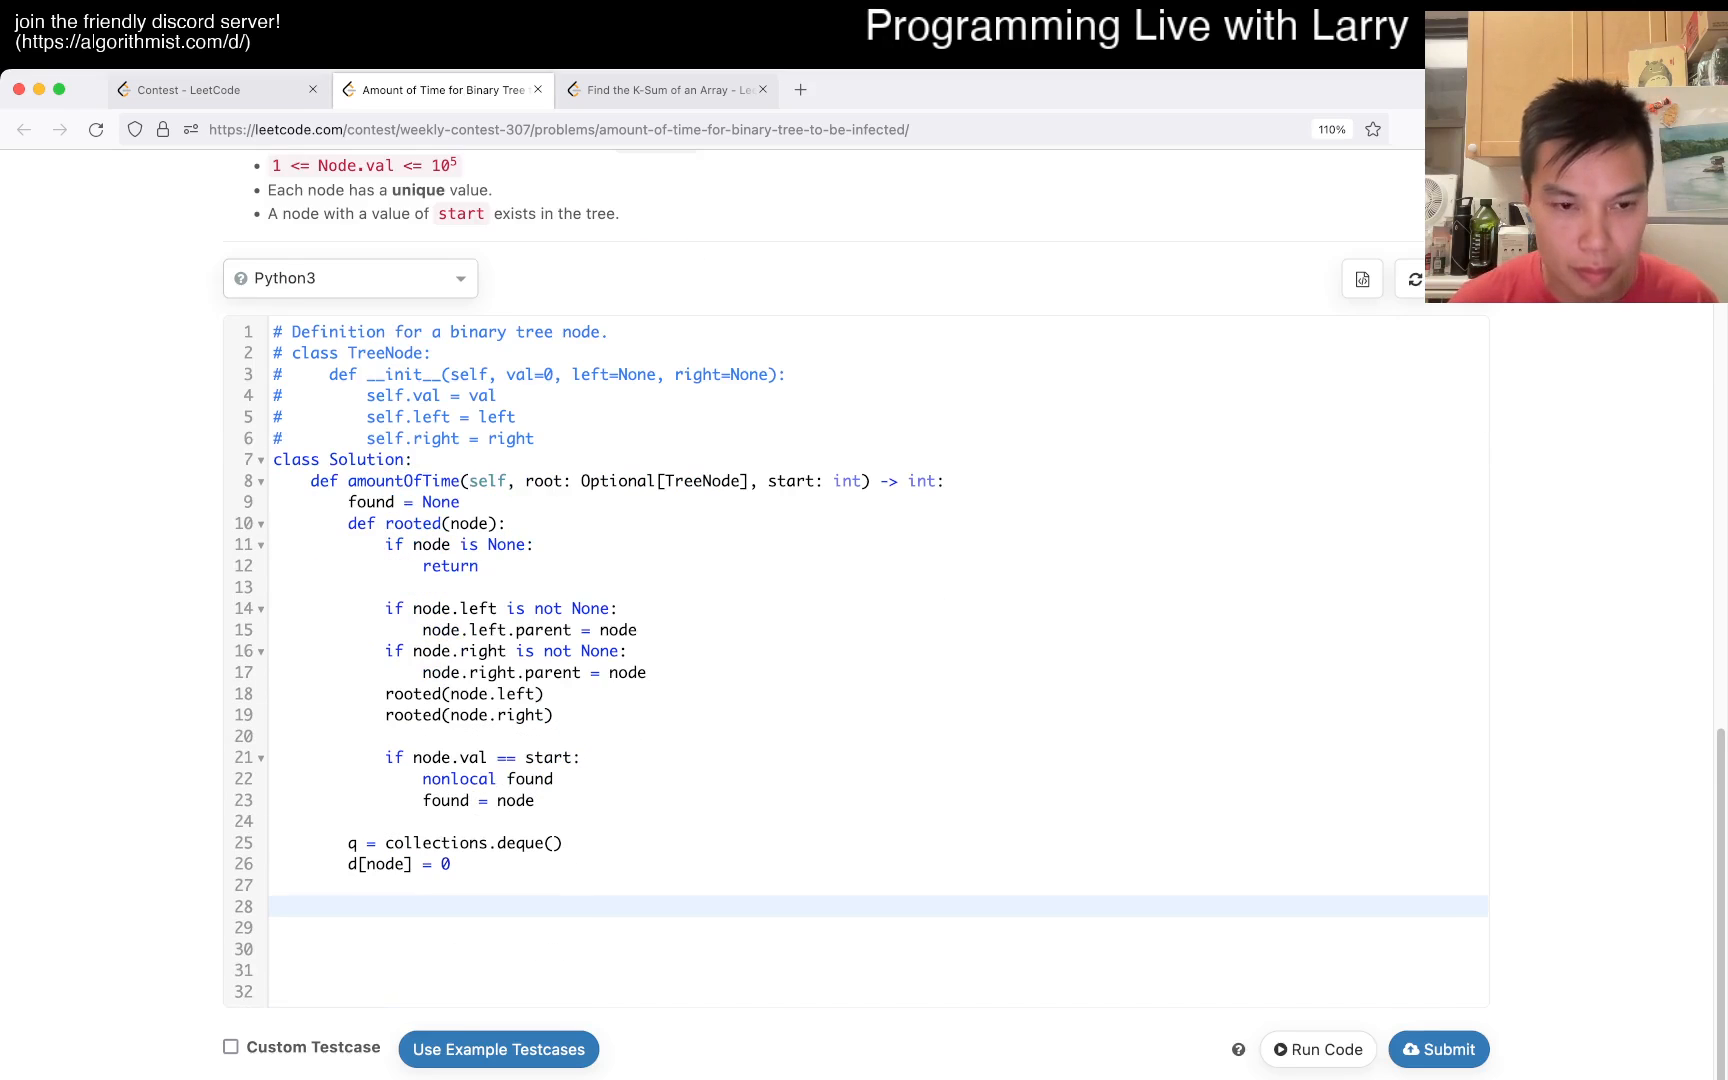
- Write the while len(q) > 0 loop header, a q.append call and initialise d = {}
type("wgile")
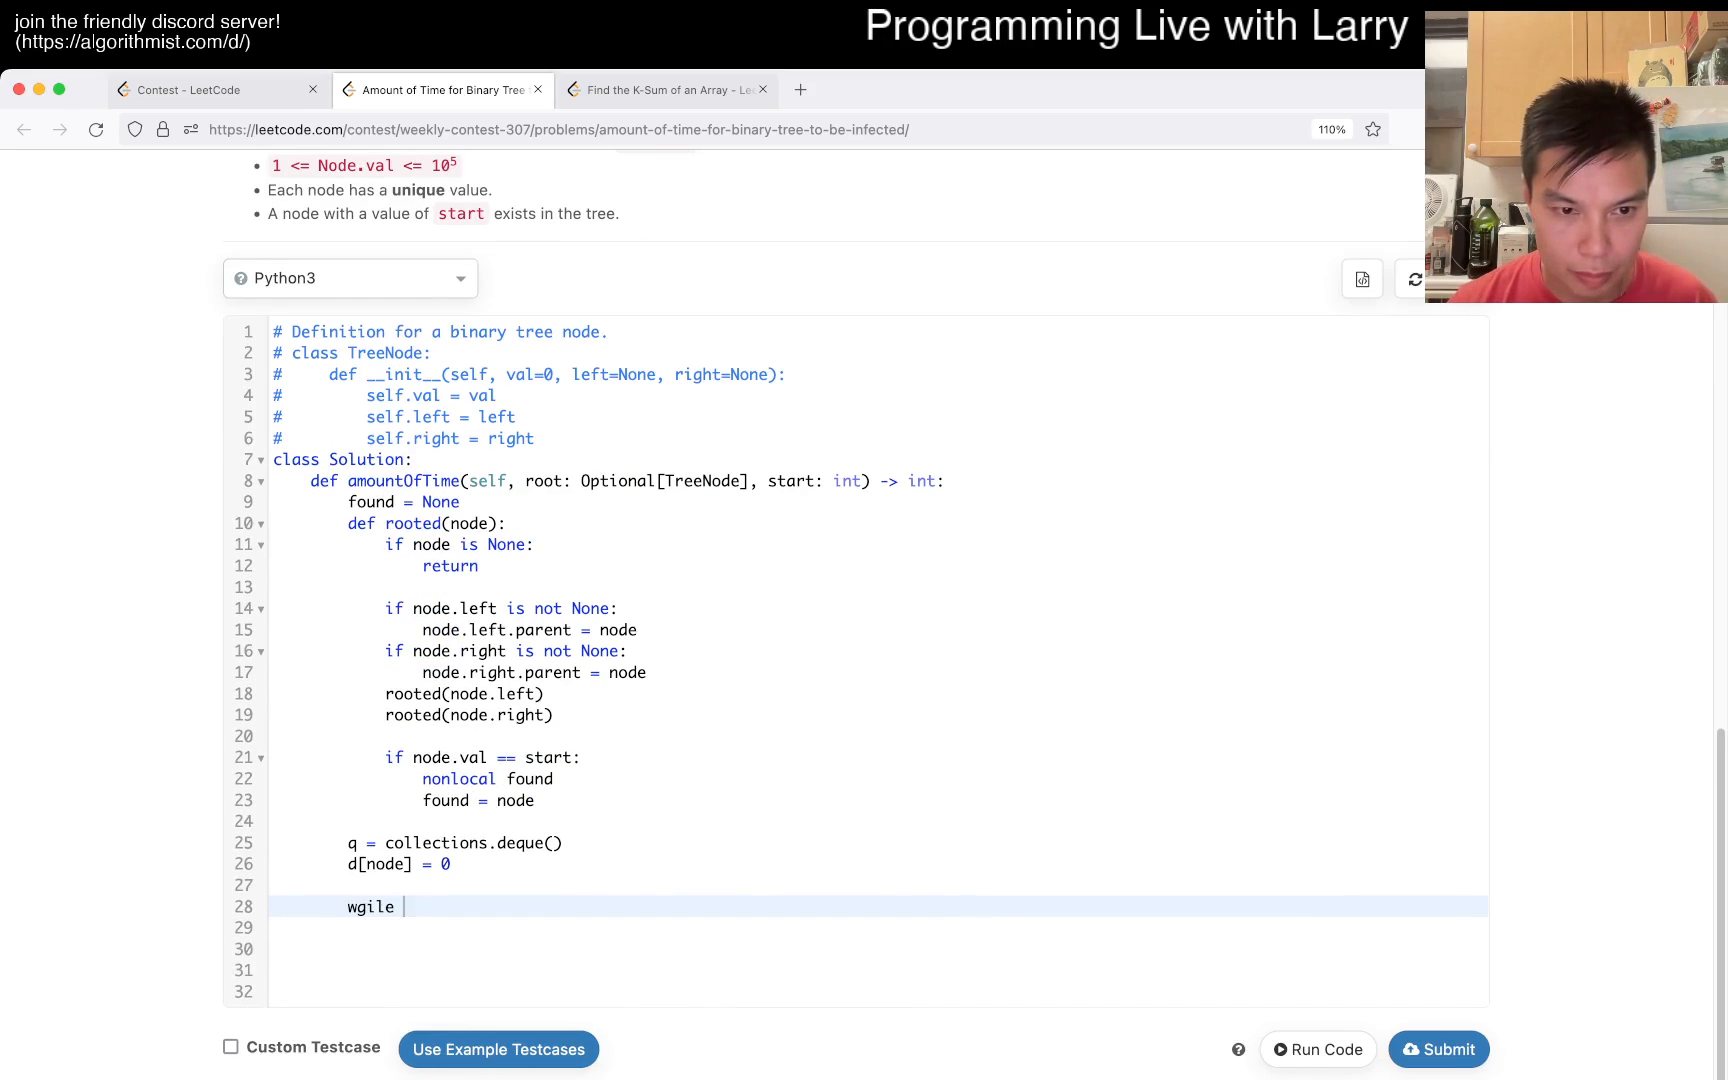
type("while len(q) >")
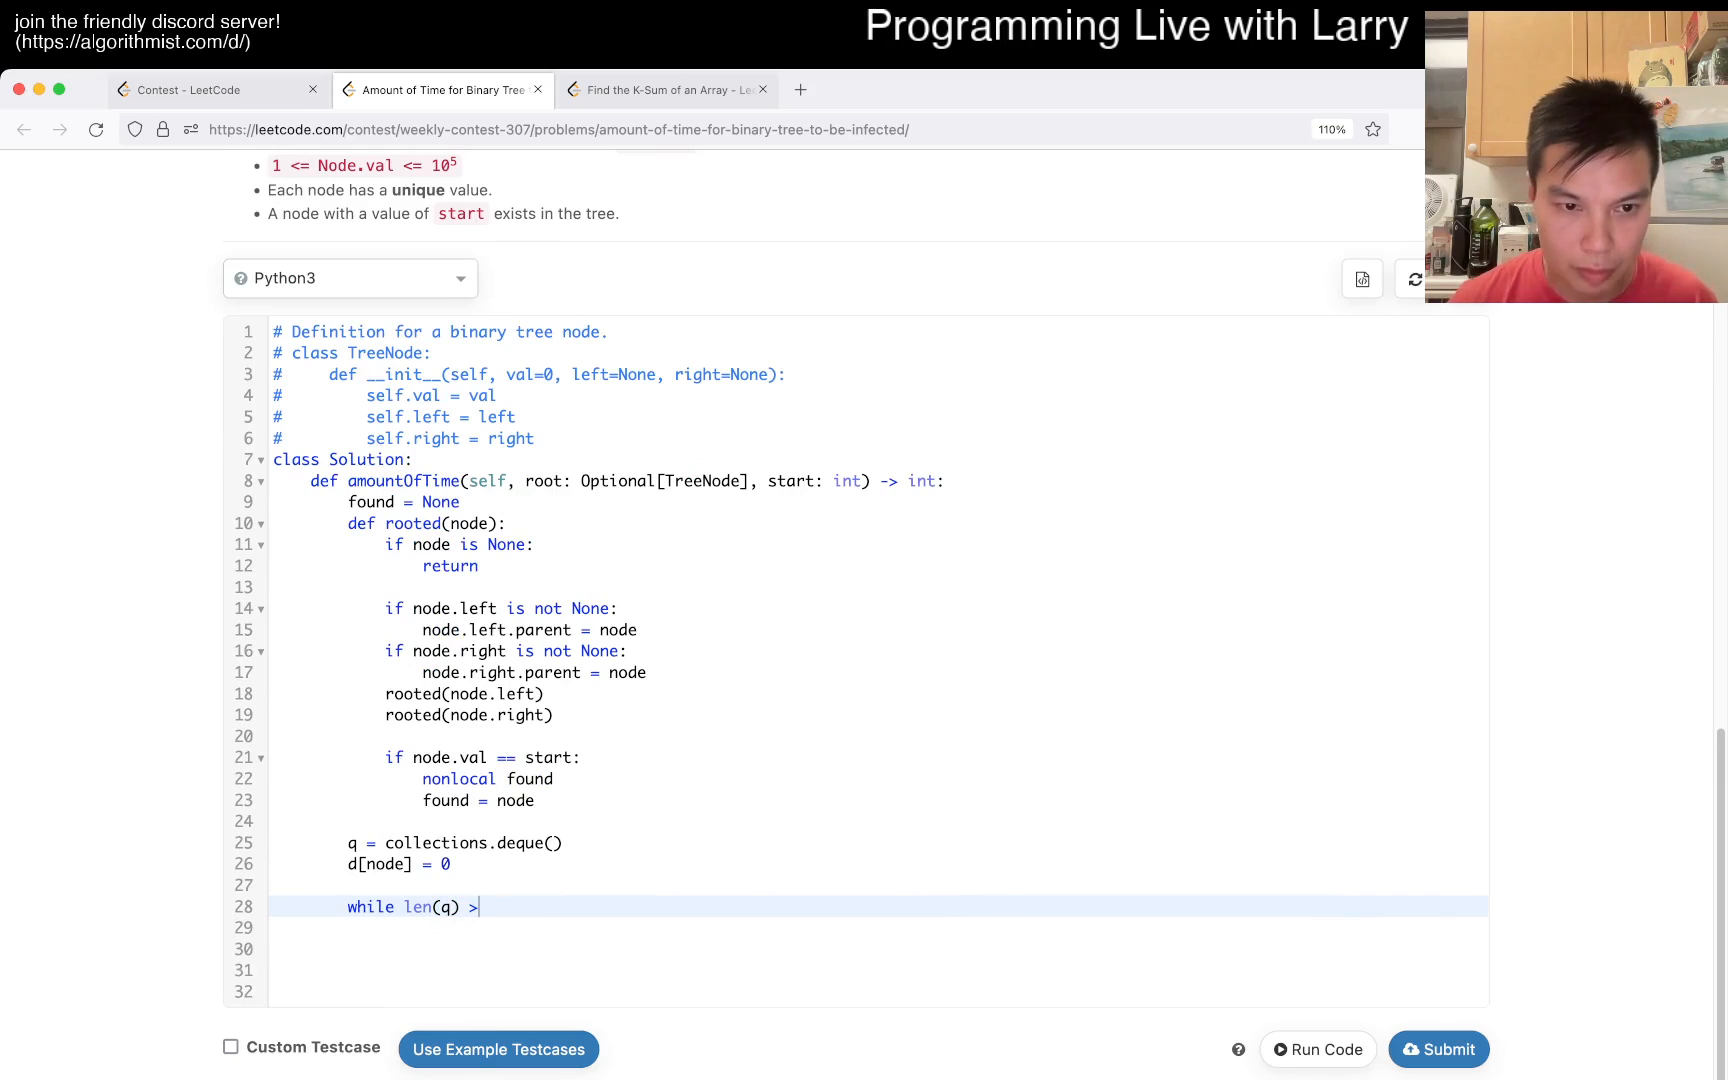
type("q.append((node, 0")
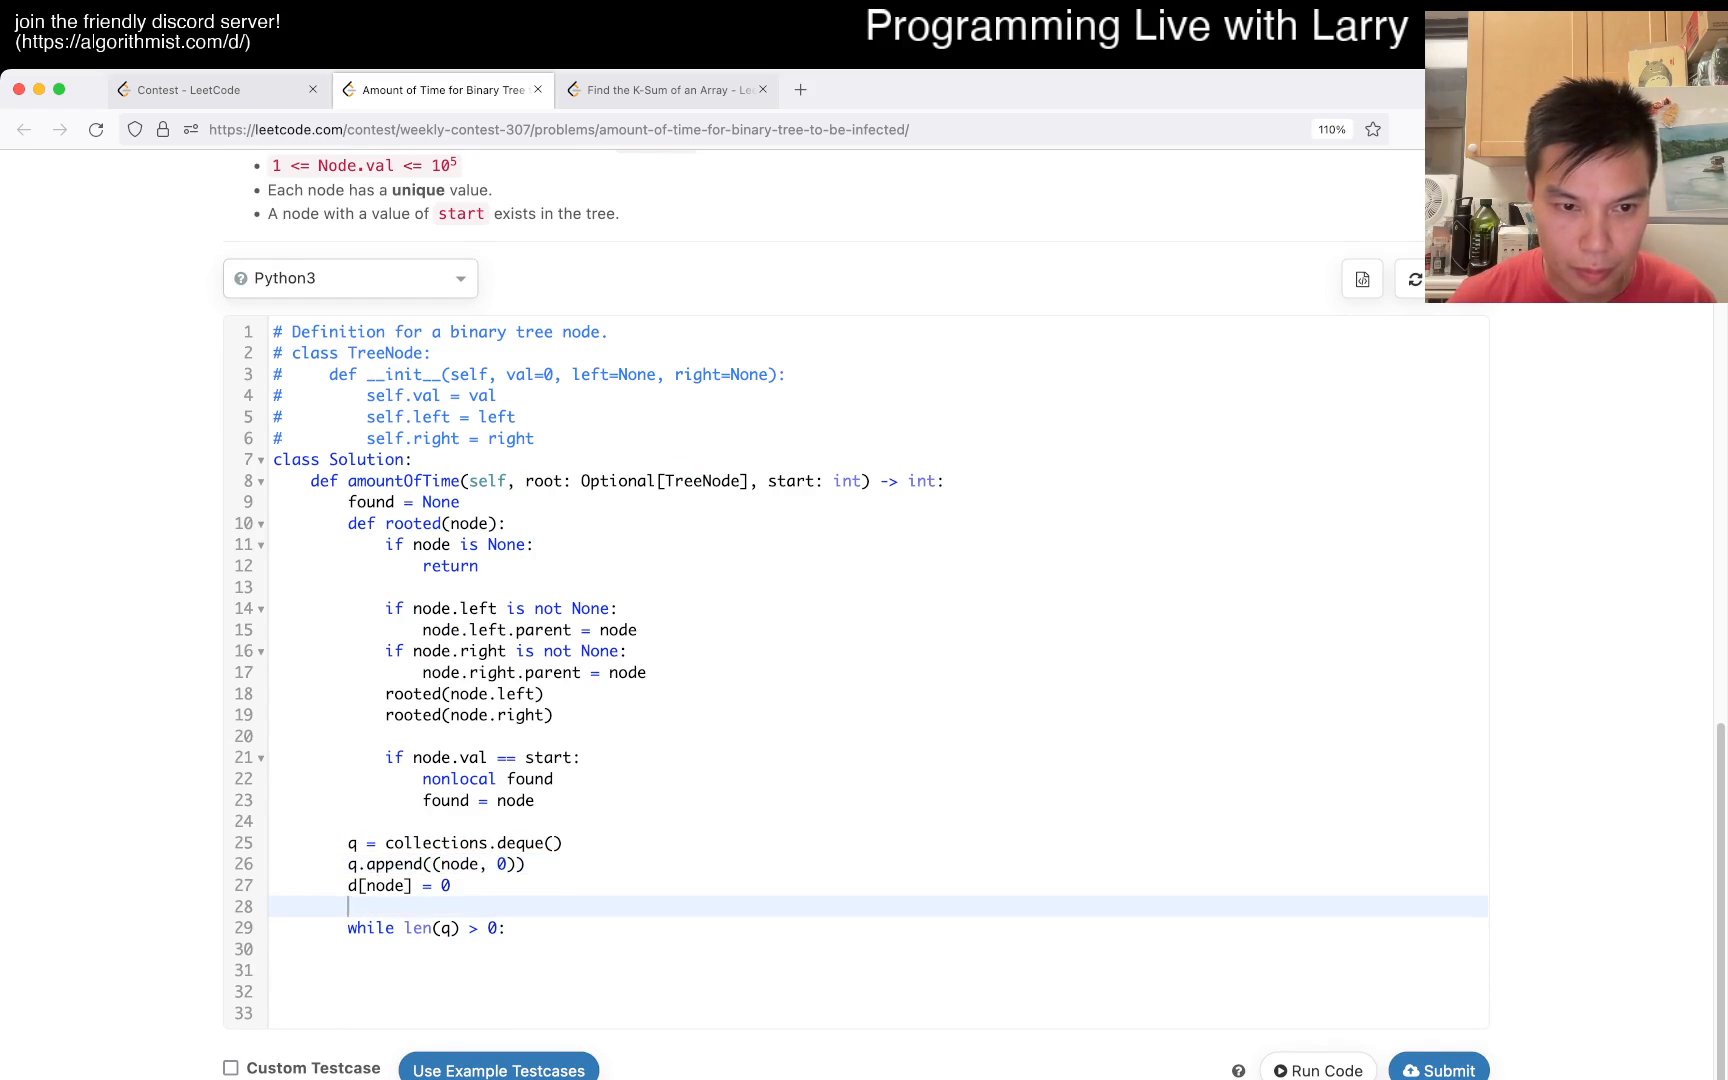
type("d = {}")
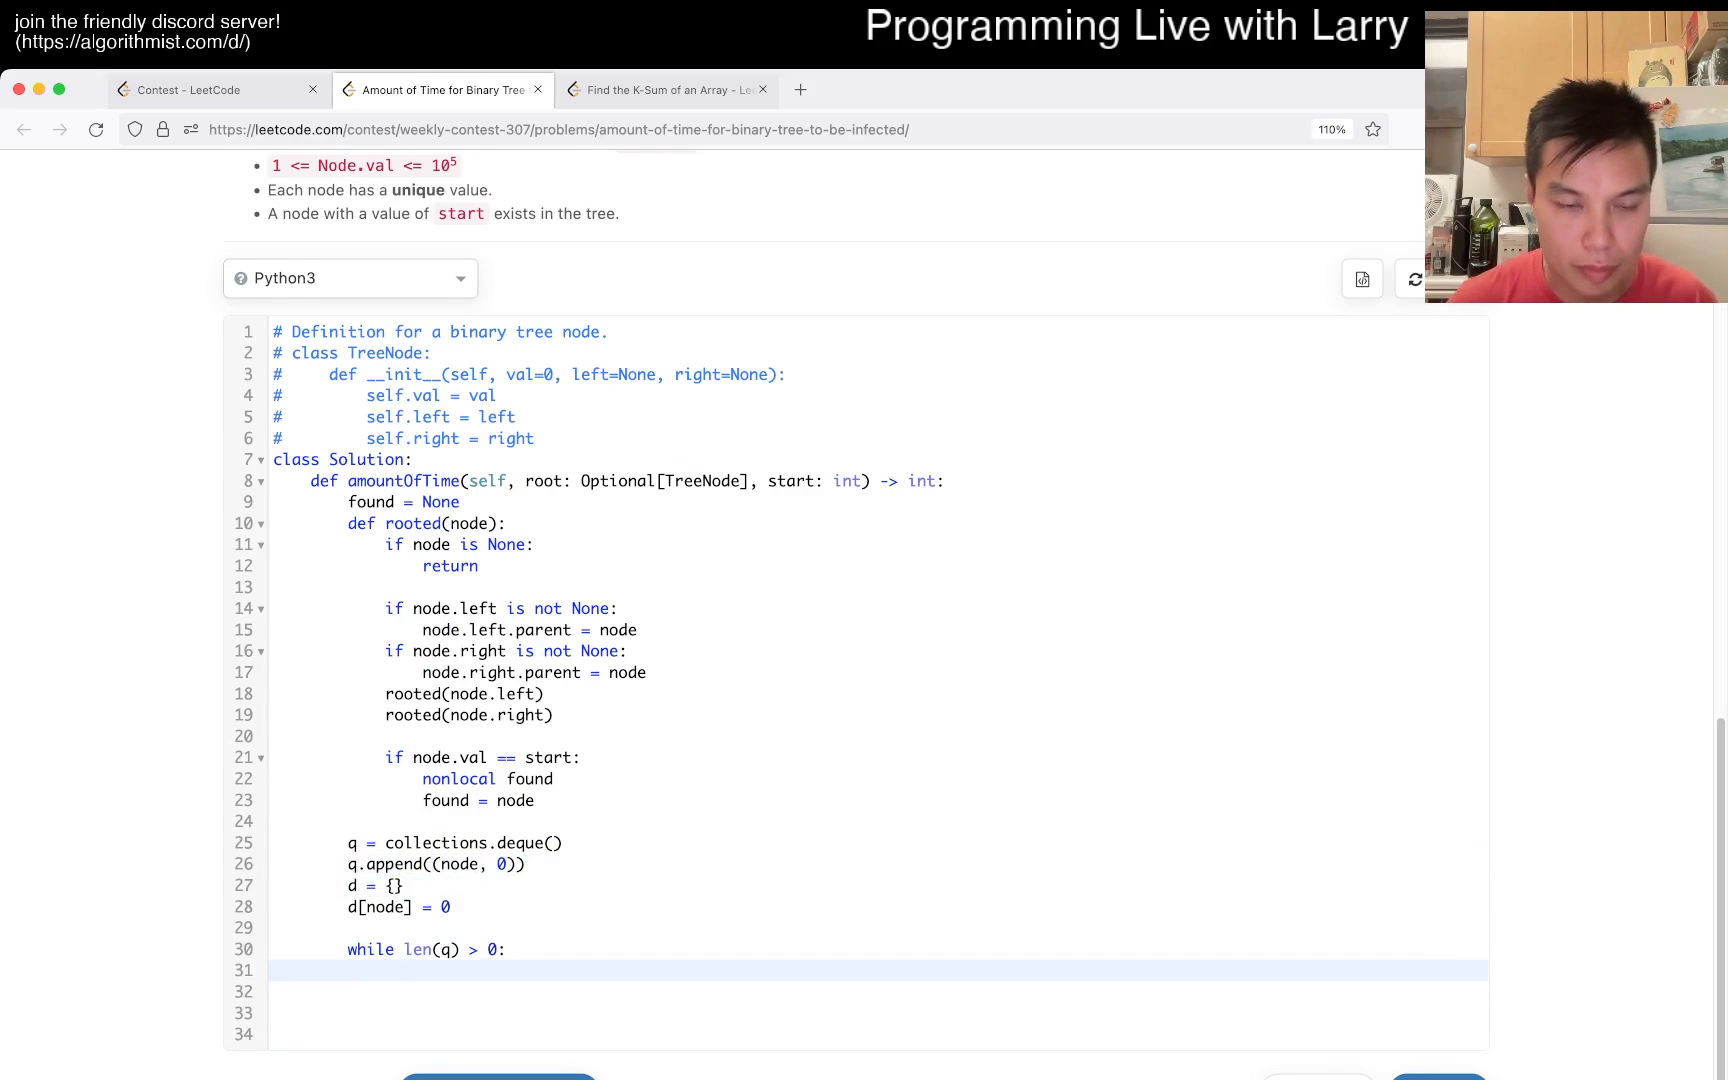
- Pop current, distance = q.popleft() in the loop and call rooted on the root before the queue setup
type("current,")
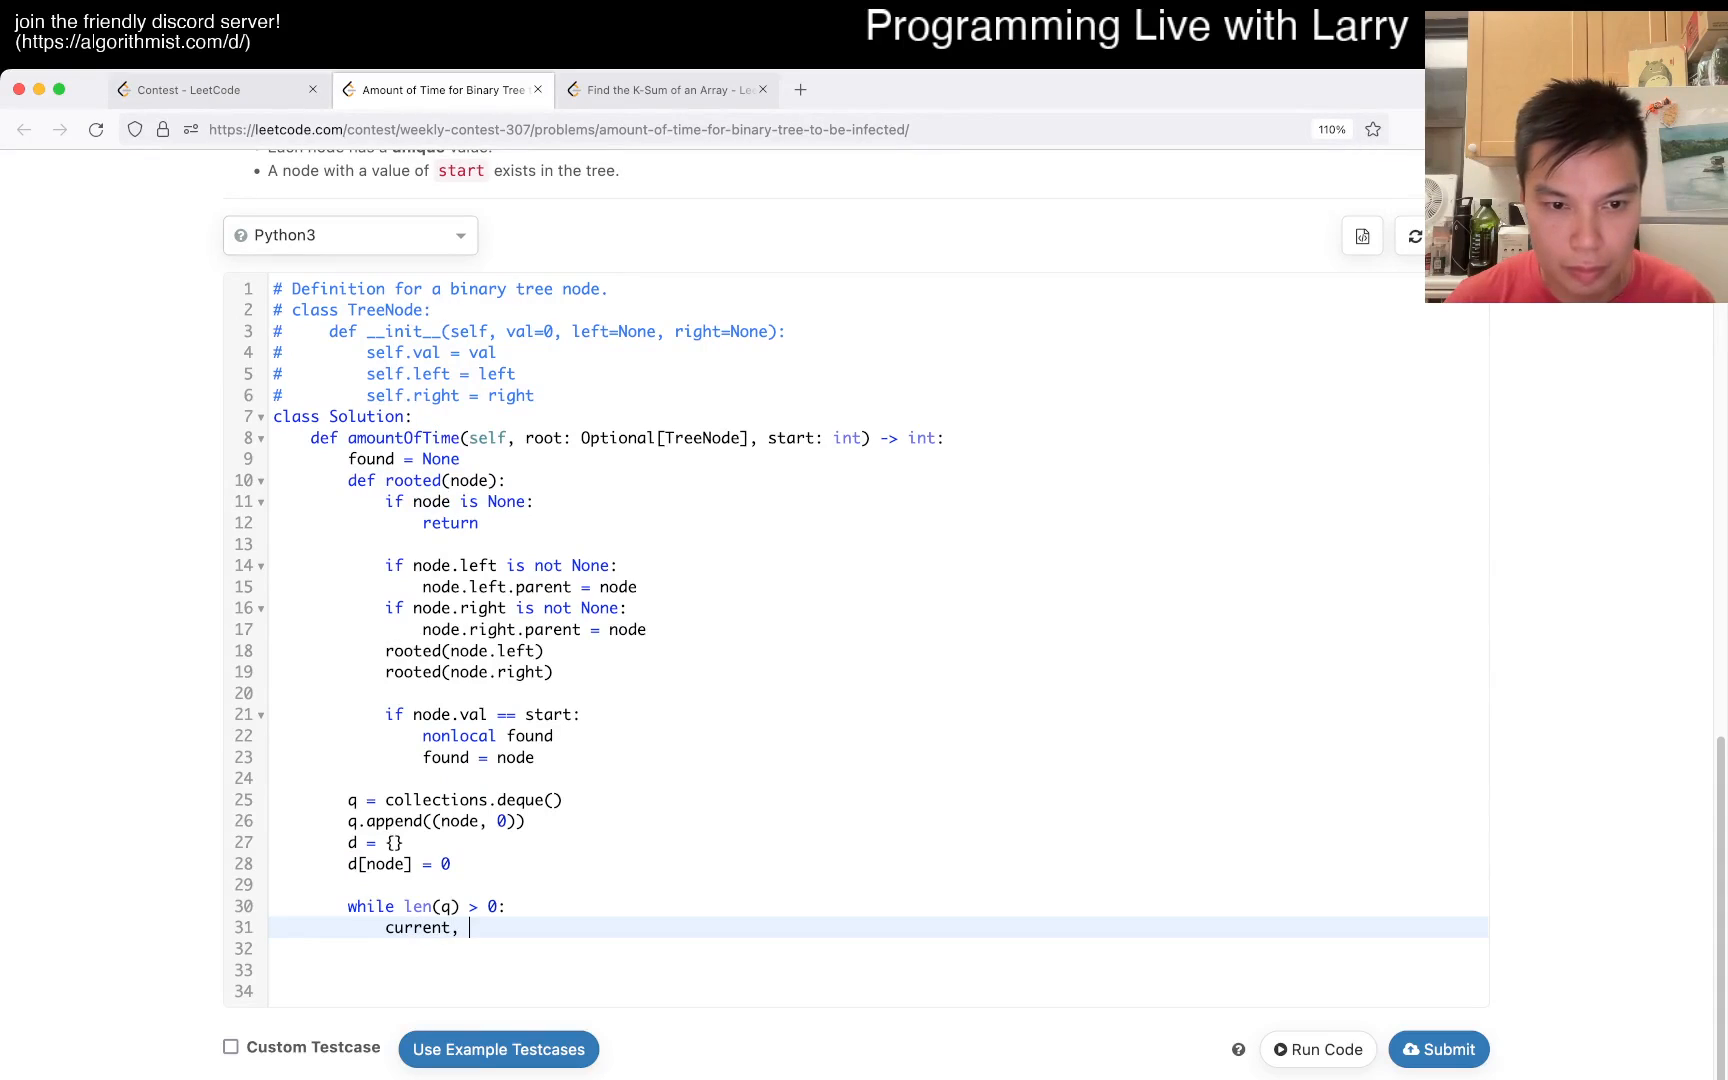
type("distance = q.po")
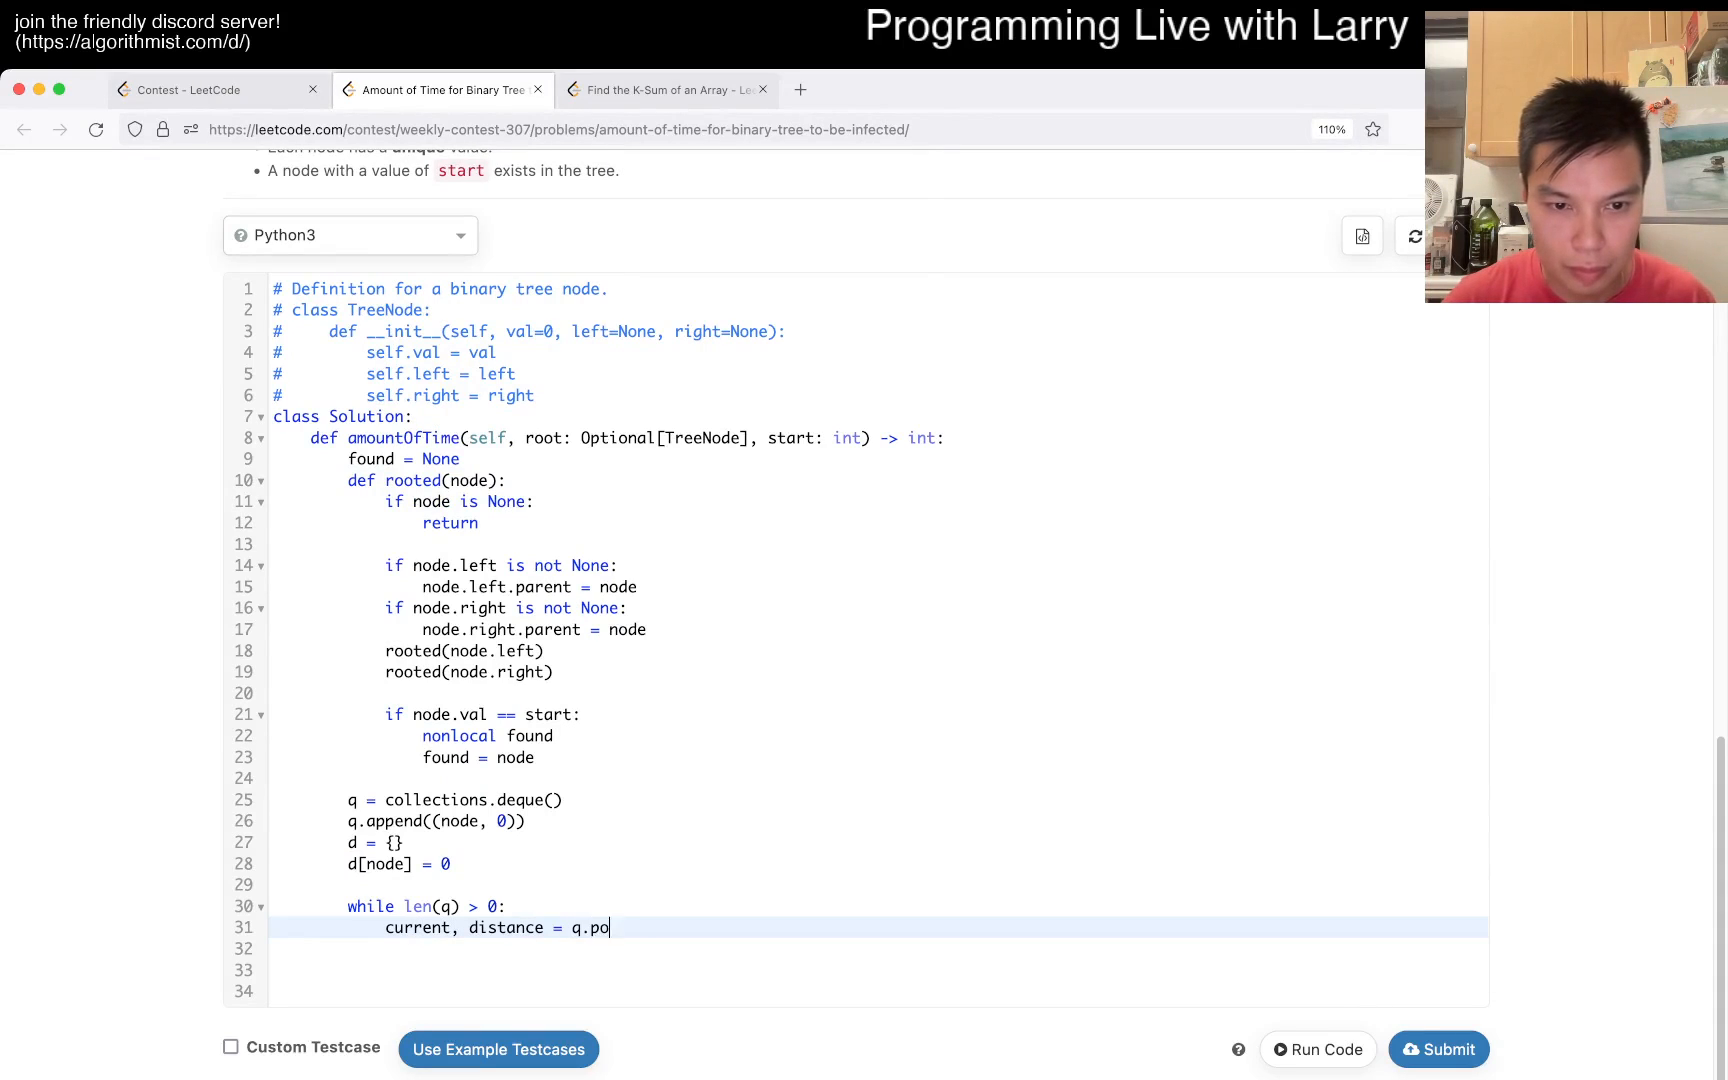
type("pleft()")
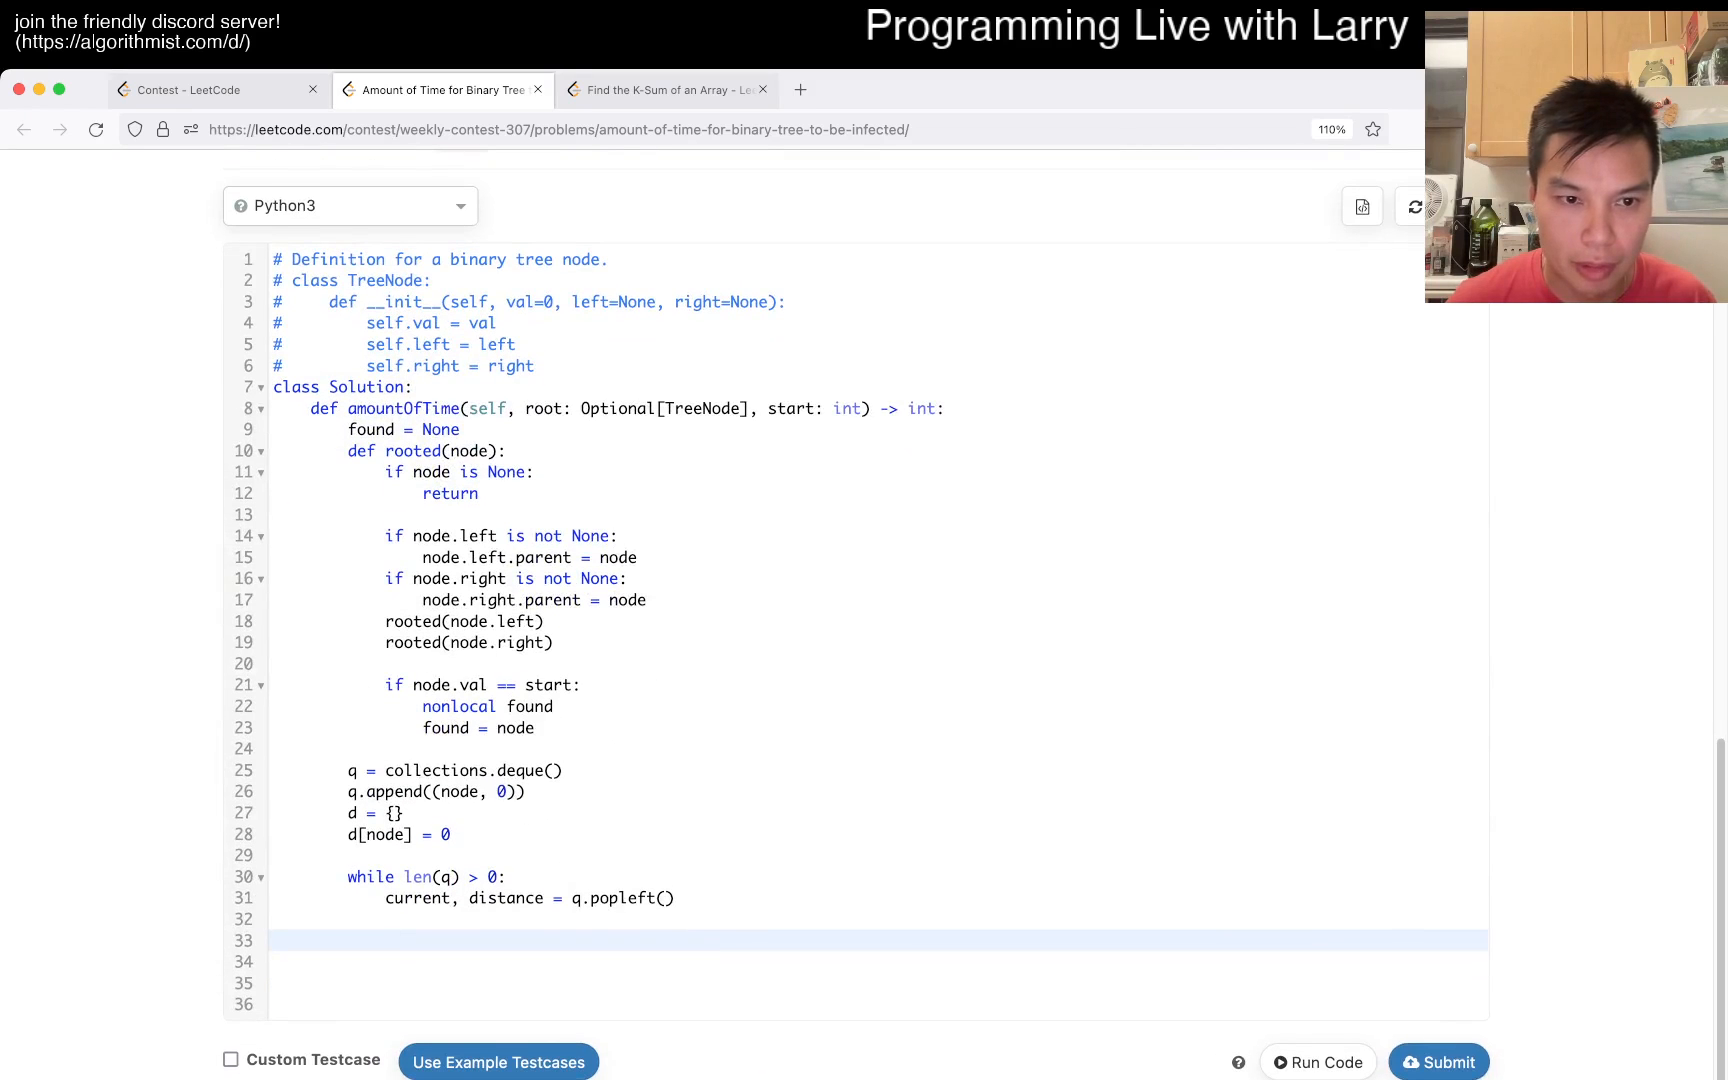
type("roote")
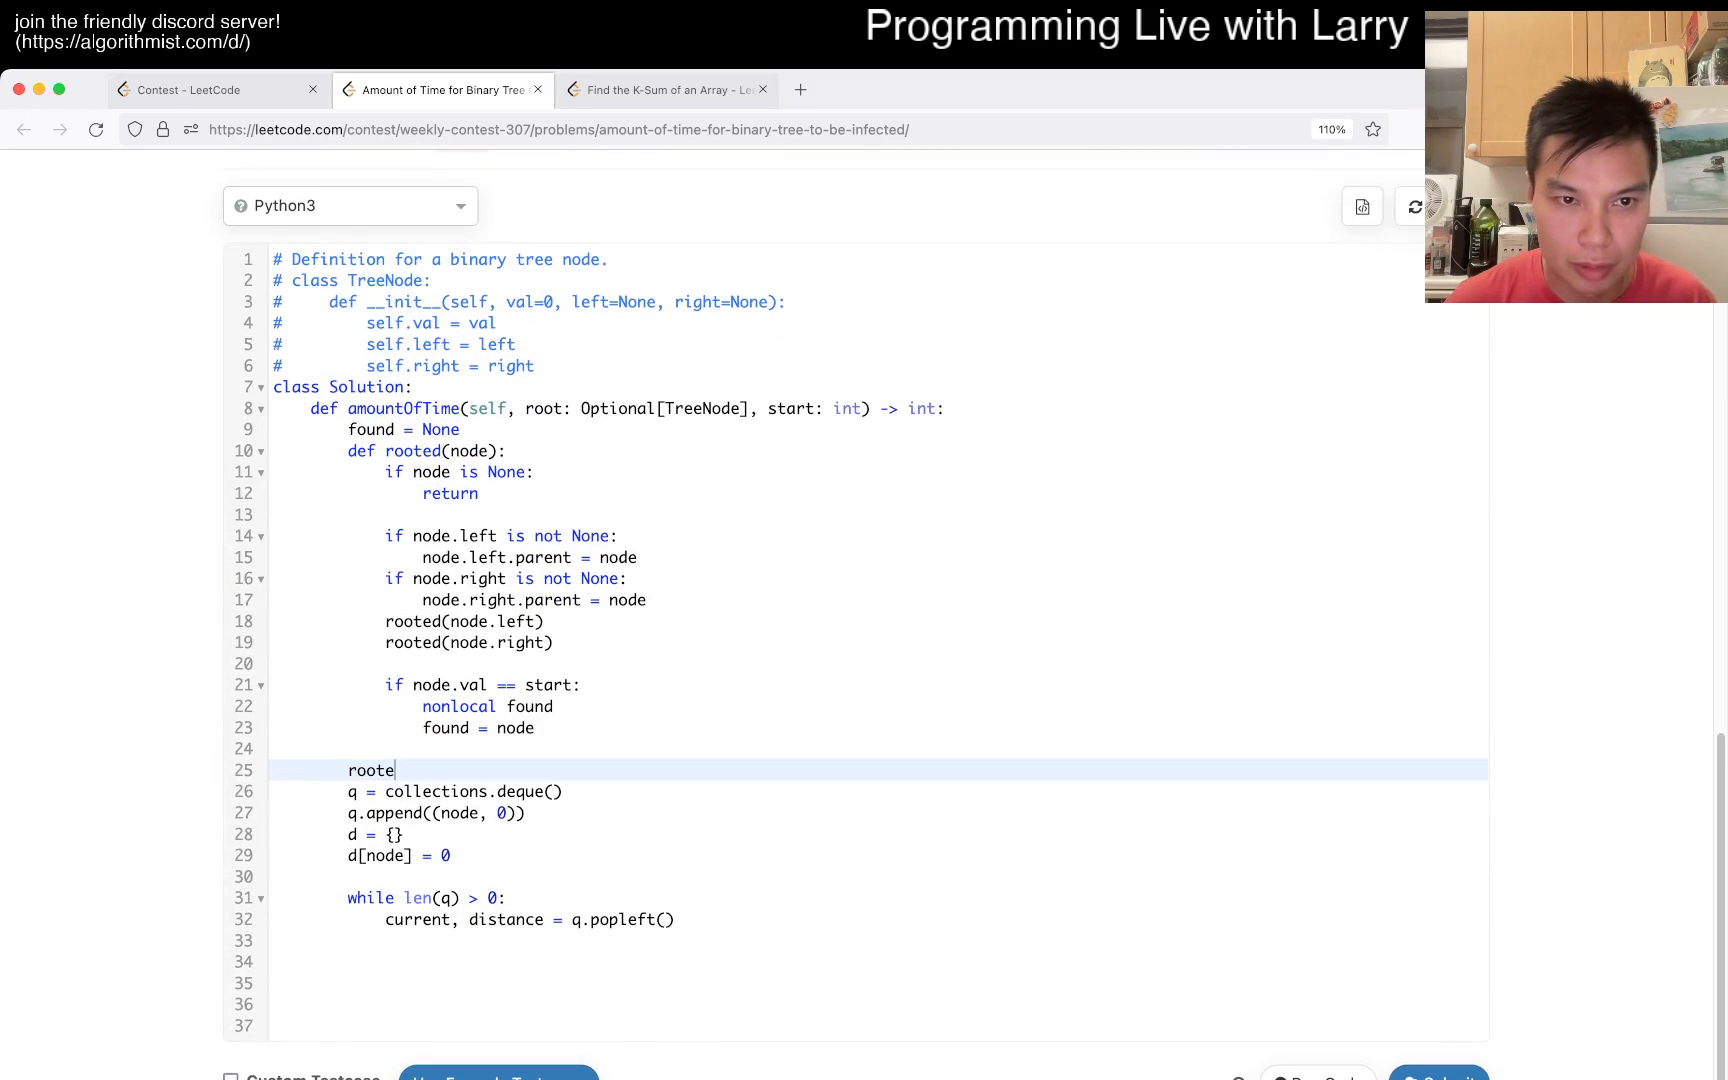
type("d(node)")
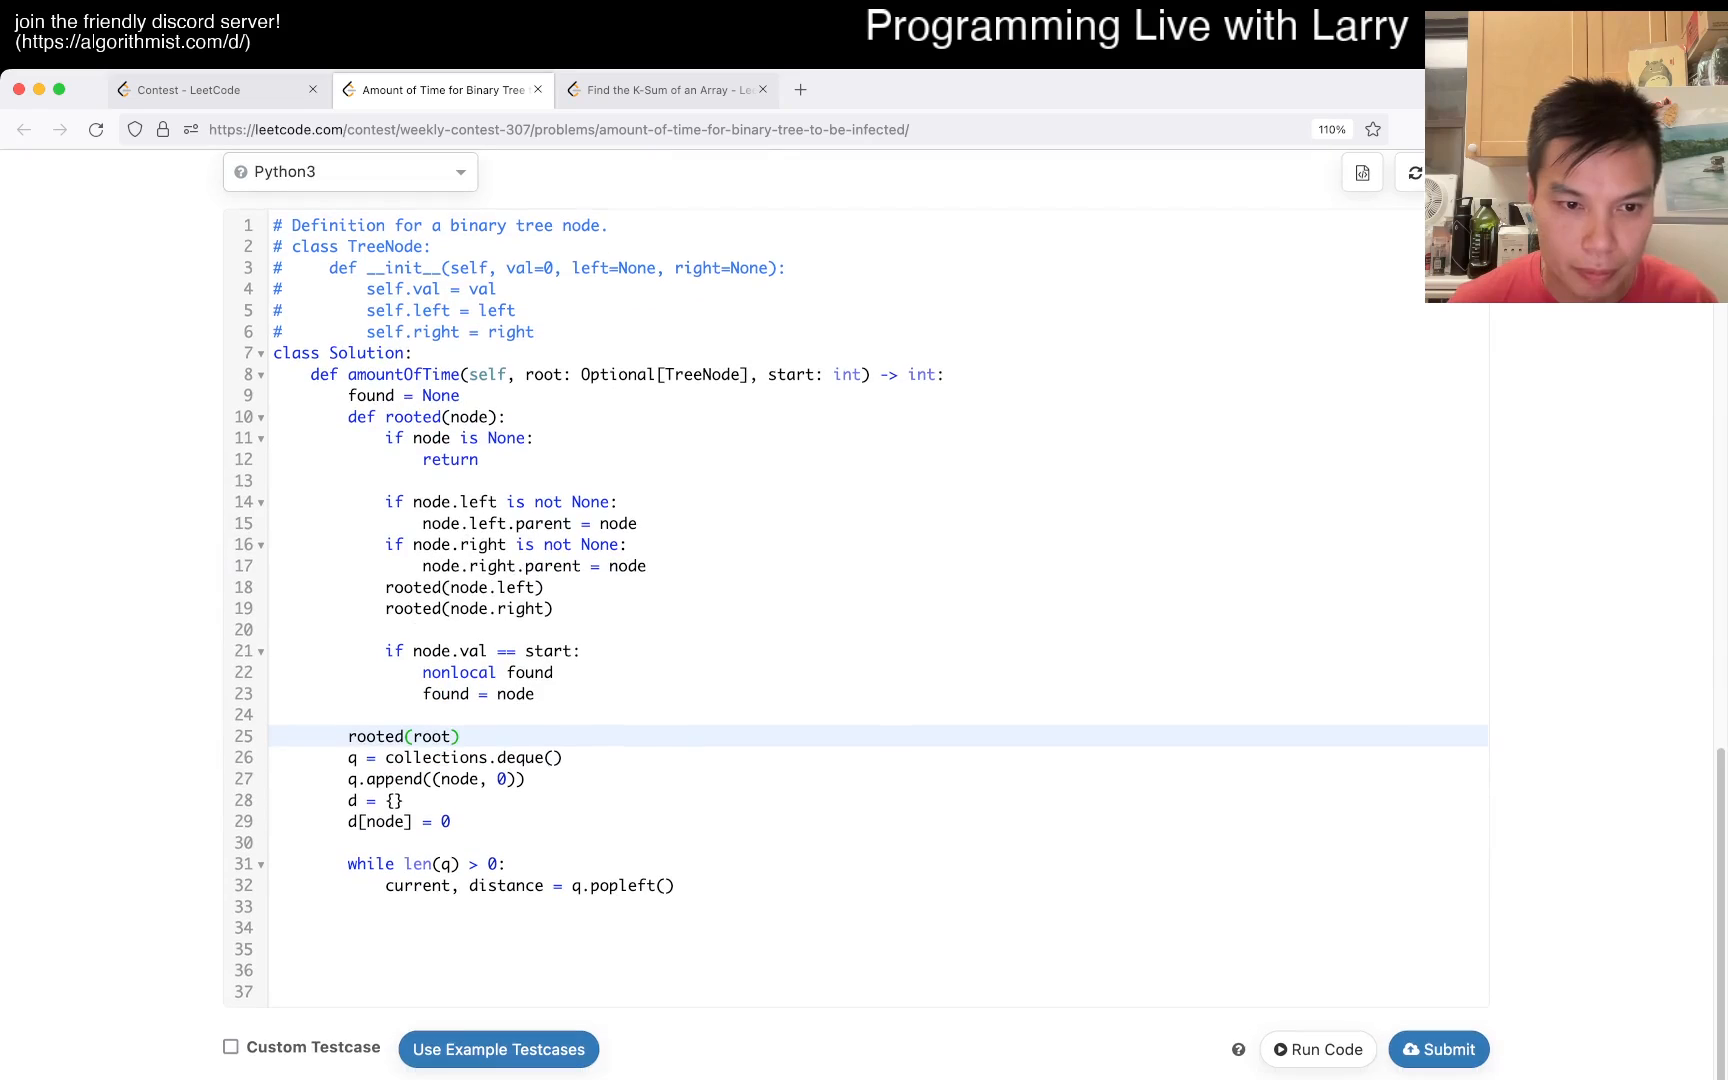
- Loop nx over current.left, current.right, current.parent and record d[nx] = distance + 1
type("fo")
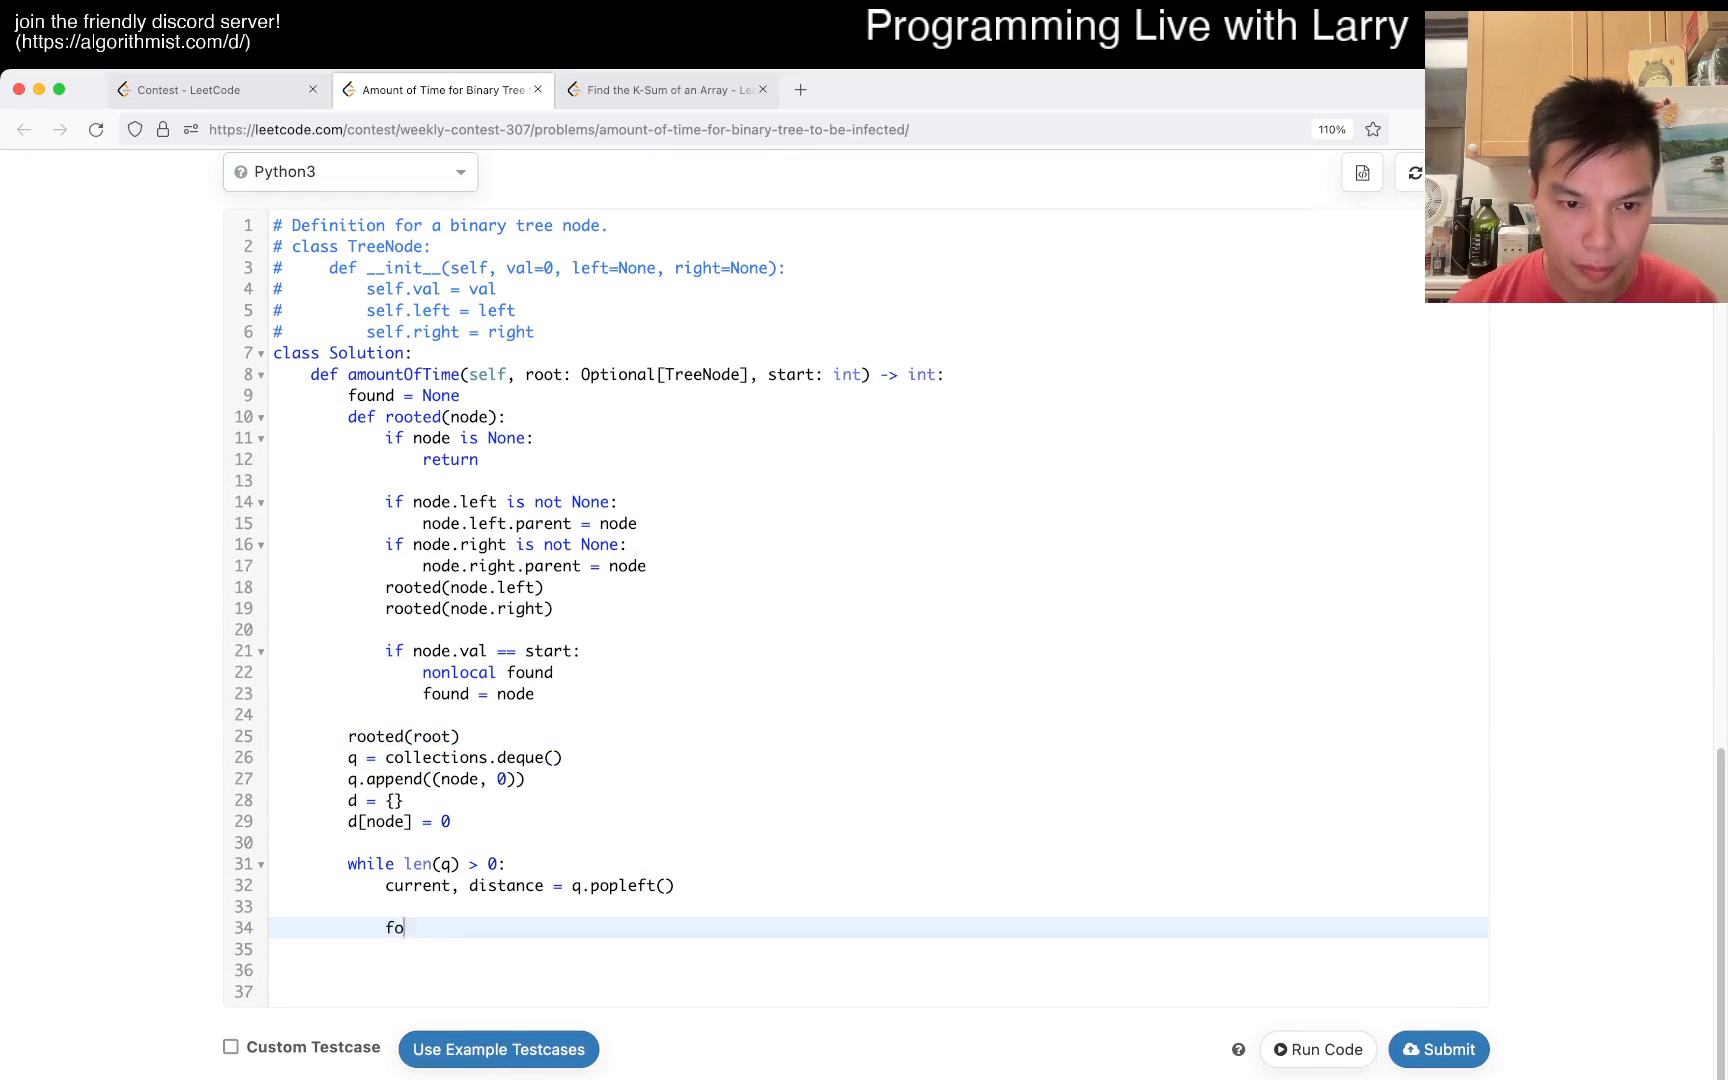
type("r")
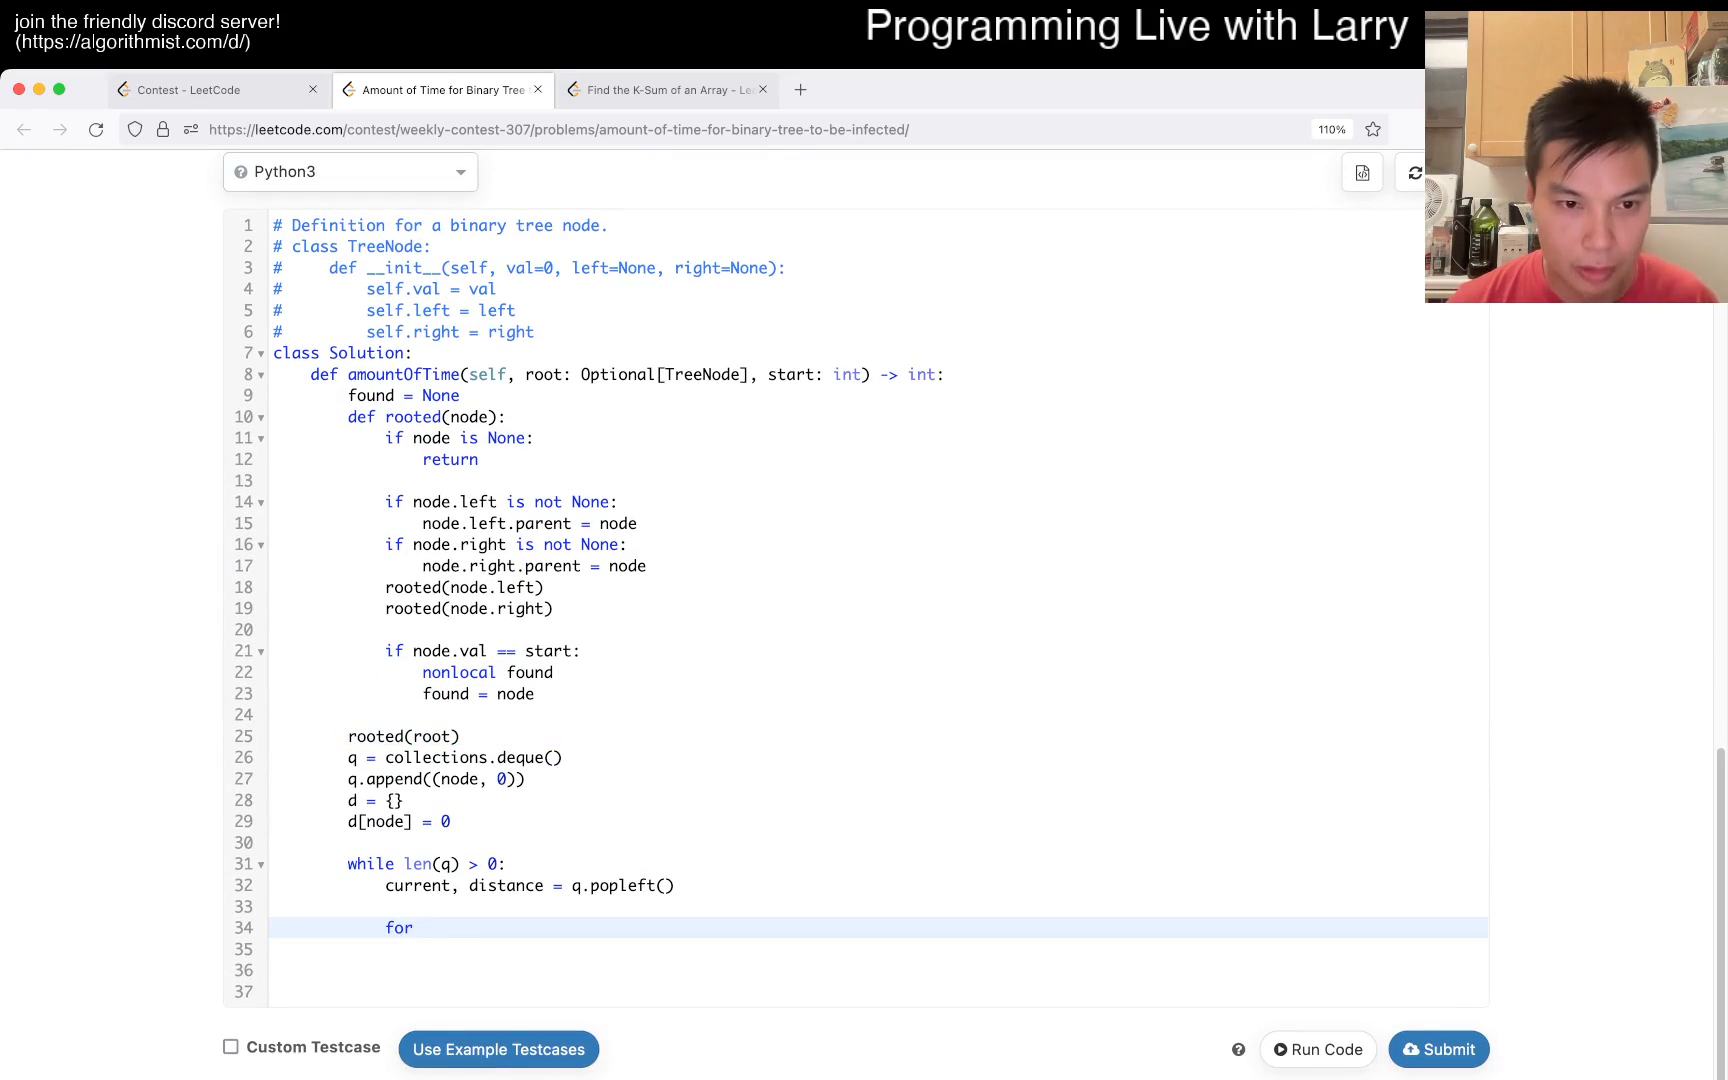
type("nx,")
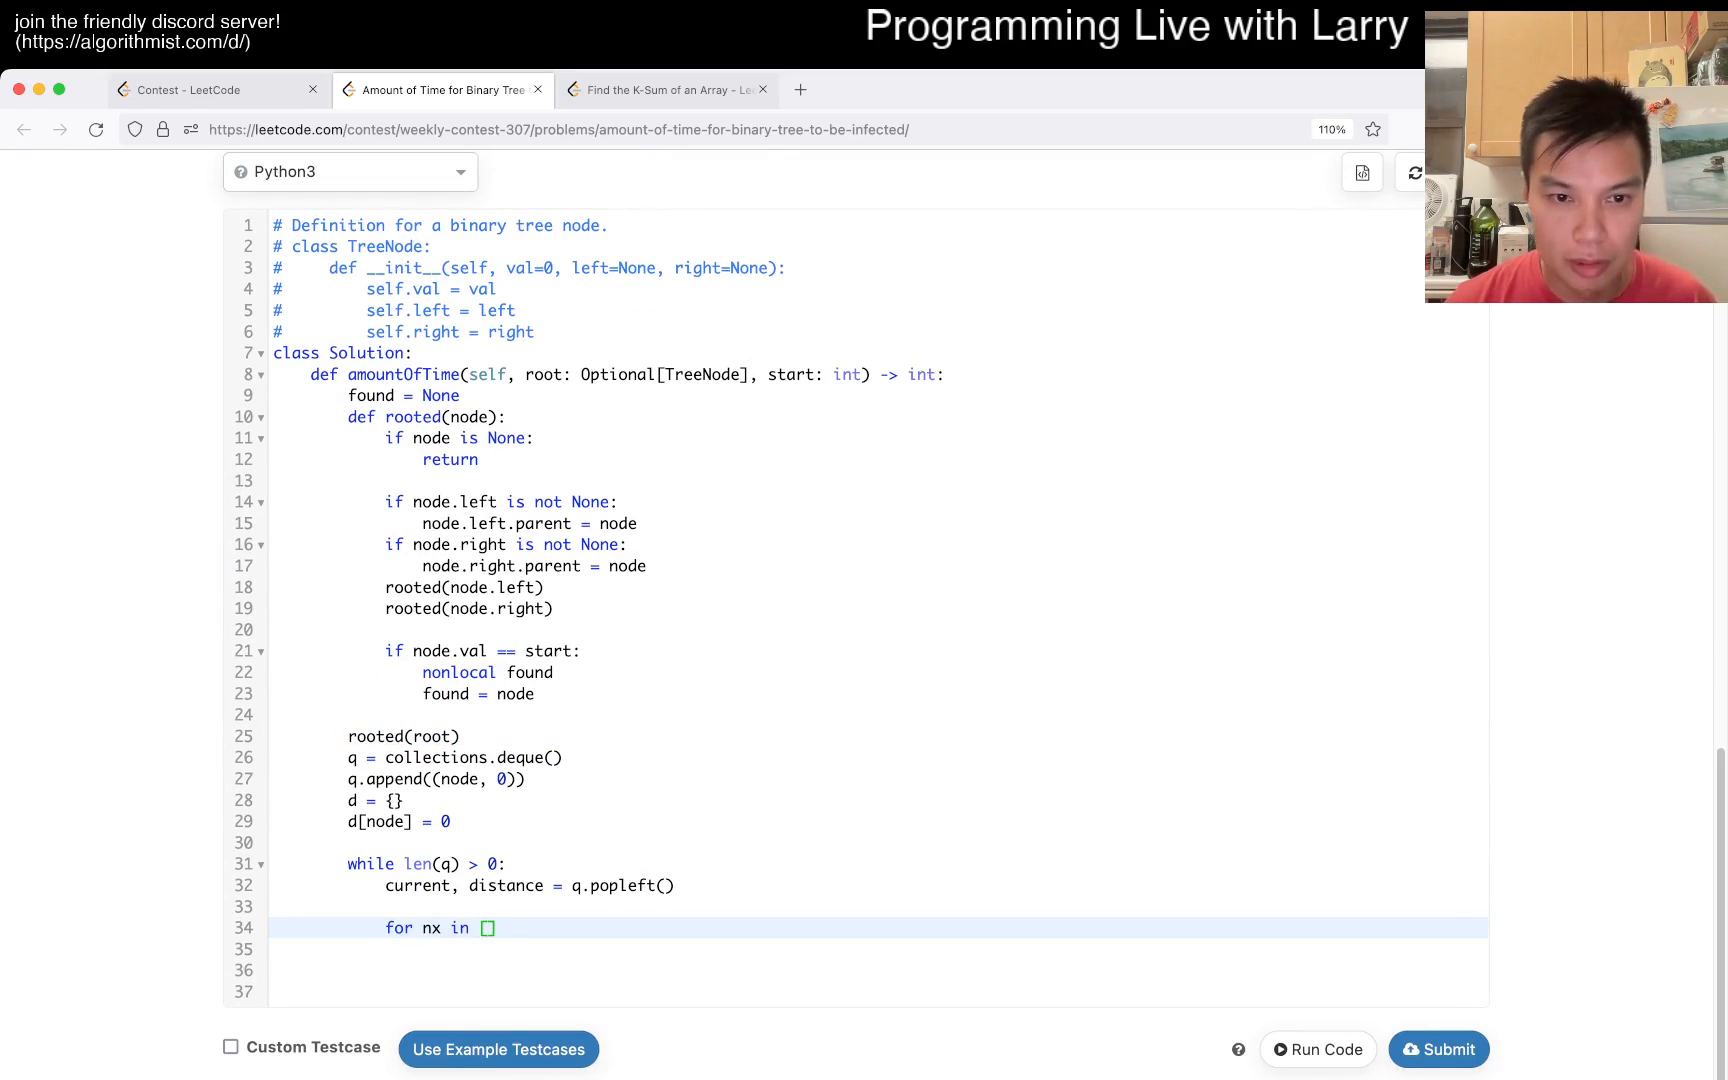
type("current.left, current.right, current.parent")
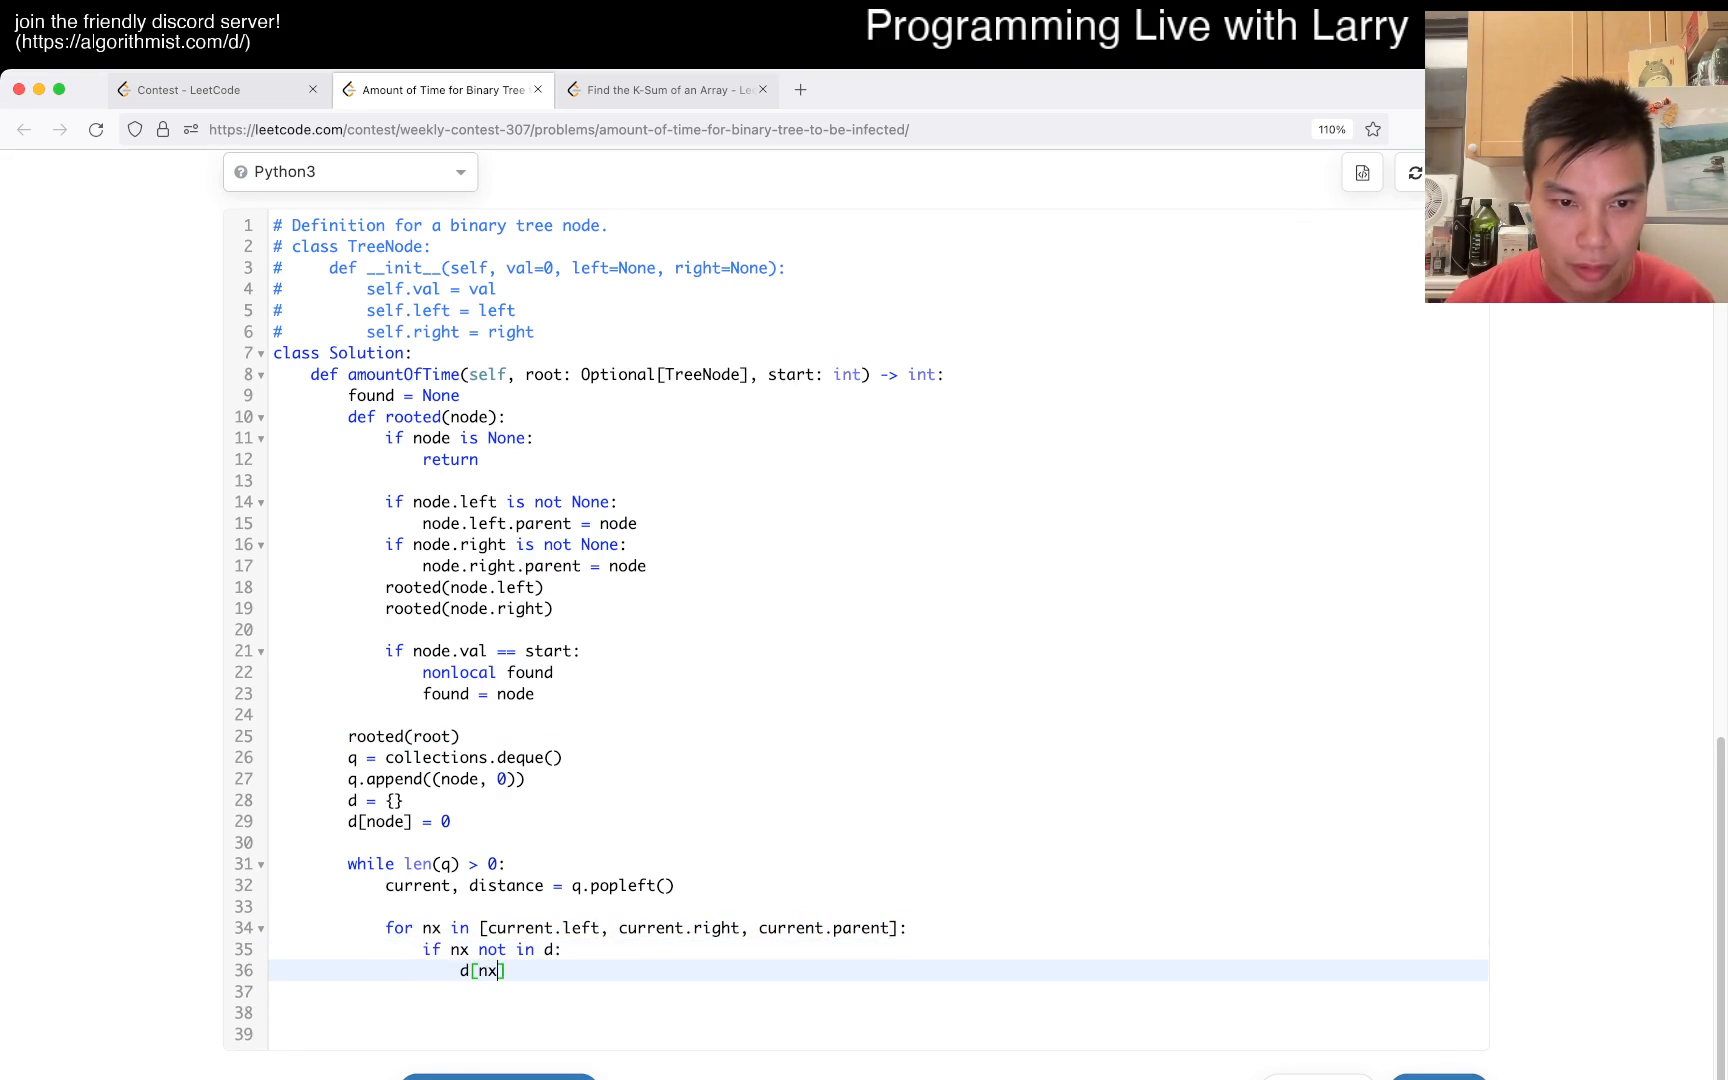
type("= distance + 1")
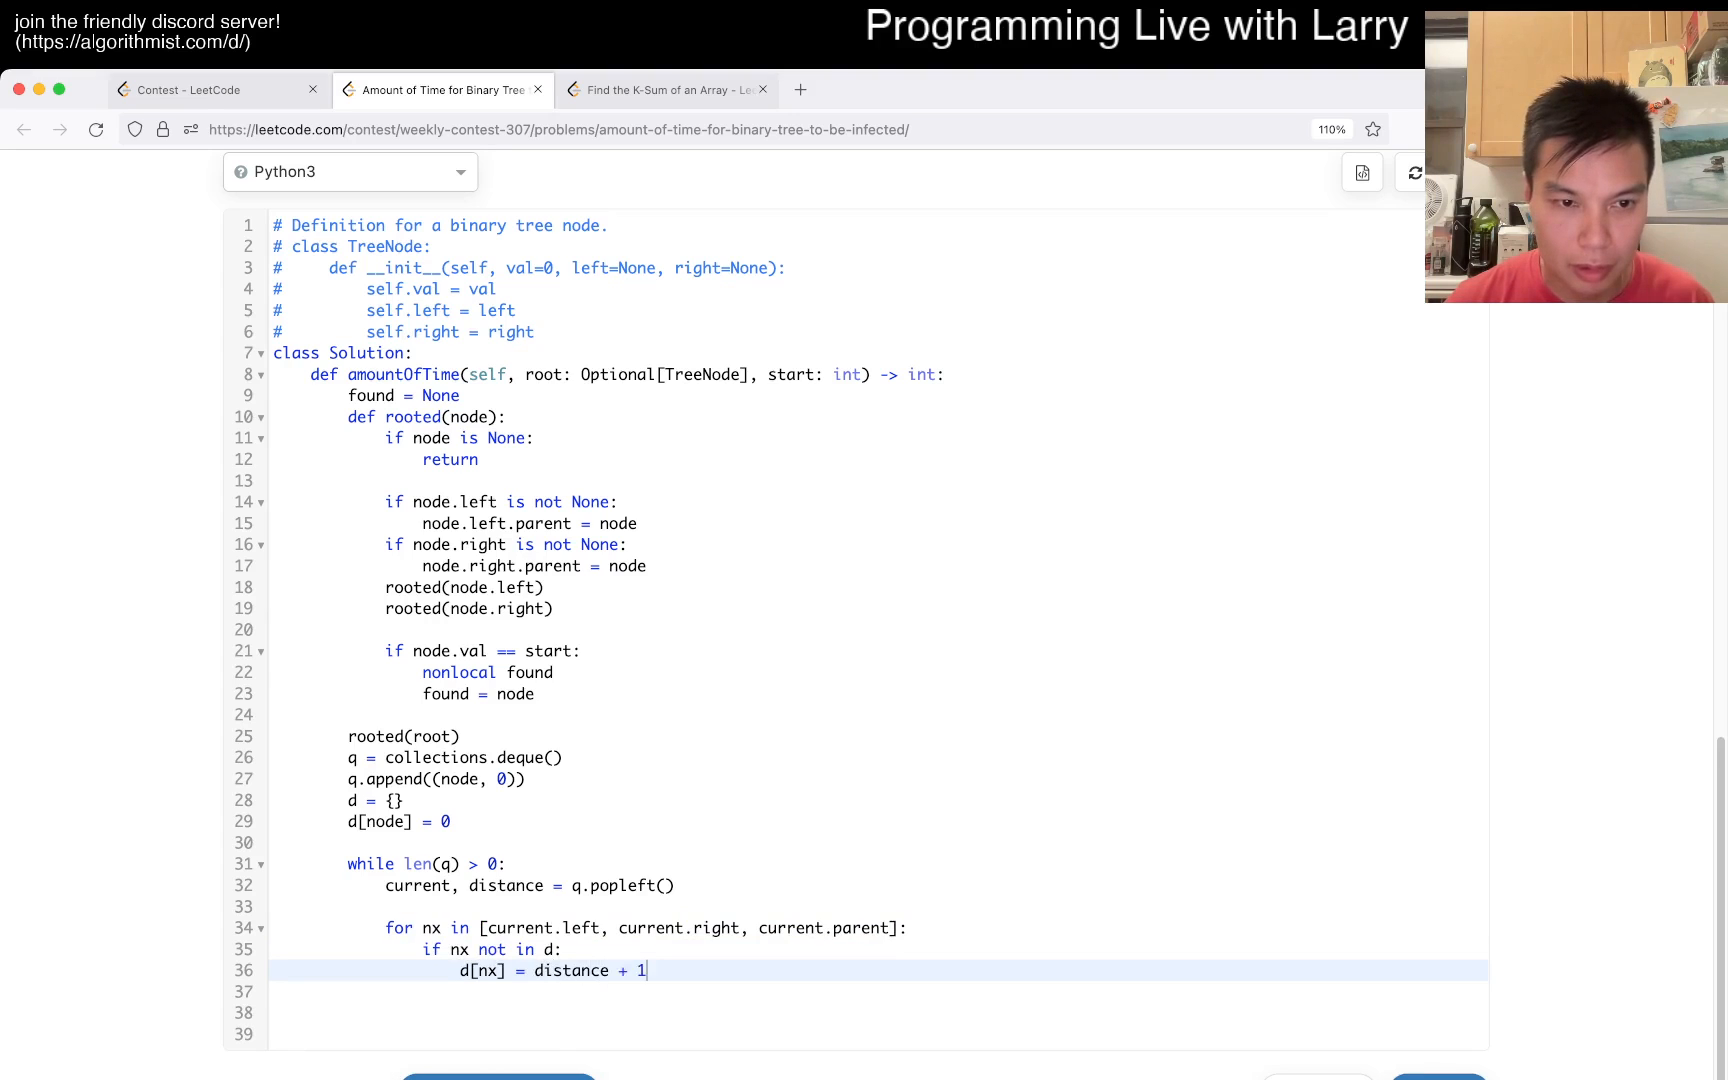
- Enqueue (nx, distance + 1) and return max(d.values())
type("q.append")
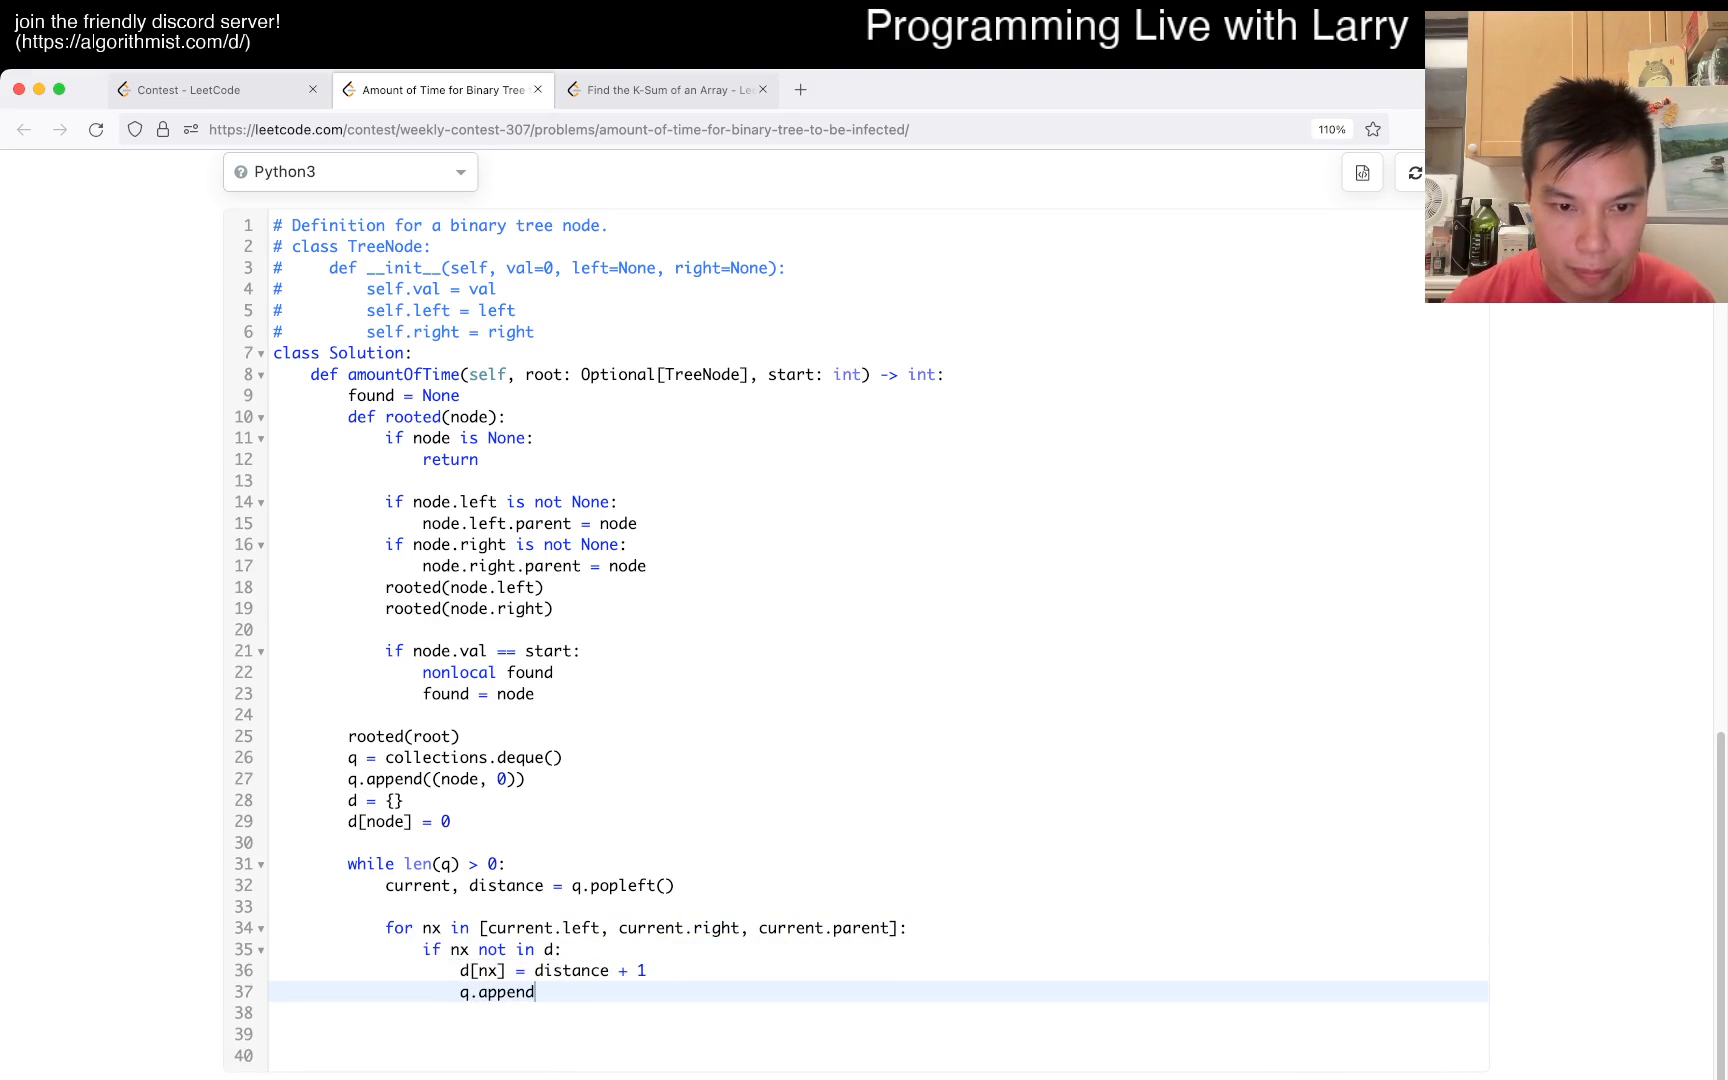
type("())")
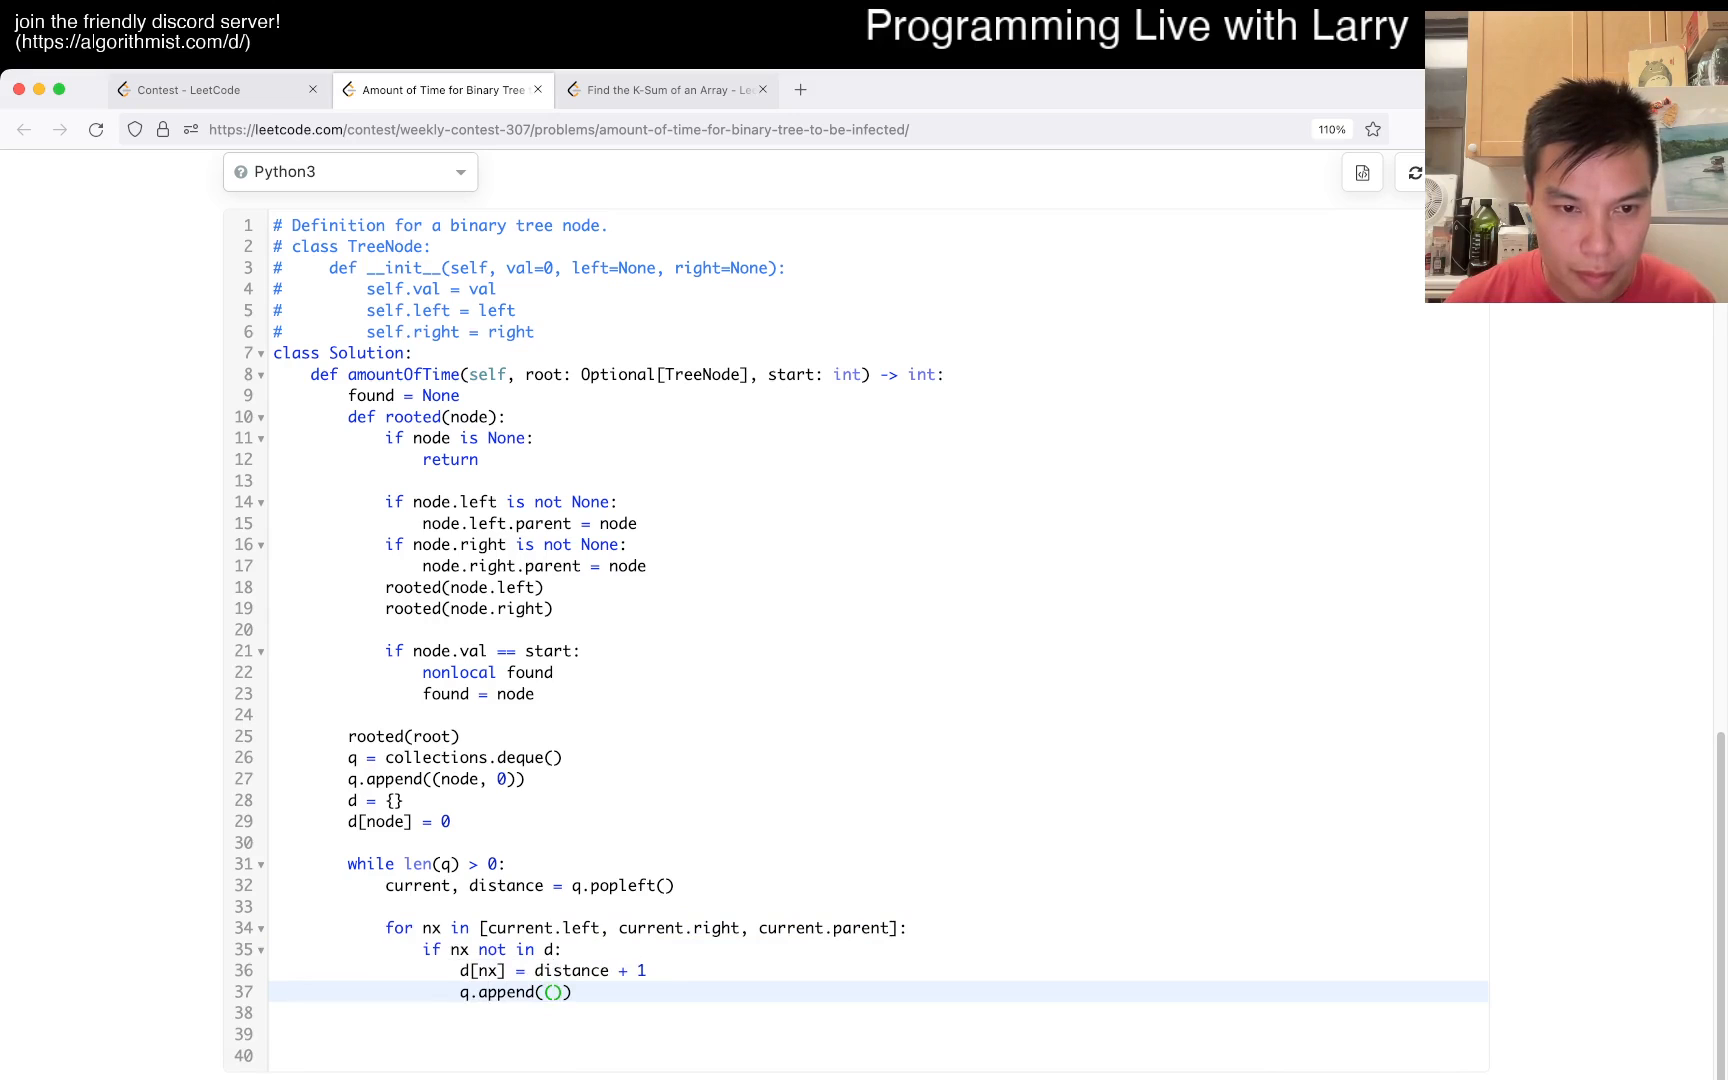
type("nx,")
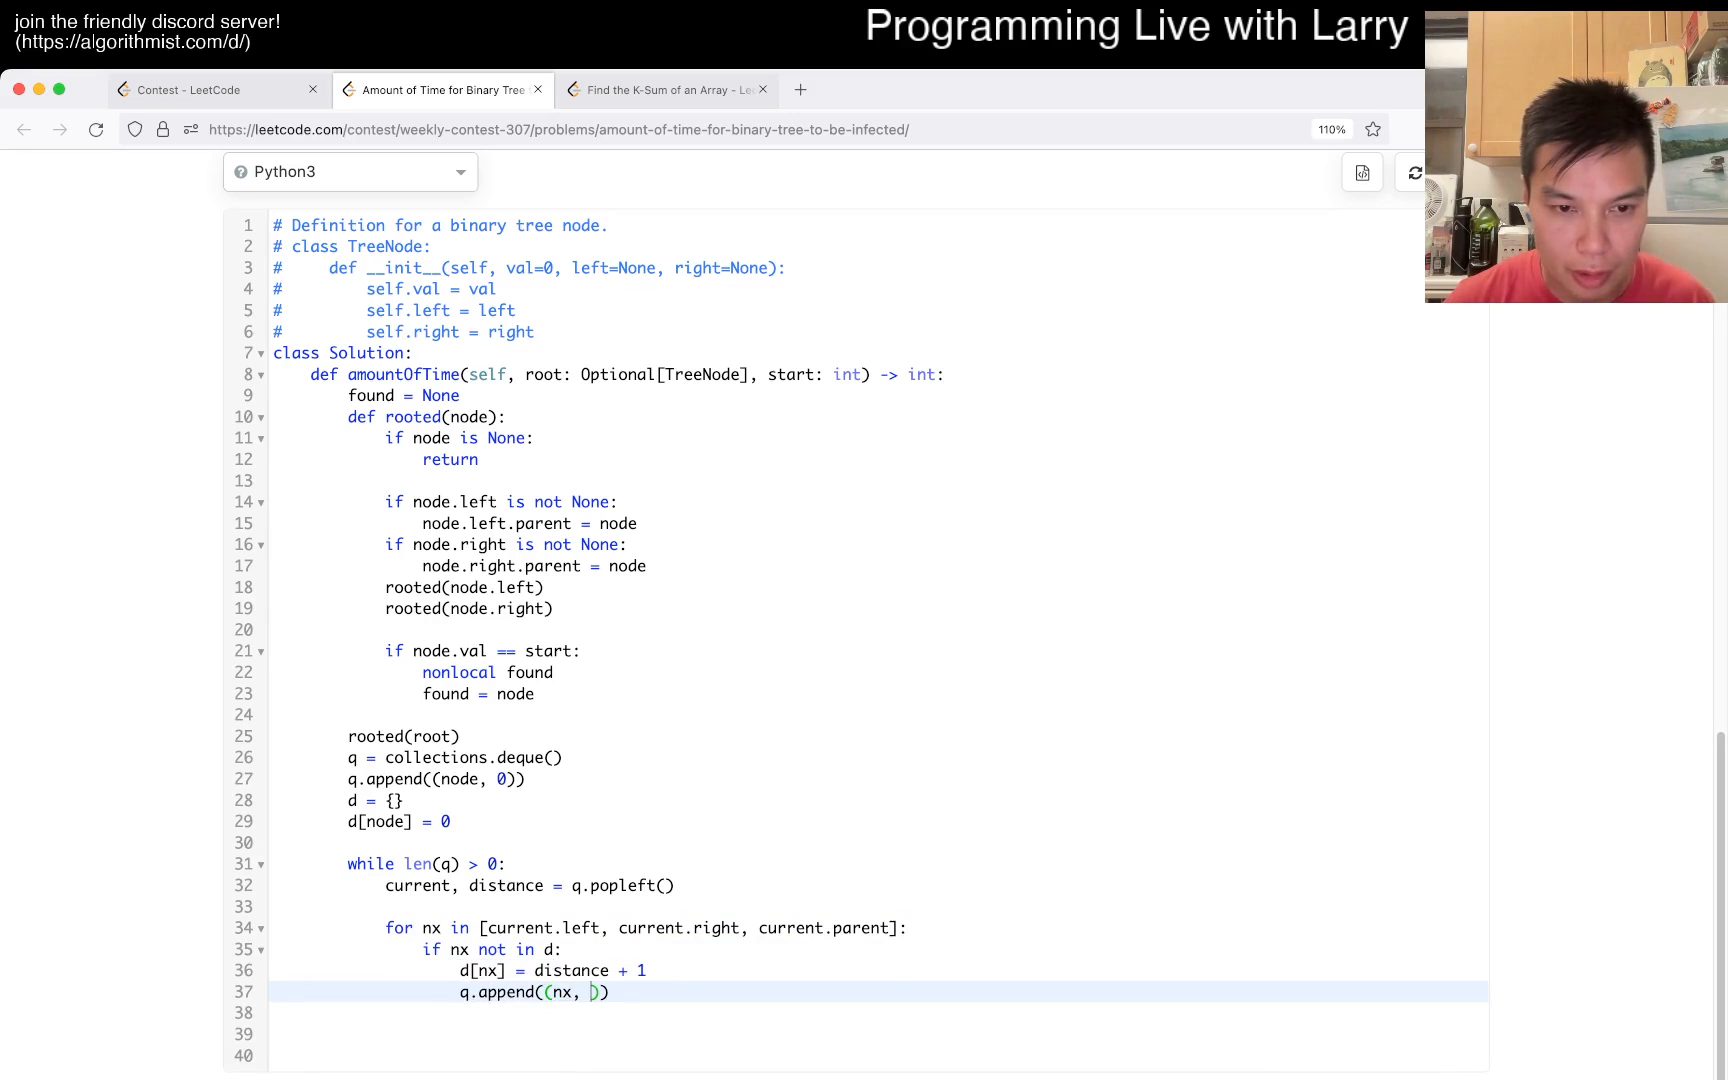
type("distance + 1")
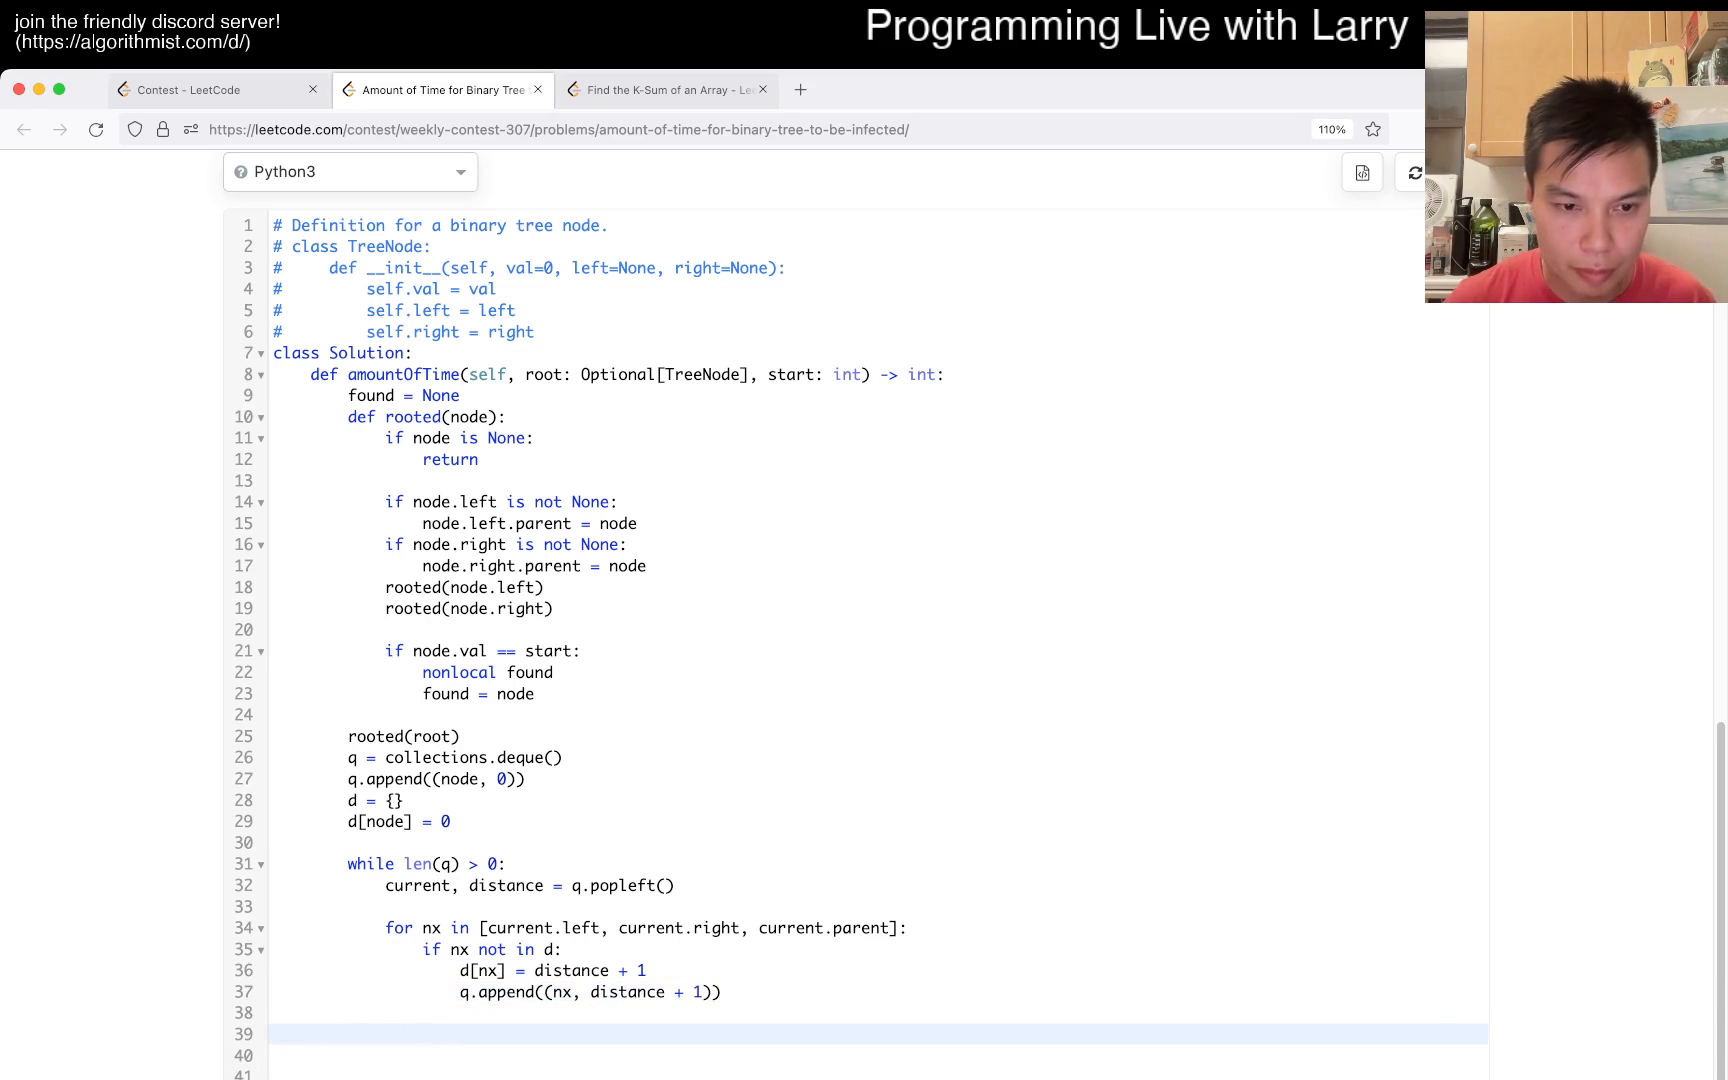
type("return max(d)")
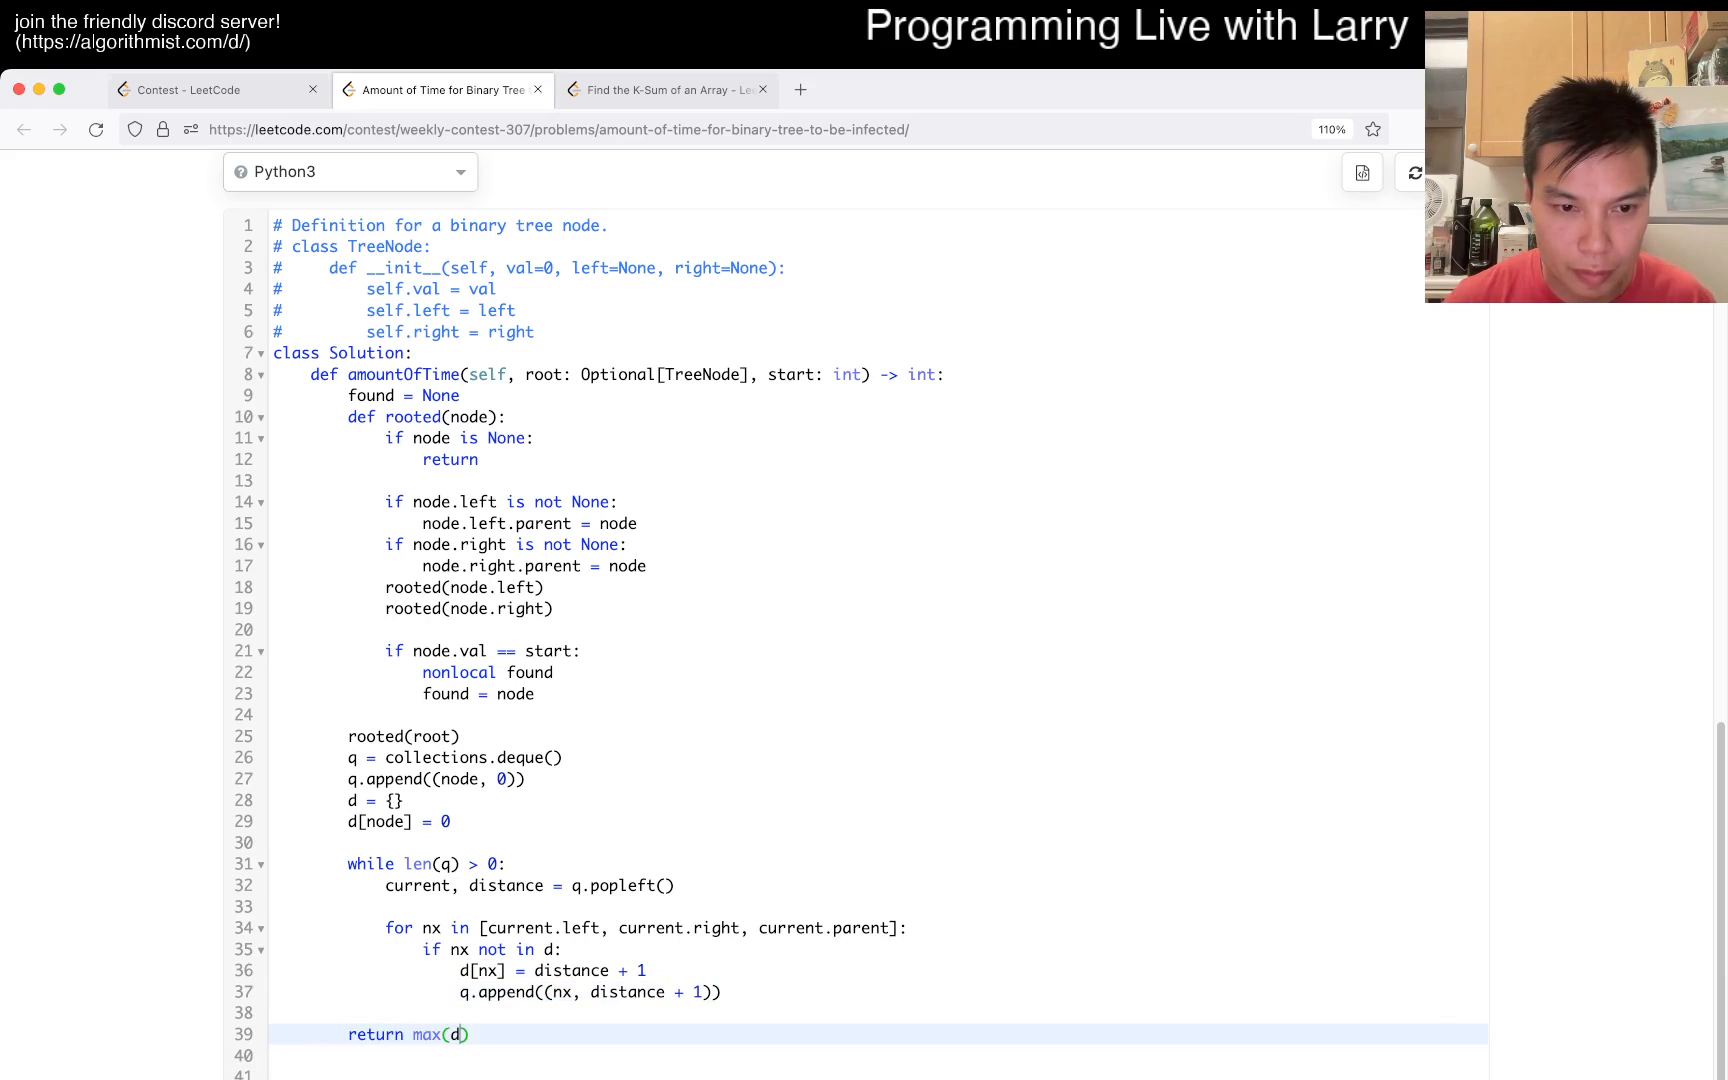
type(".values()")
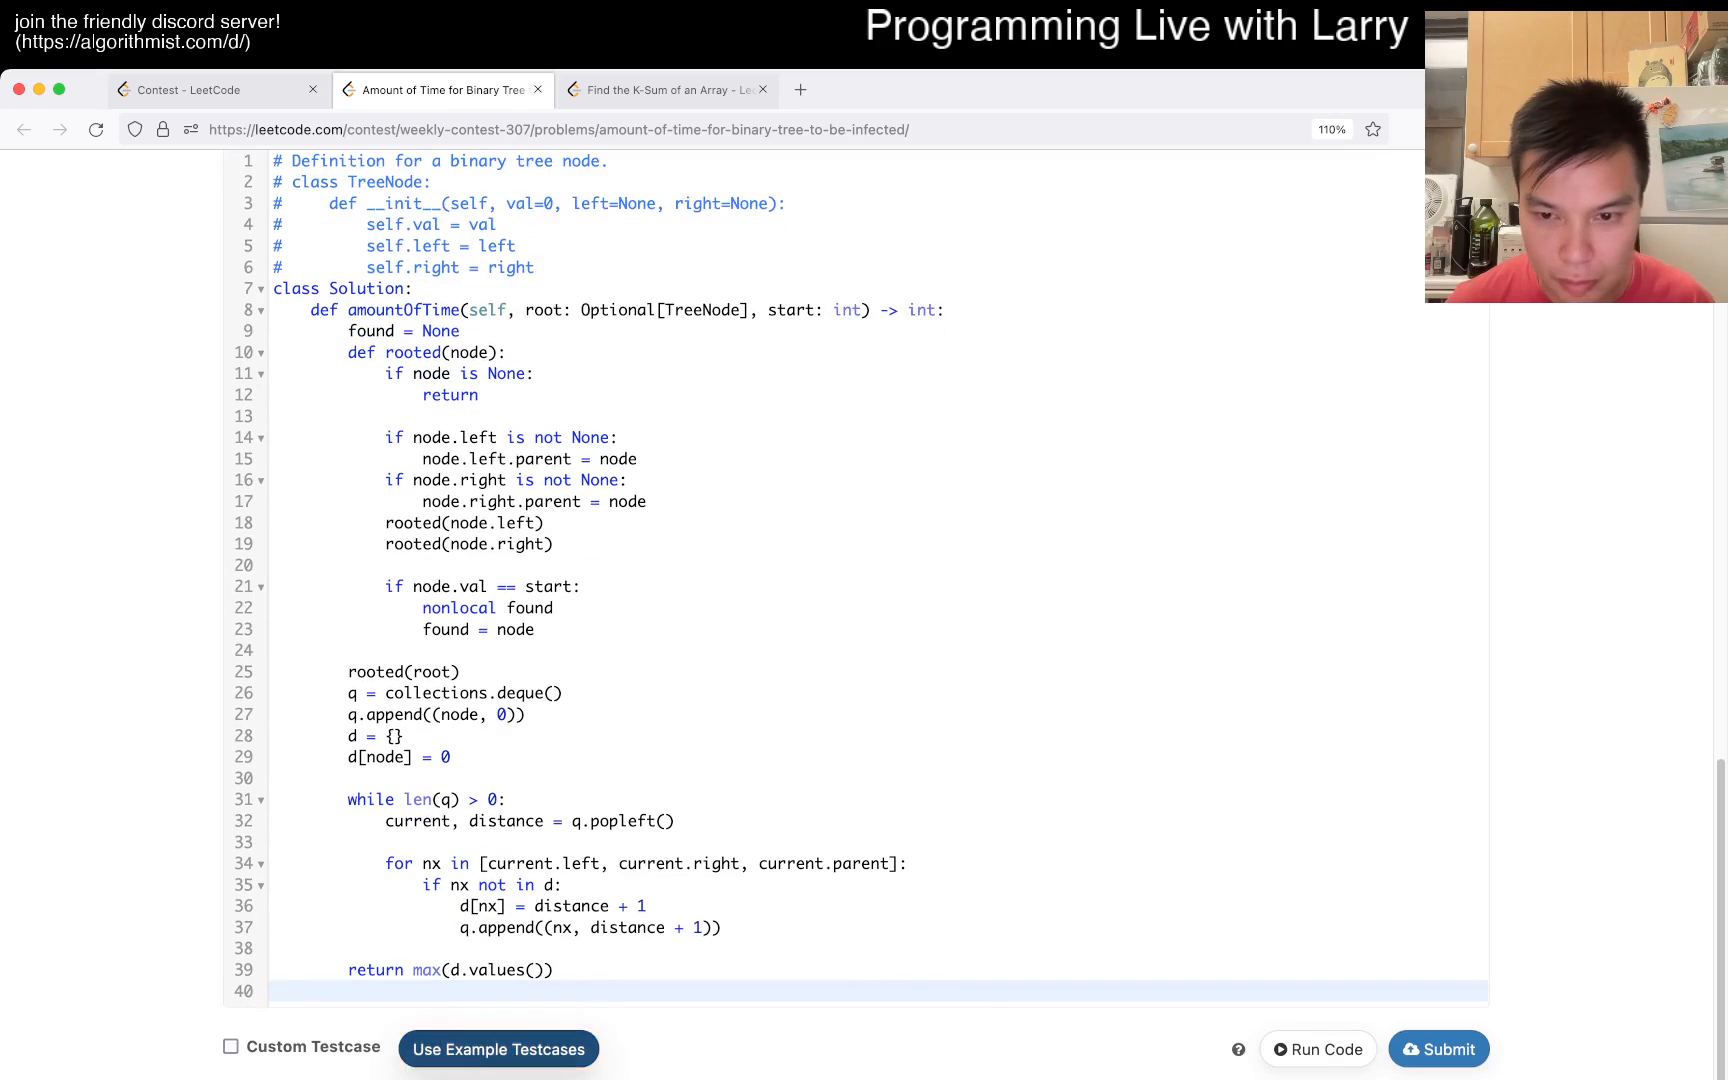
- Run the solution on custom testcases, hit a Runtime Error, and start reseeding the queue and d from found
left_click(1316, 1048)
type("fou")
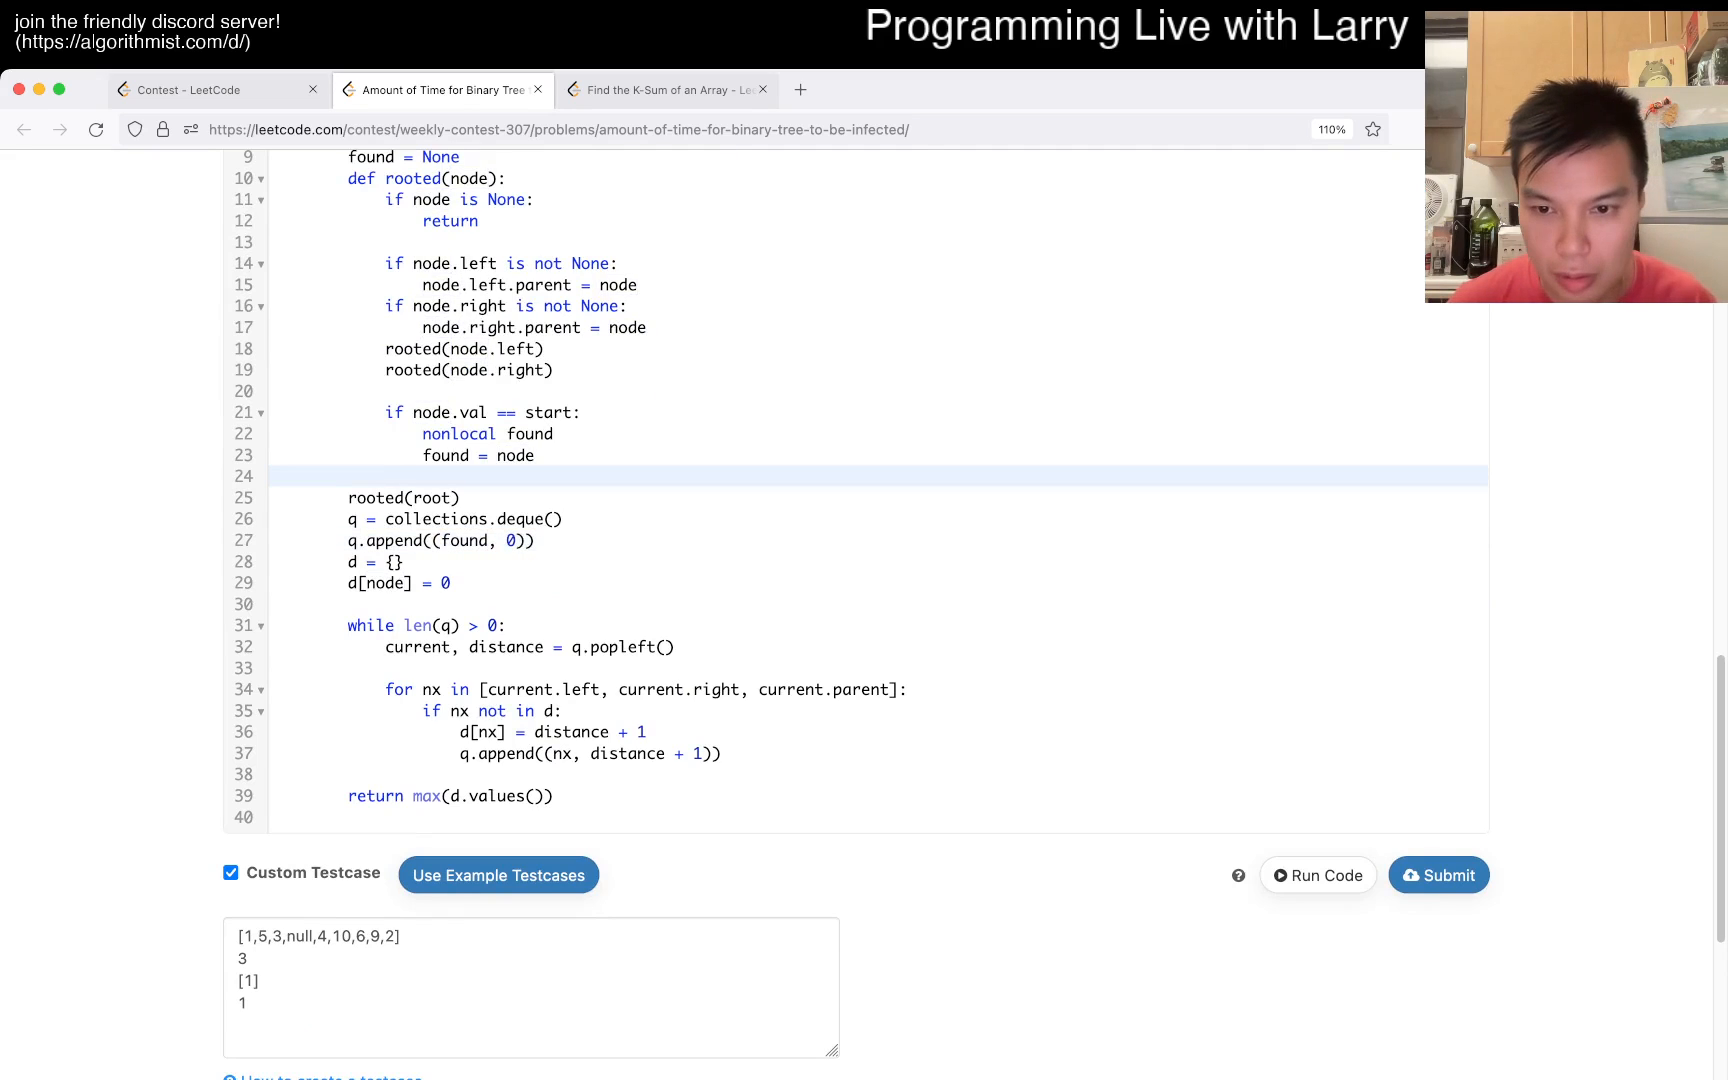
left_click(1318, 876)
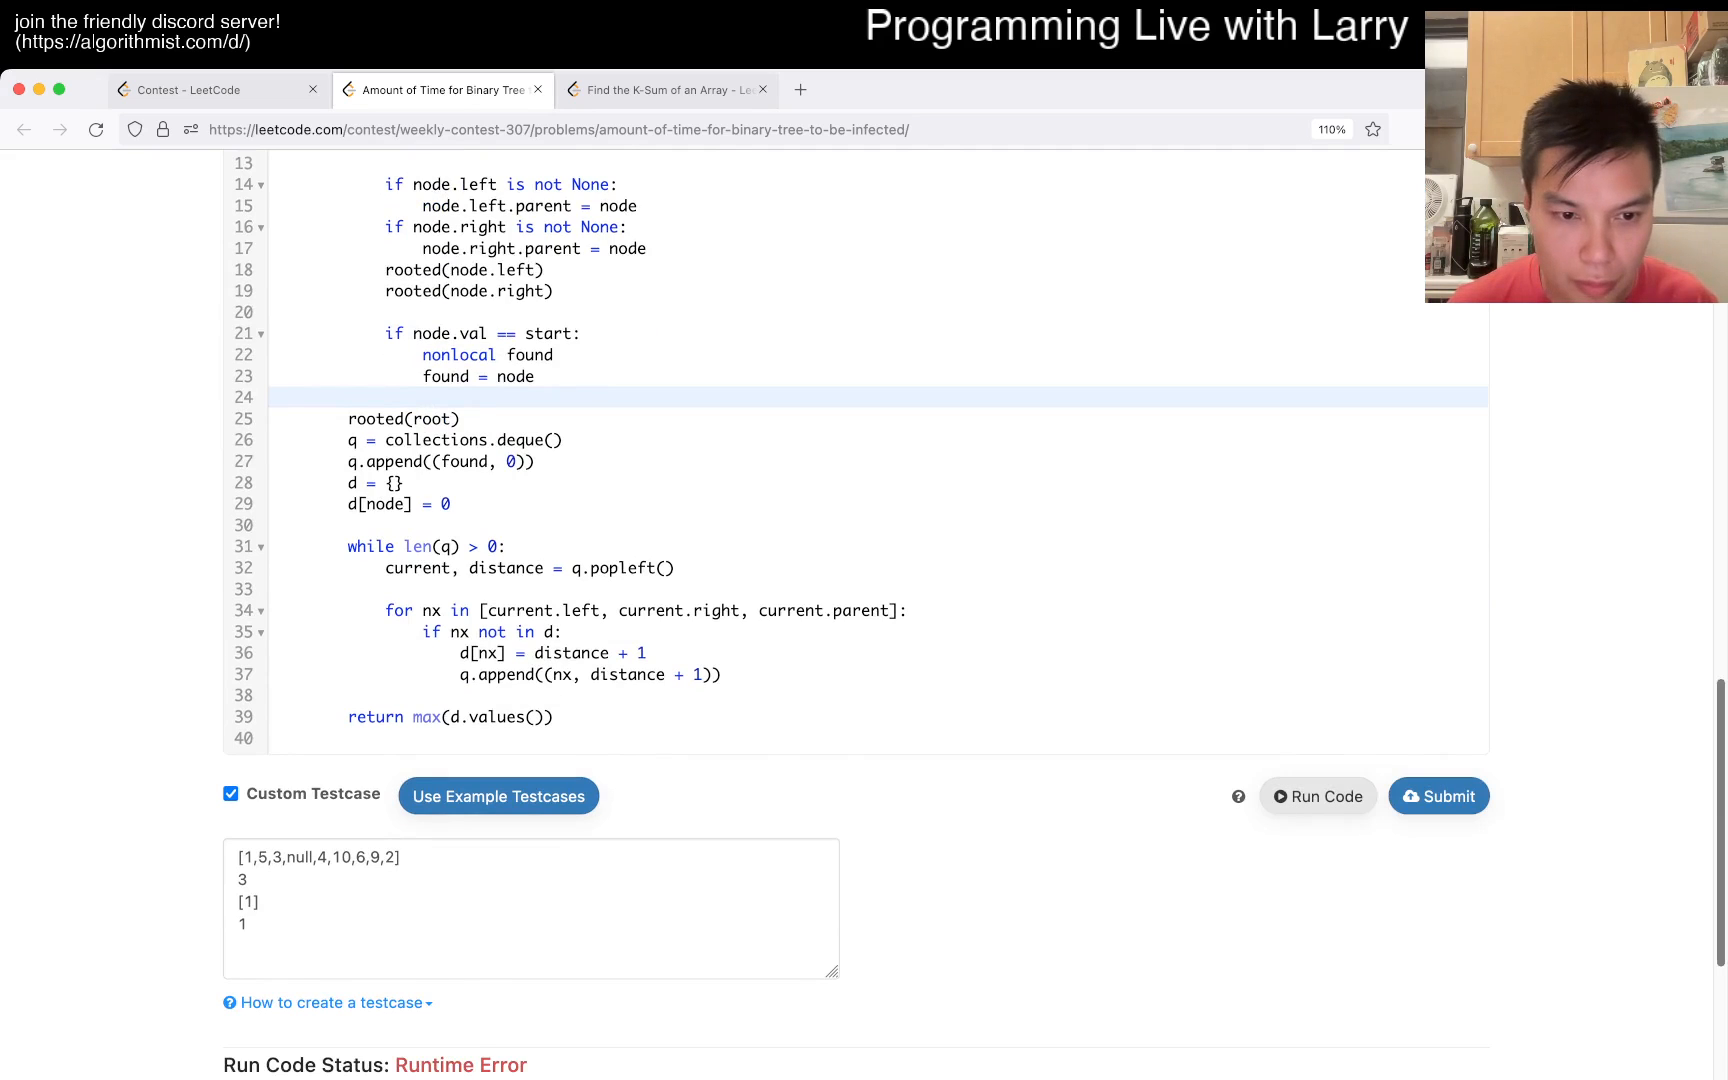
left_click(1316, 796)
type("fou")
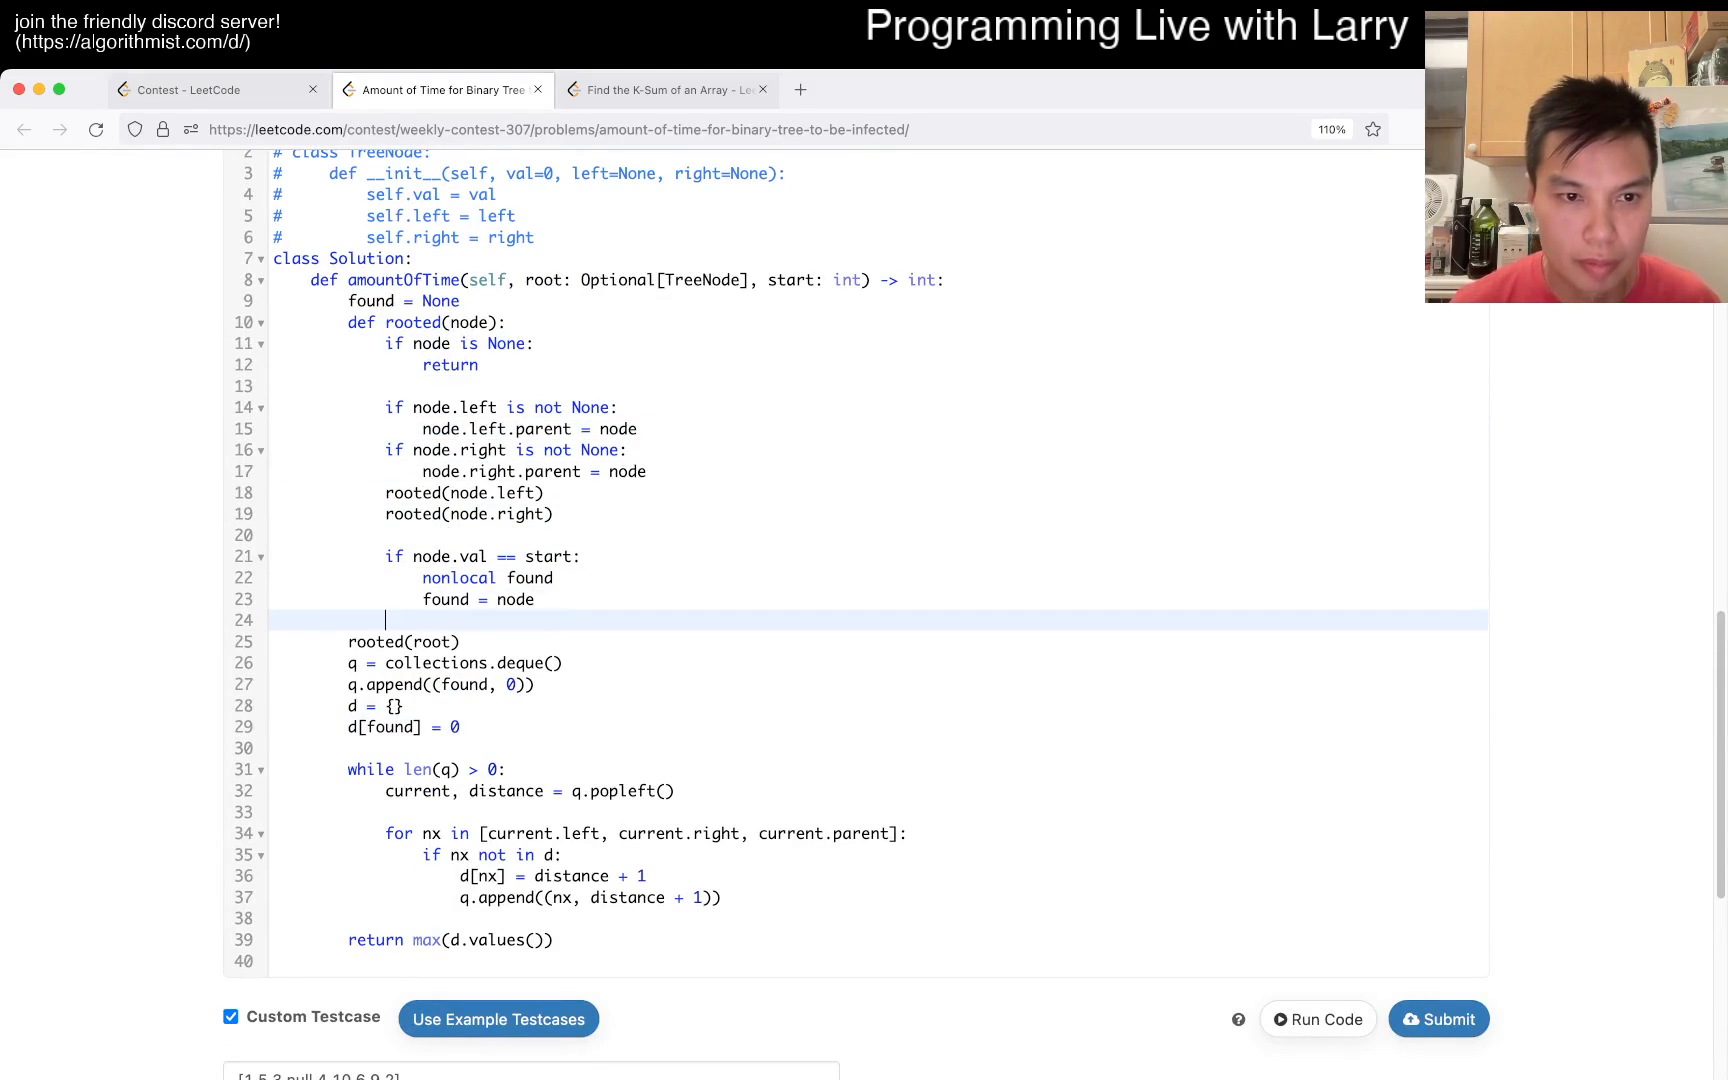
- Set root.parent = None, add 'nx is not None and' to the neighbour check, and rerun to get 4 and 0
type("root.pa")
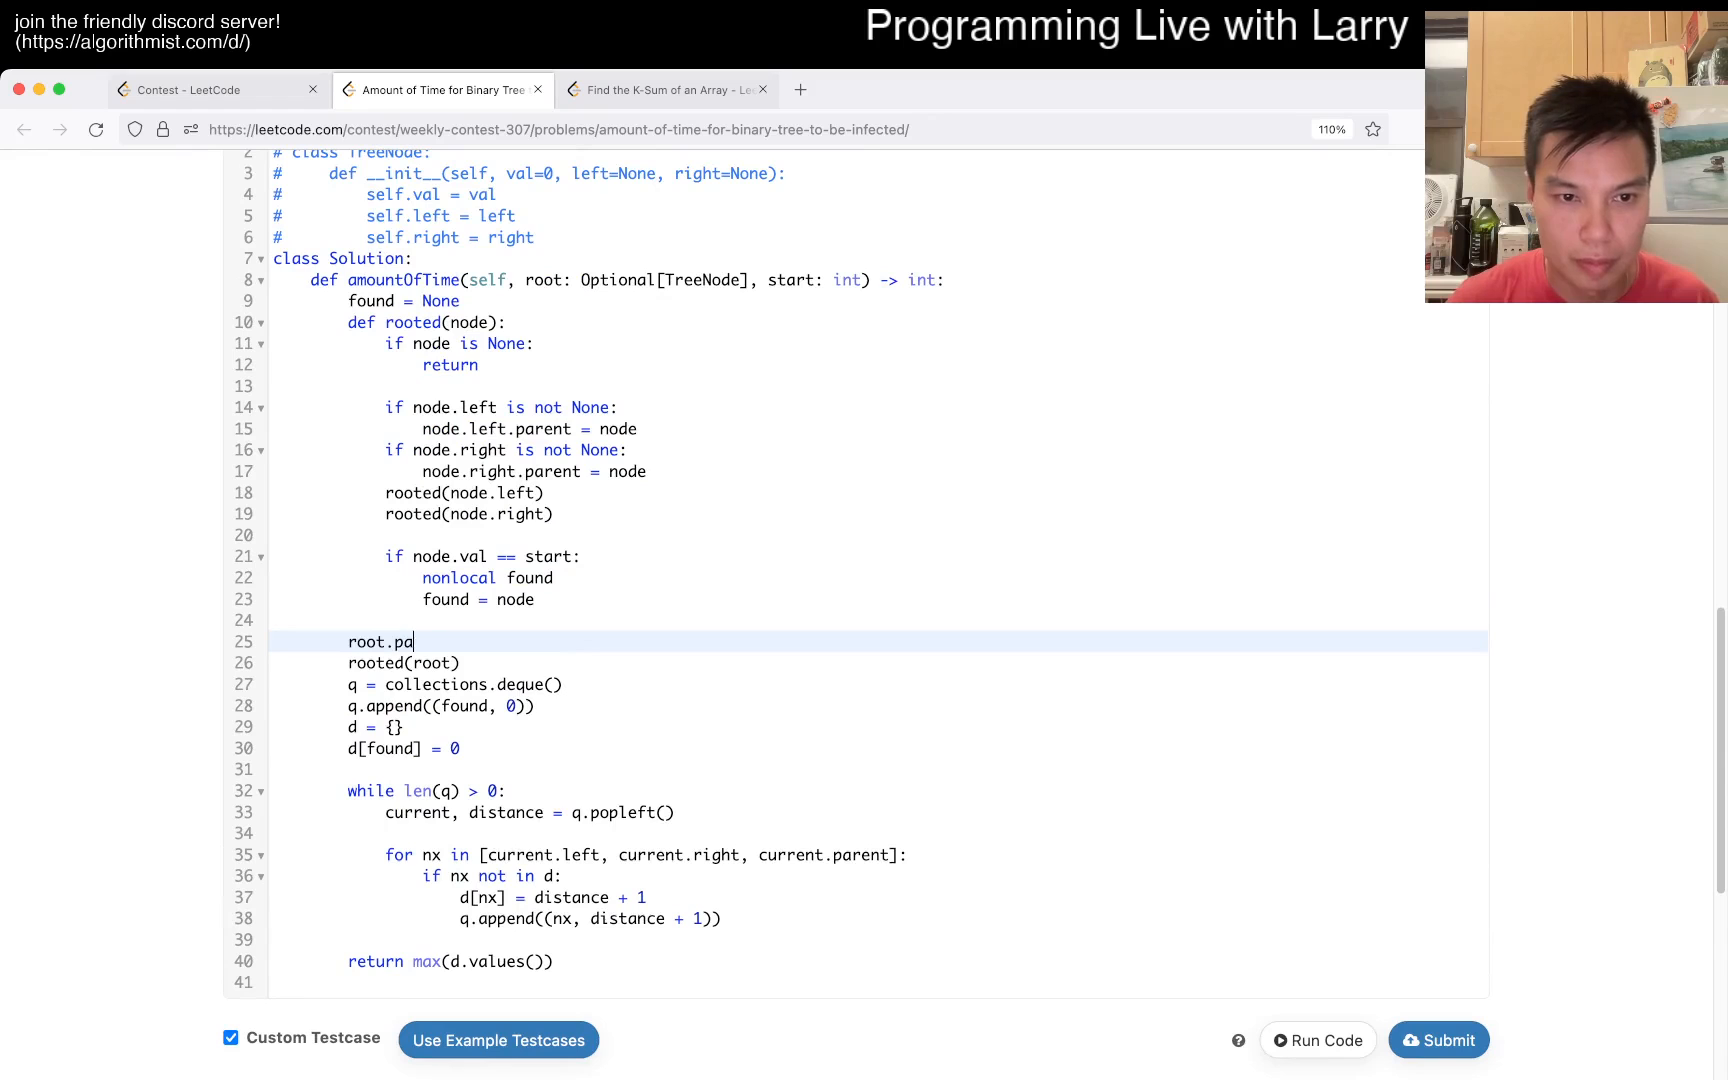
type("rent = None")
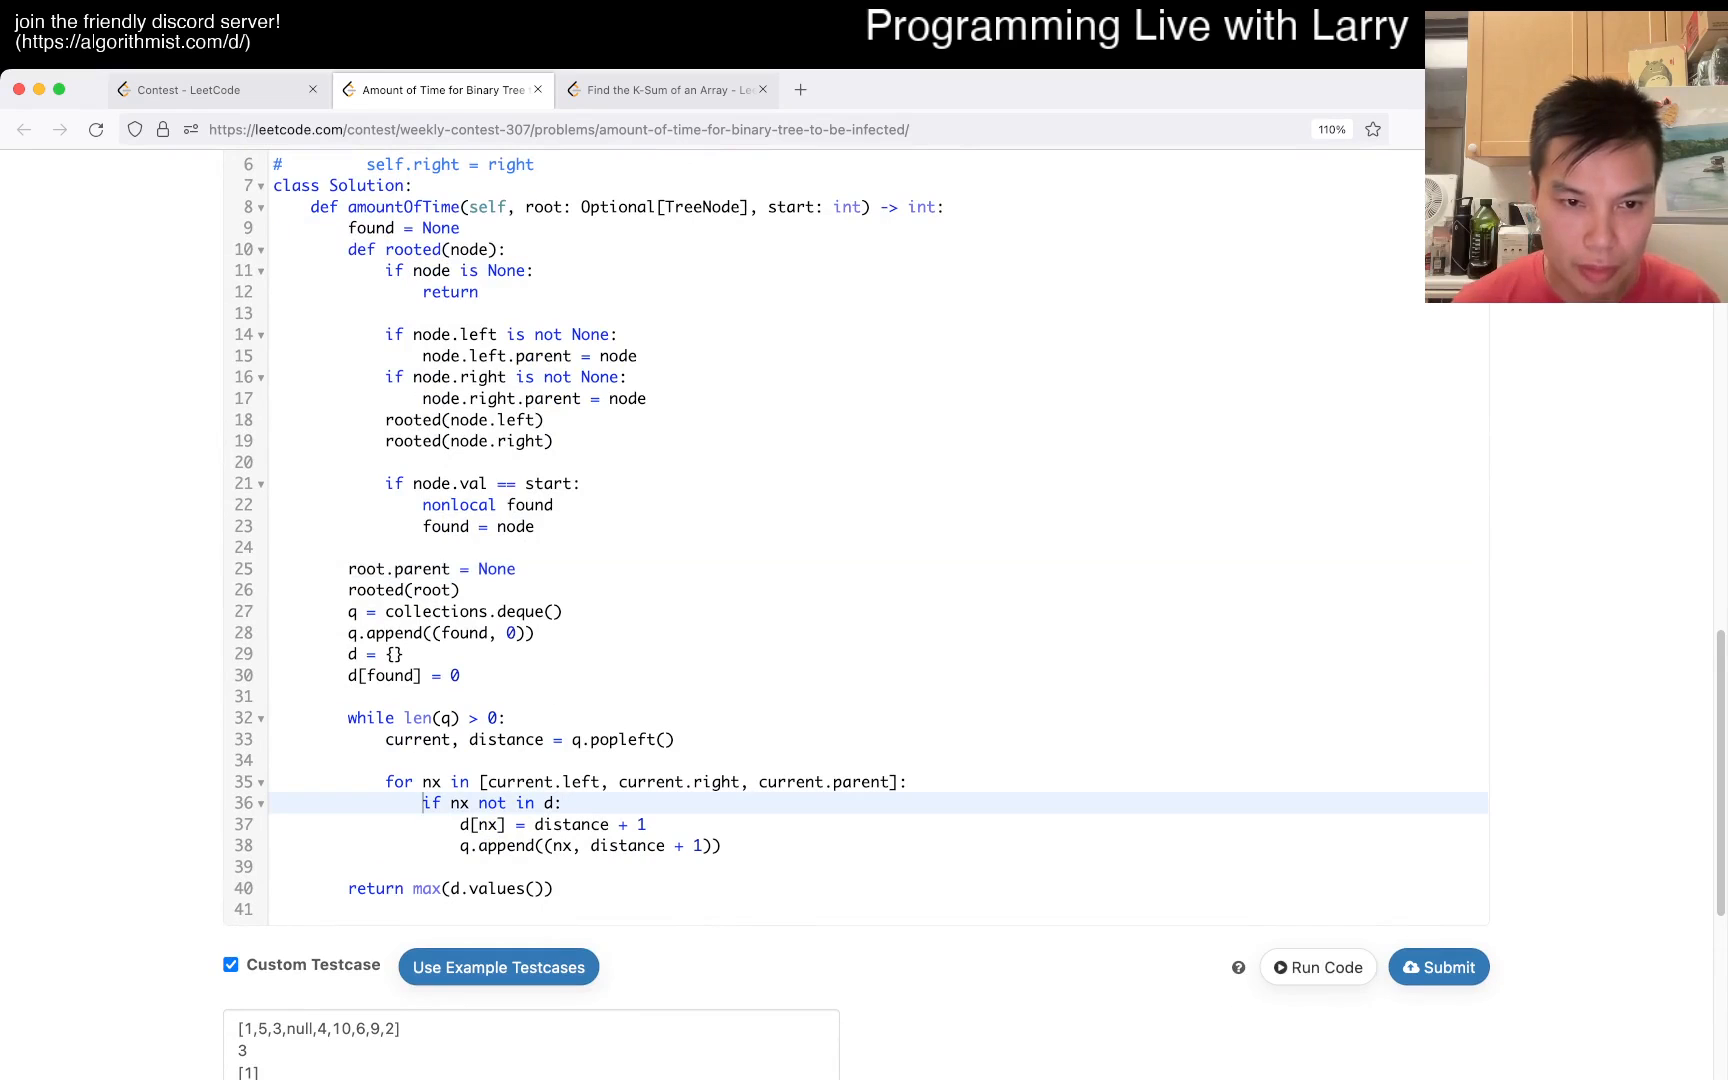
type("is not")
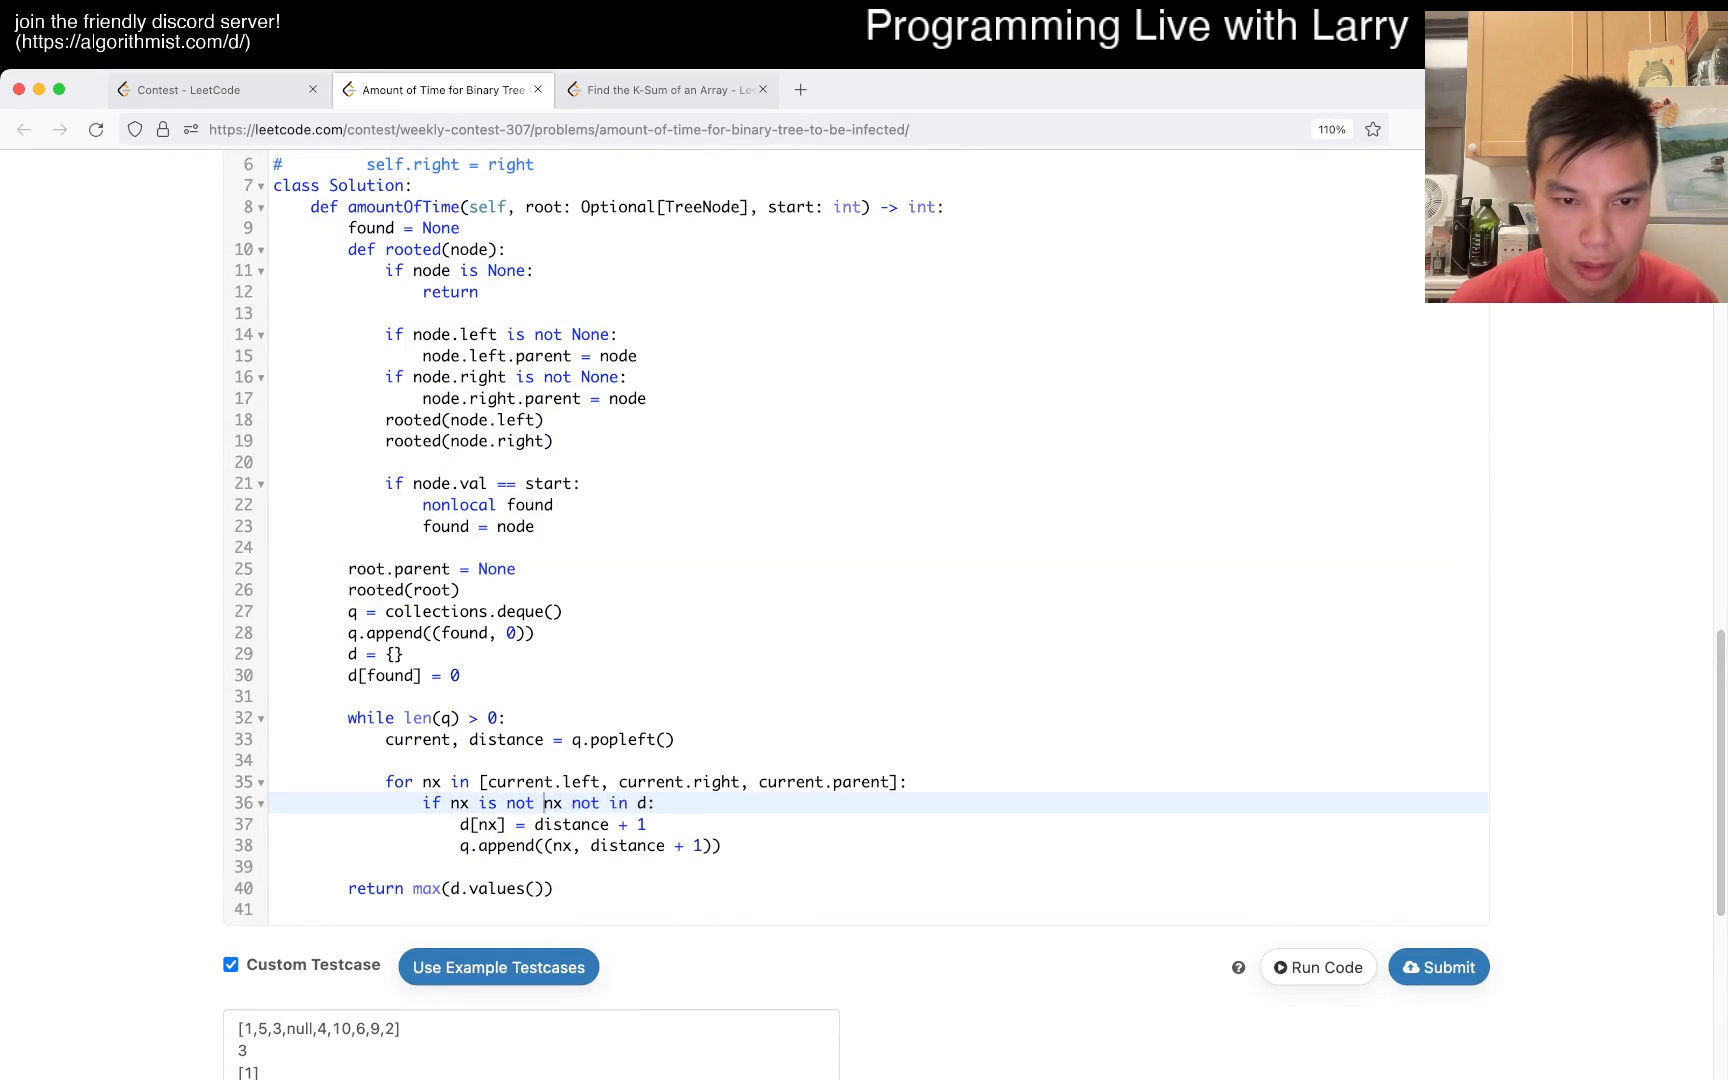
type("None and")
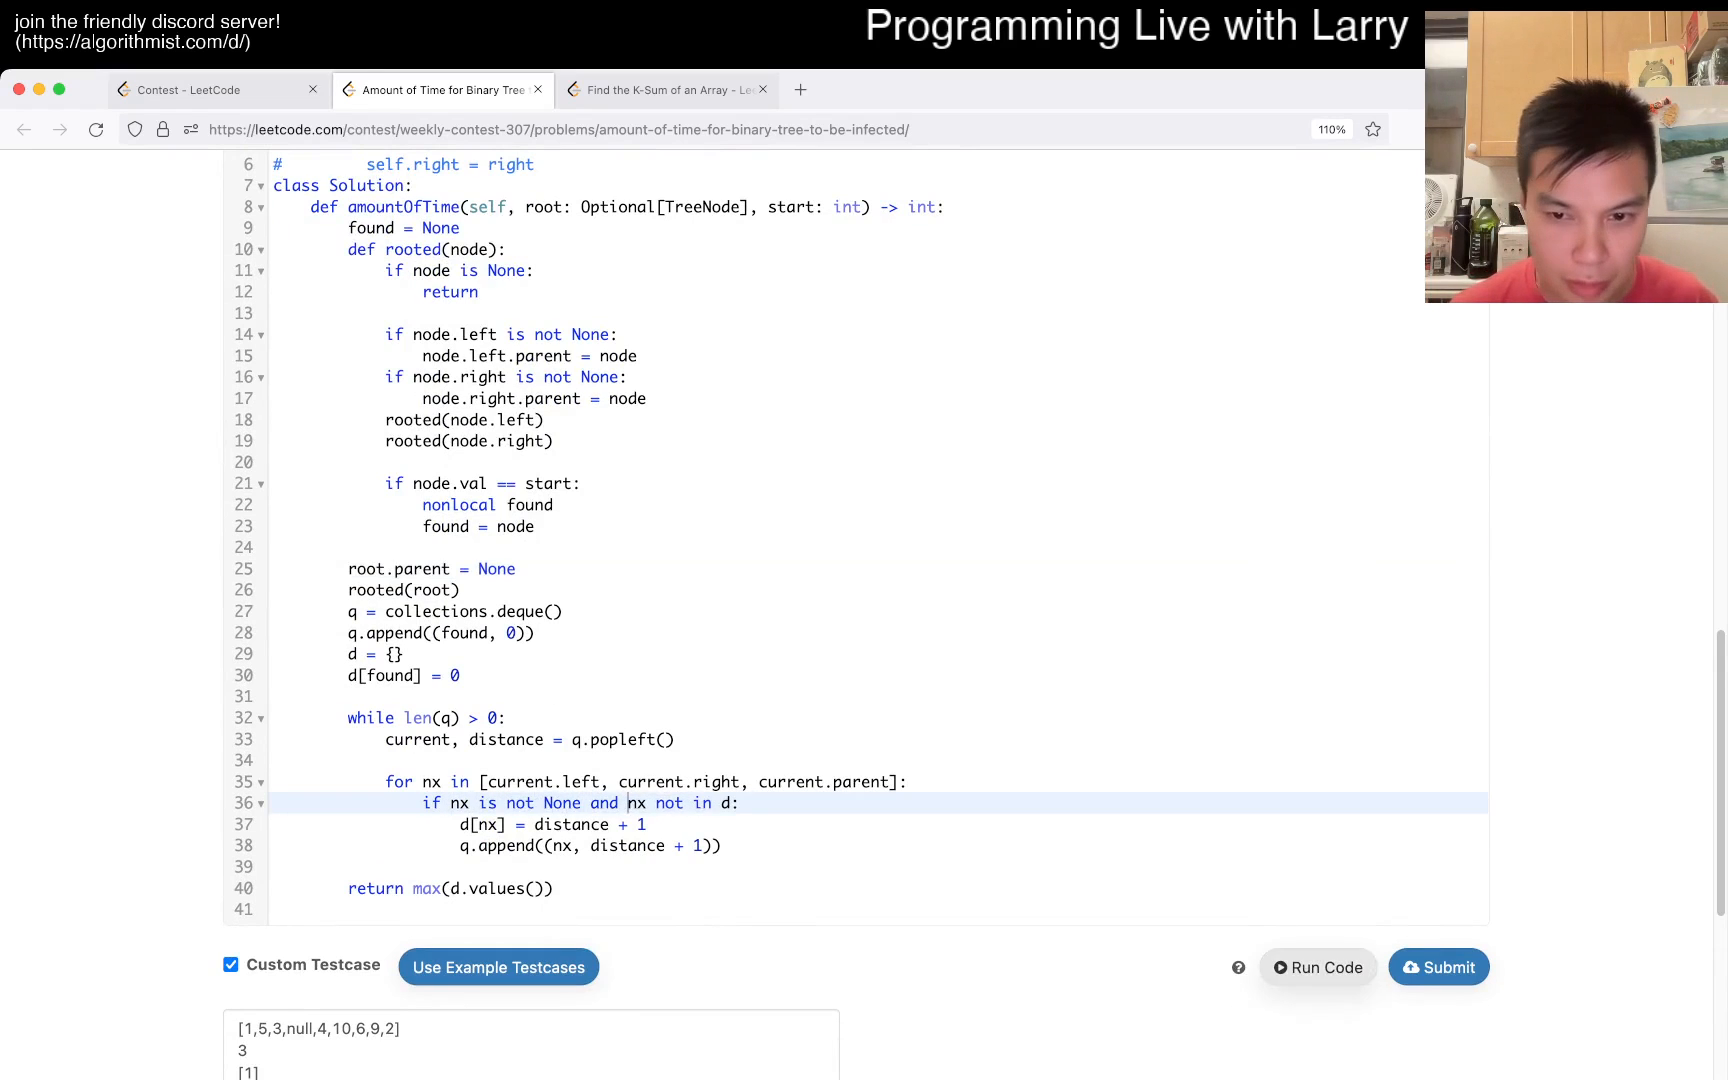
left_click(1316, 968)
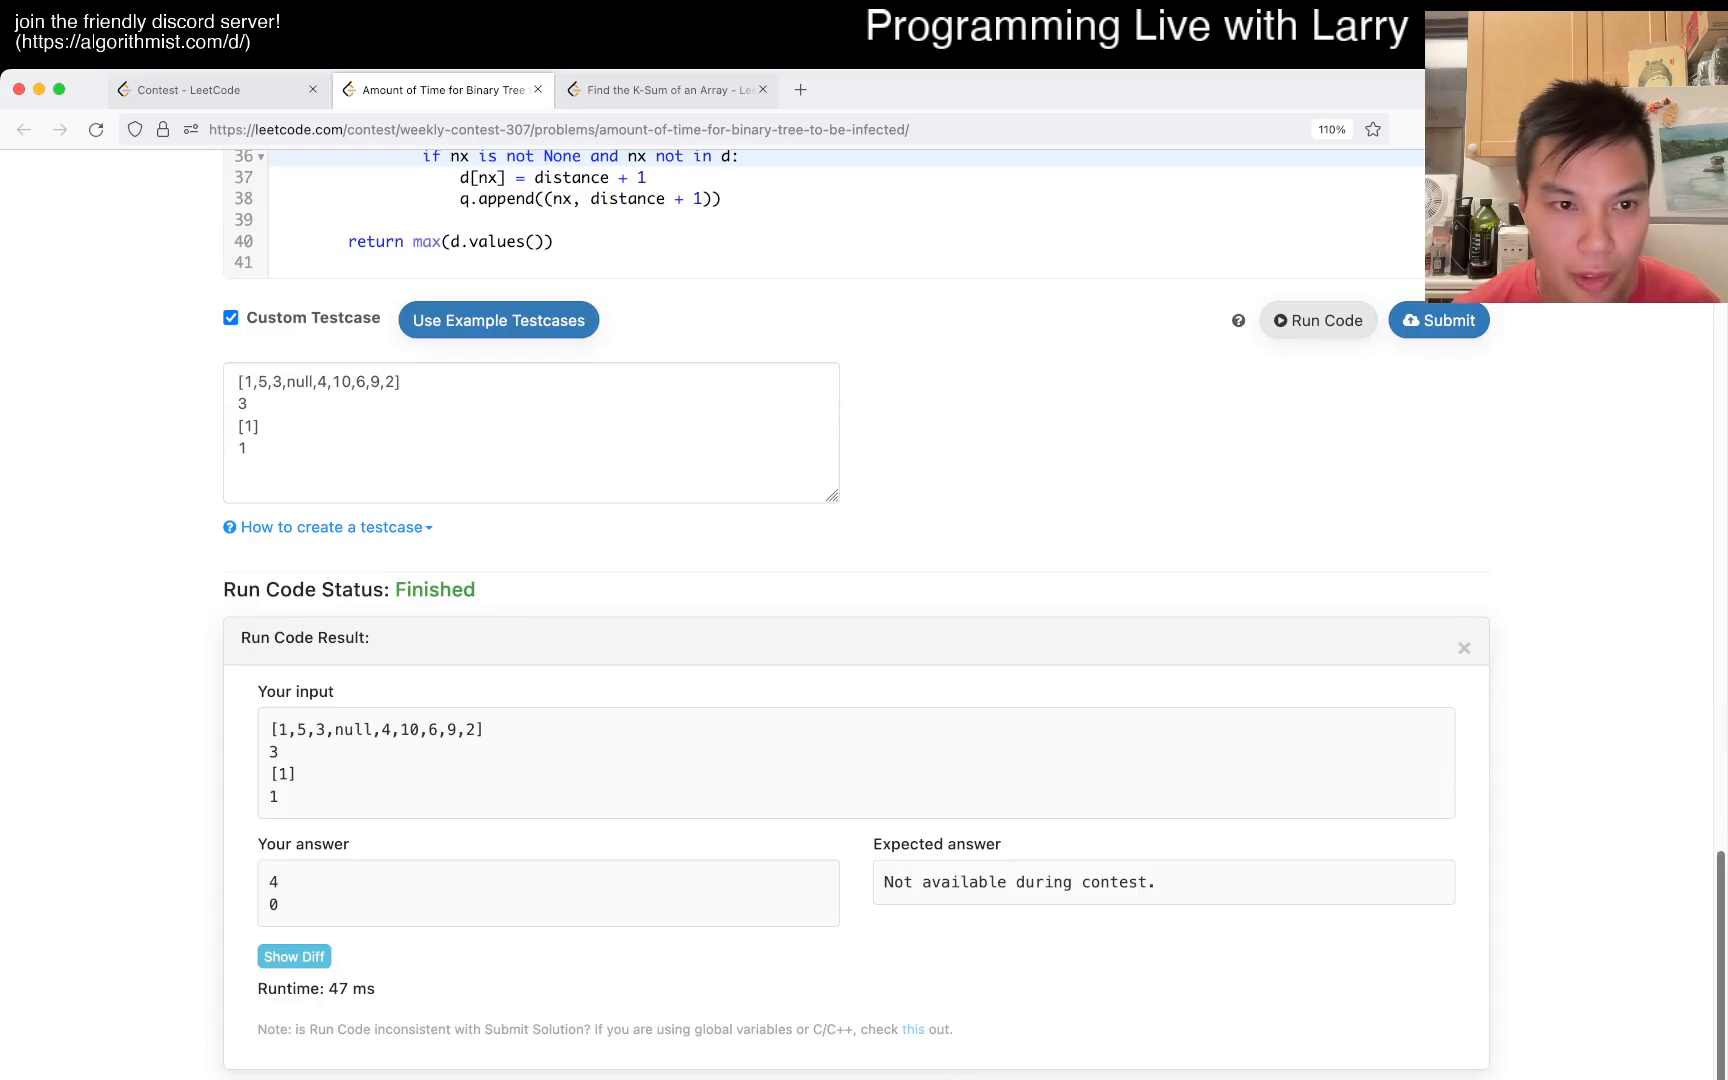